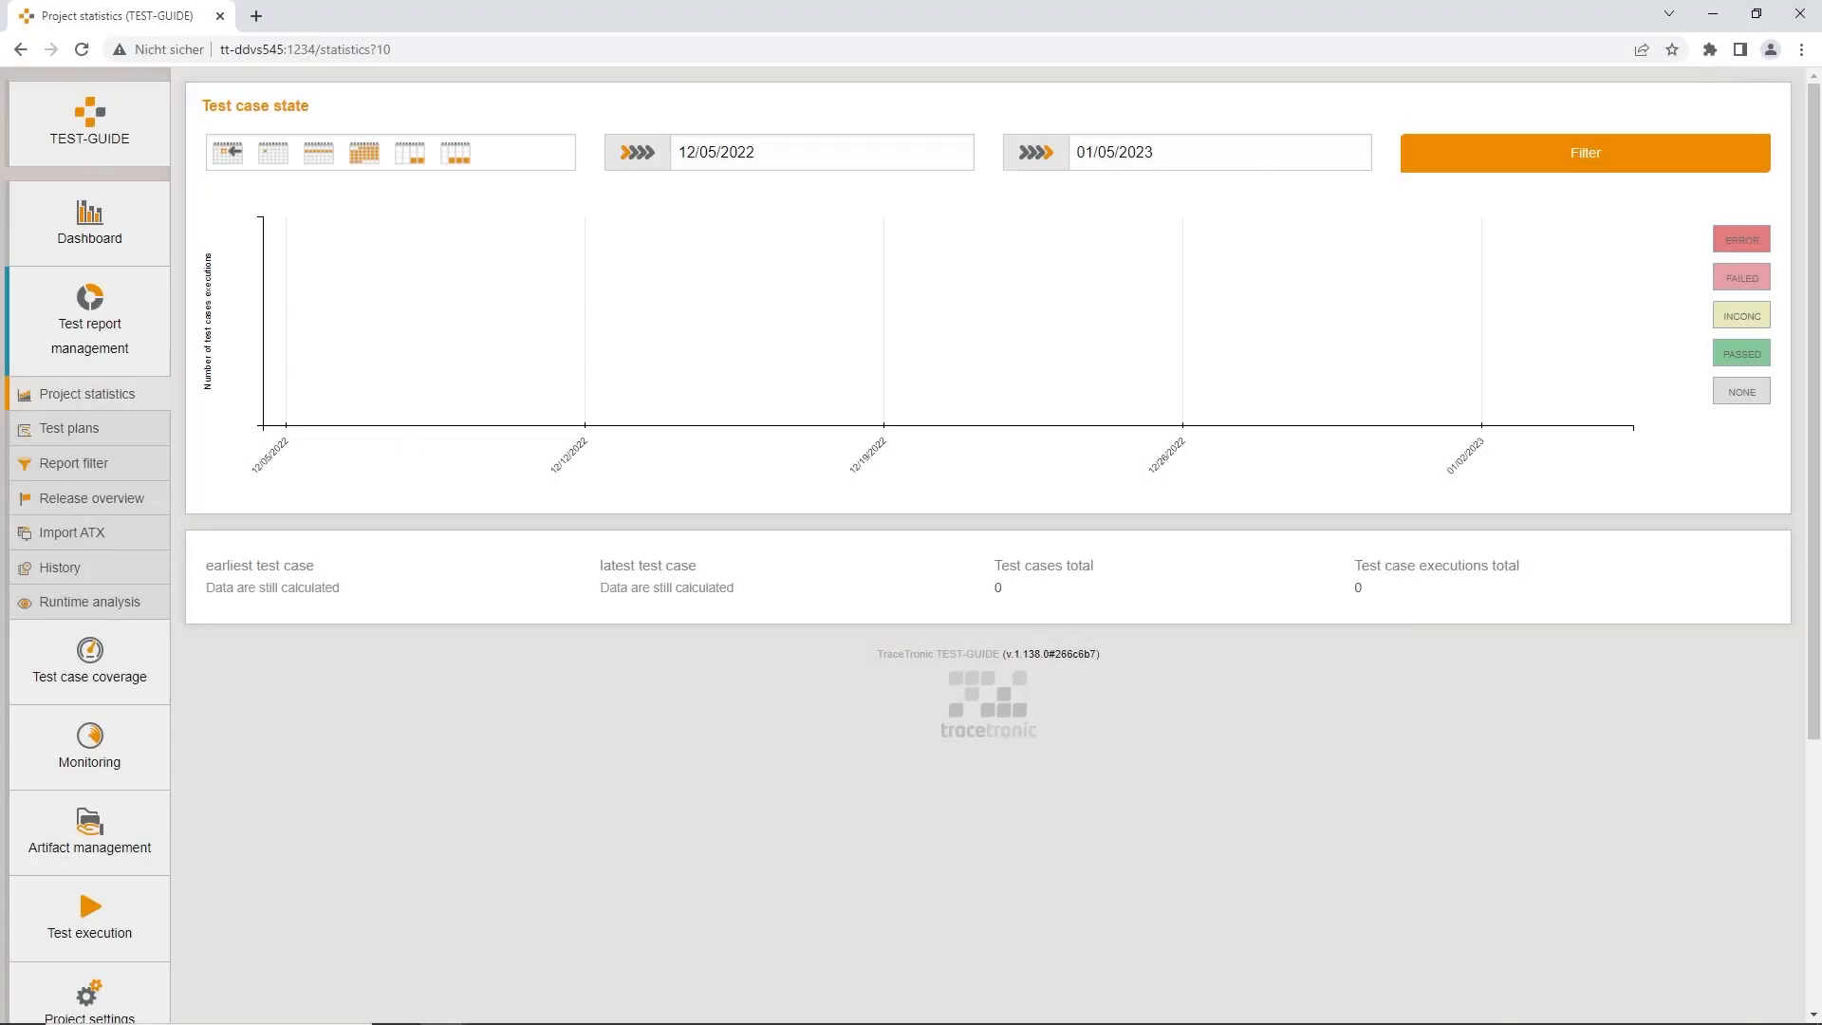
mouse_move(451, 909)
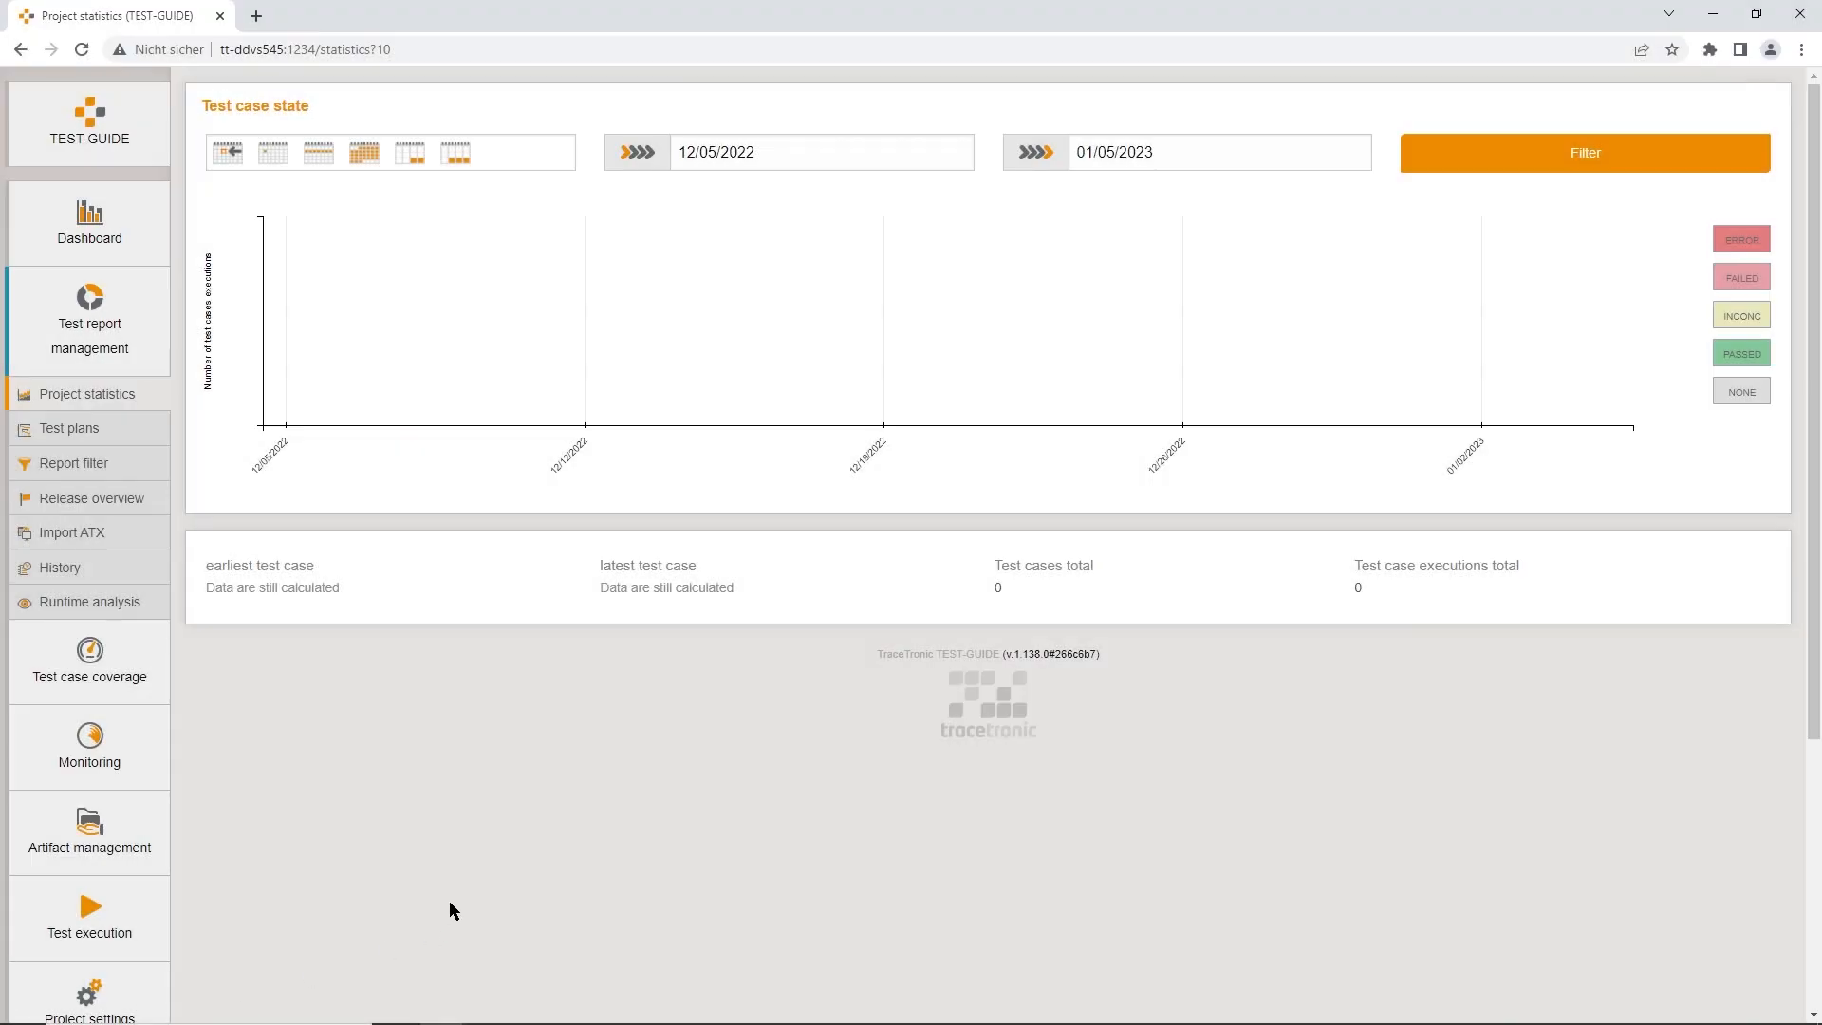
mouse_move(91, 495)
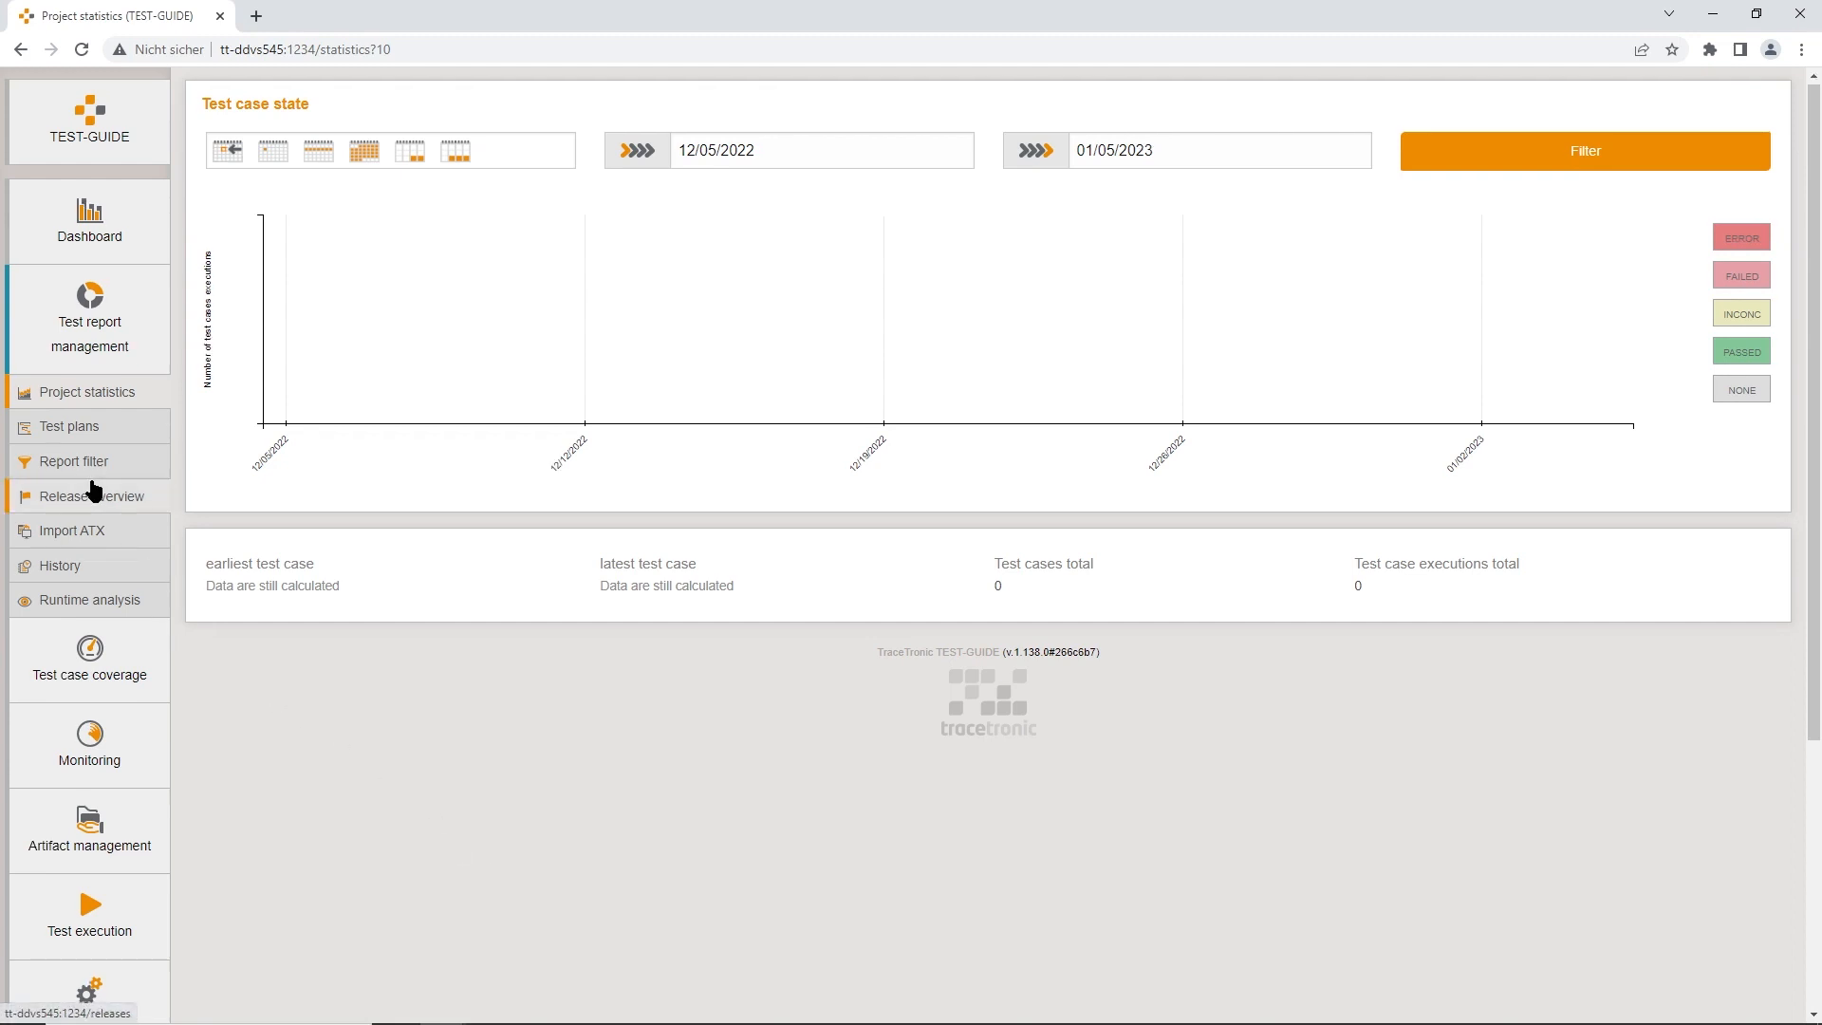
Step: Show TEST-GUIDE's Artifact management depositories (AFEx, Caches, Sandbox) and the artifacts overview
scroll(down, 3)
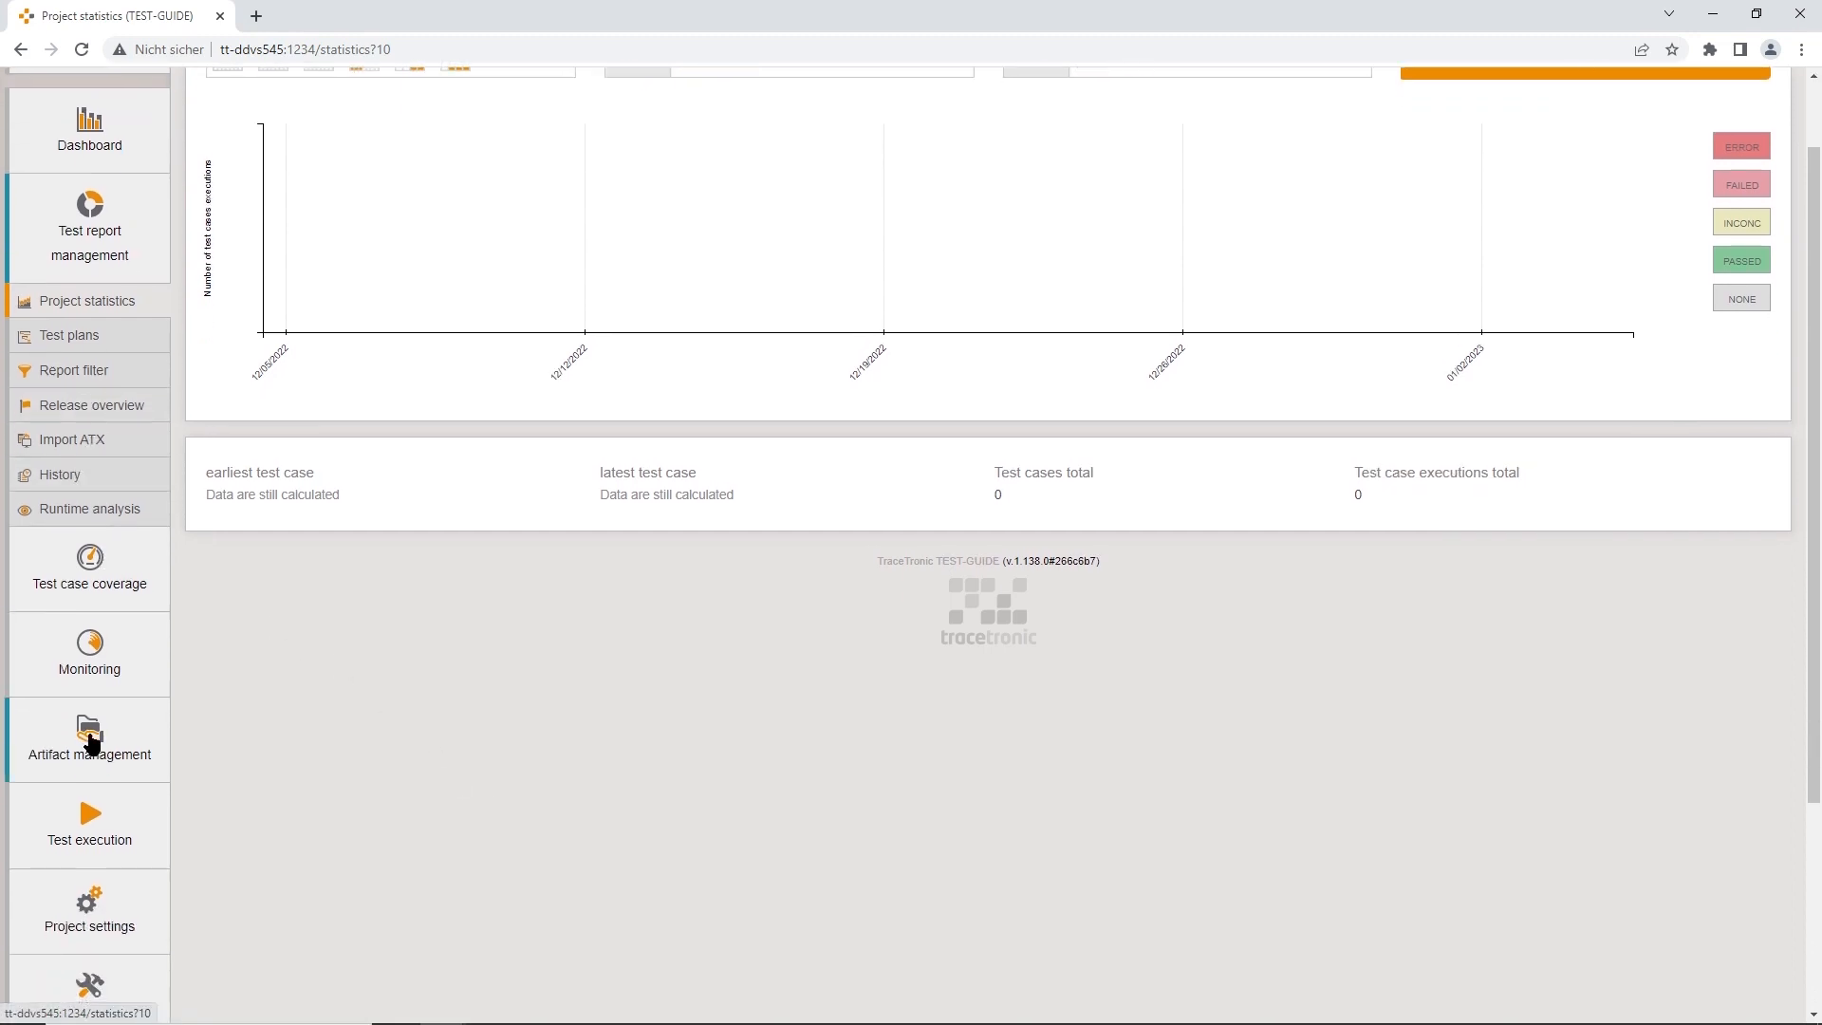
click(89, 744)
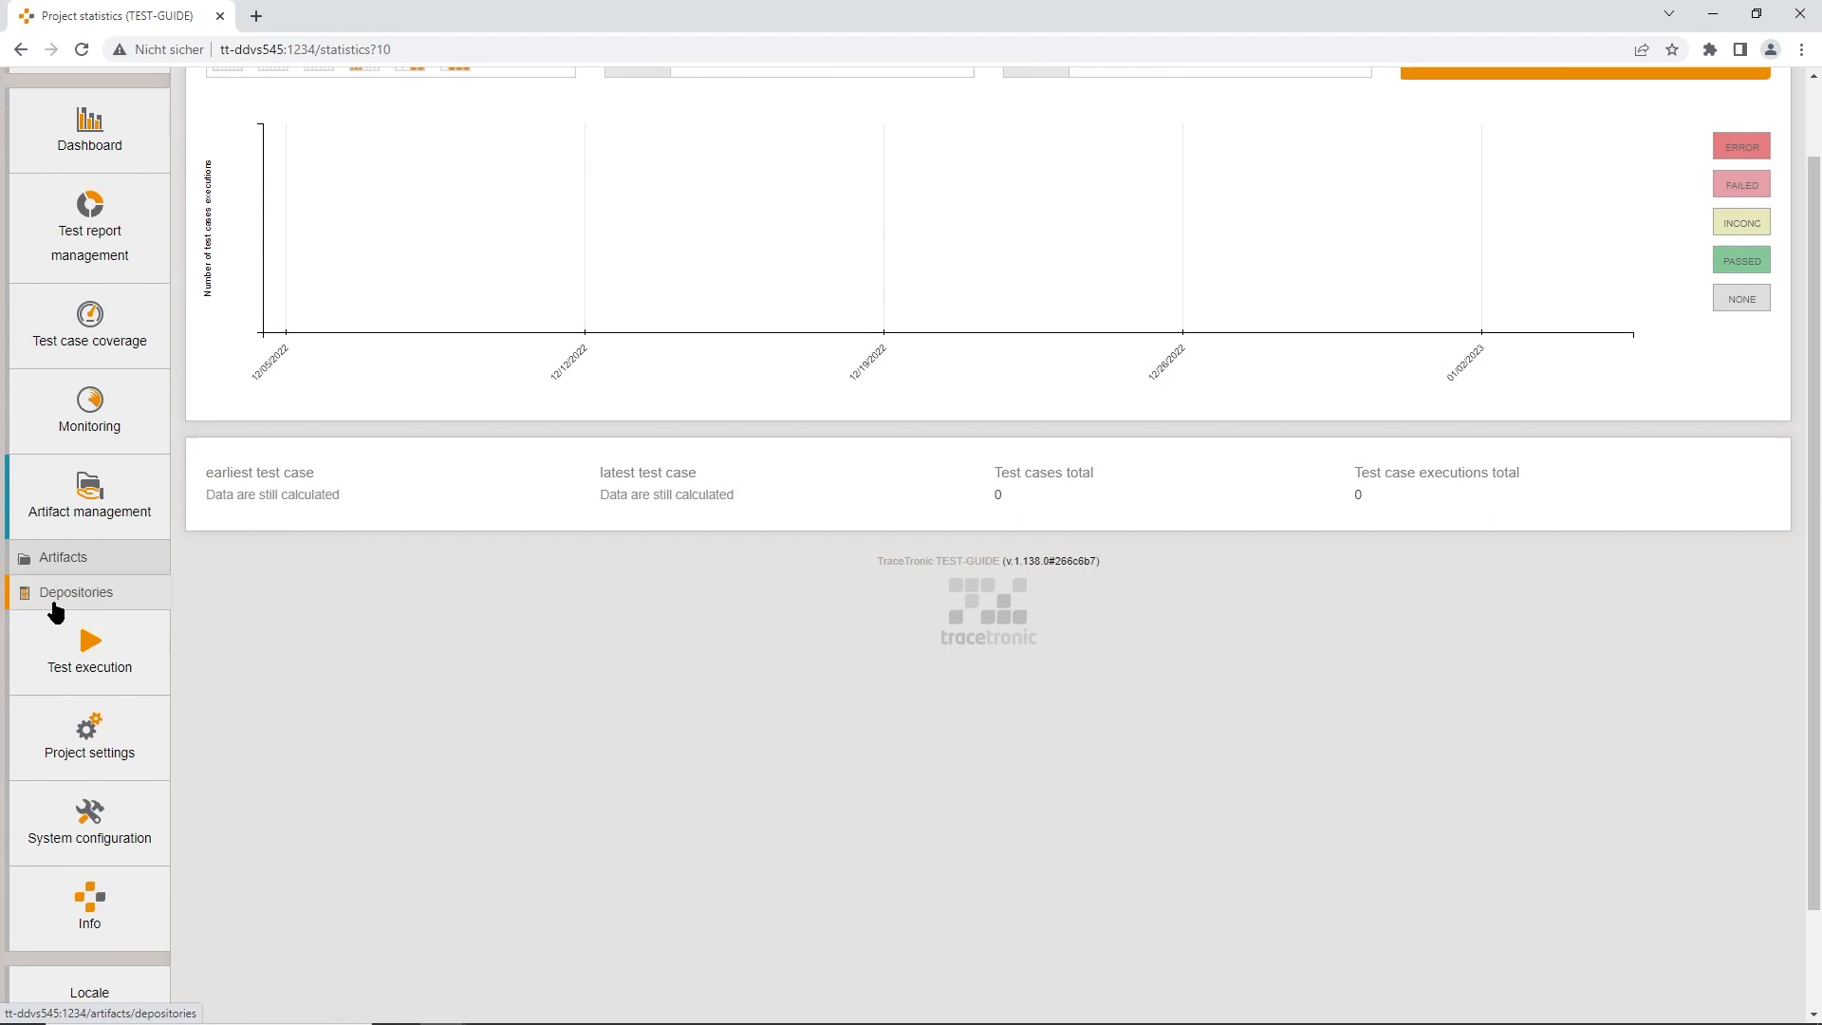
click(76, 592)
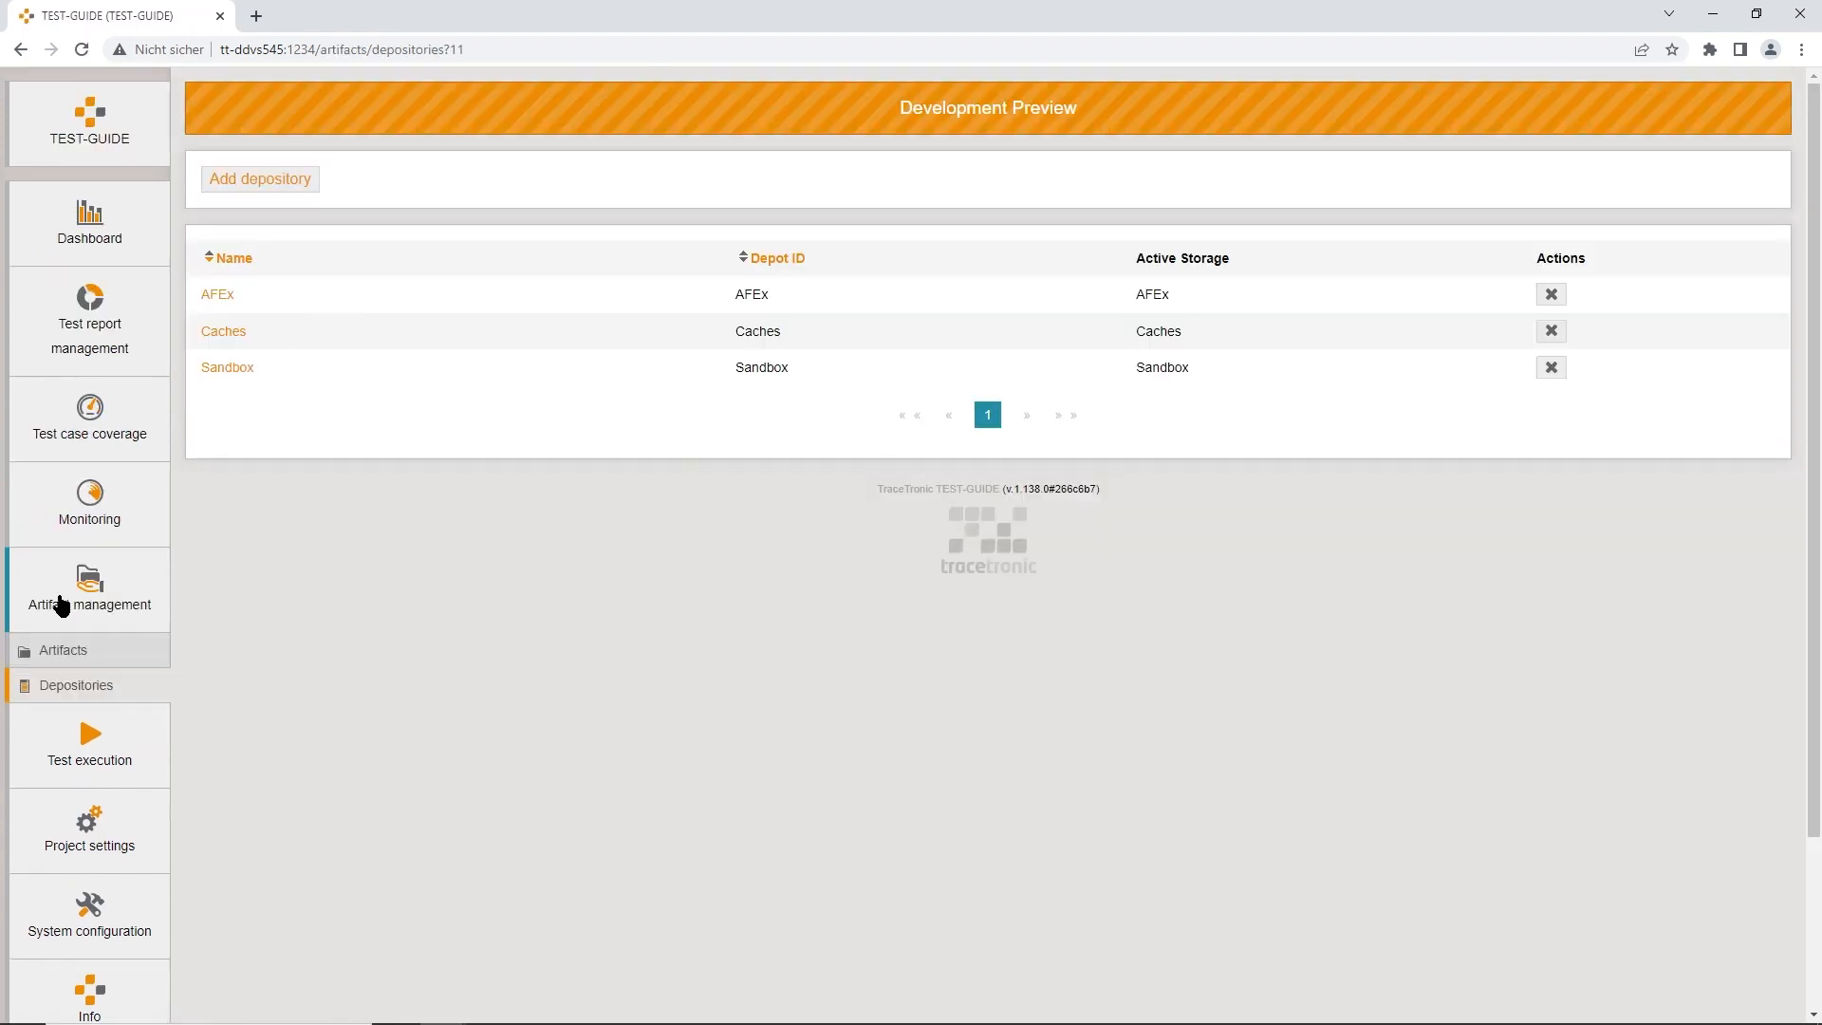
mouse_move(302, 432)
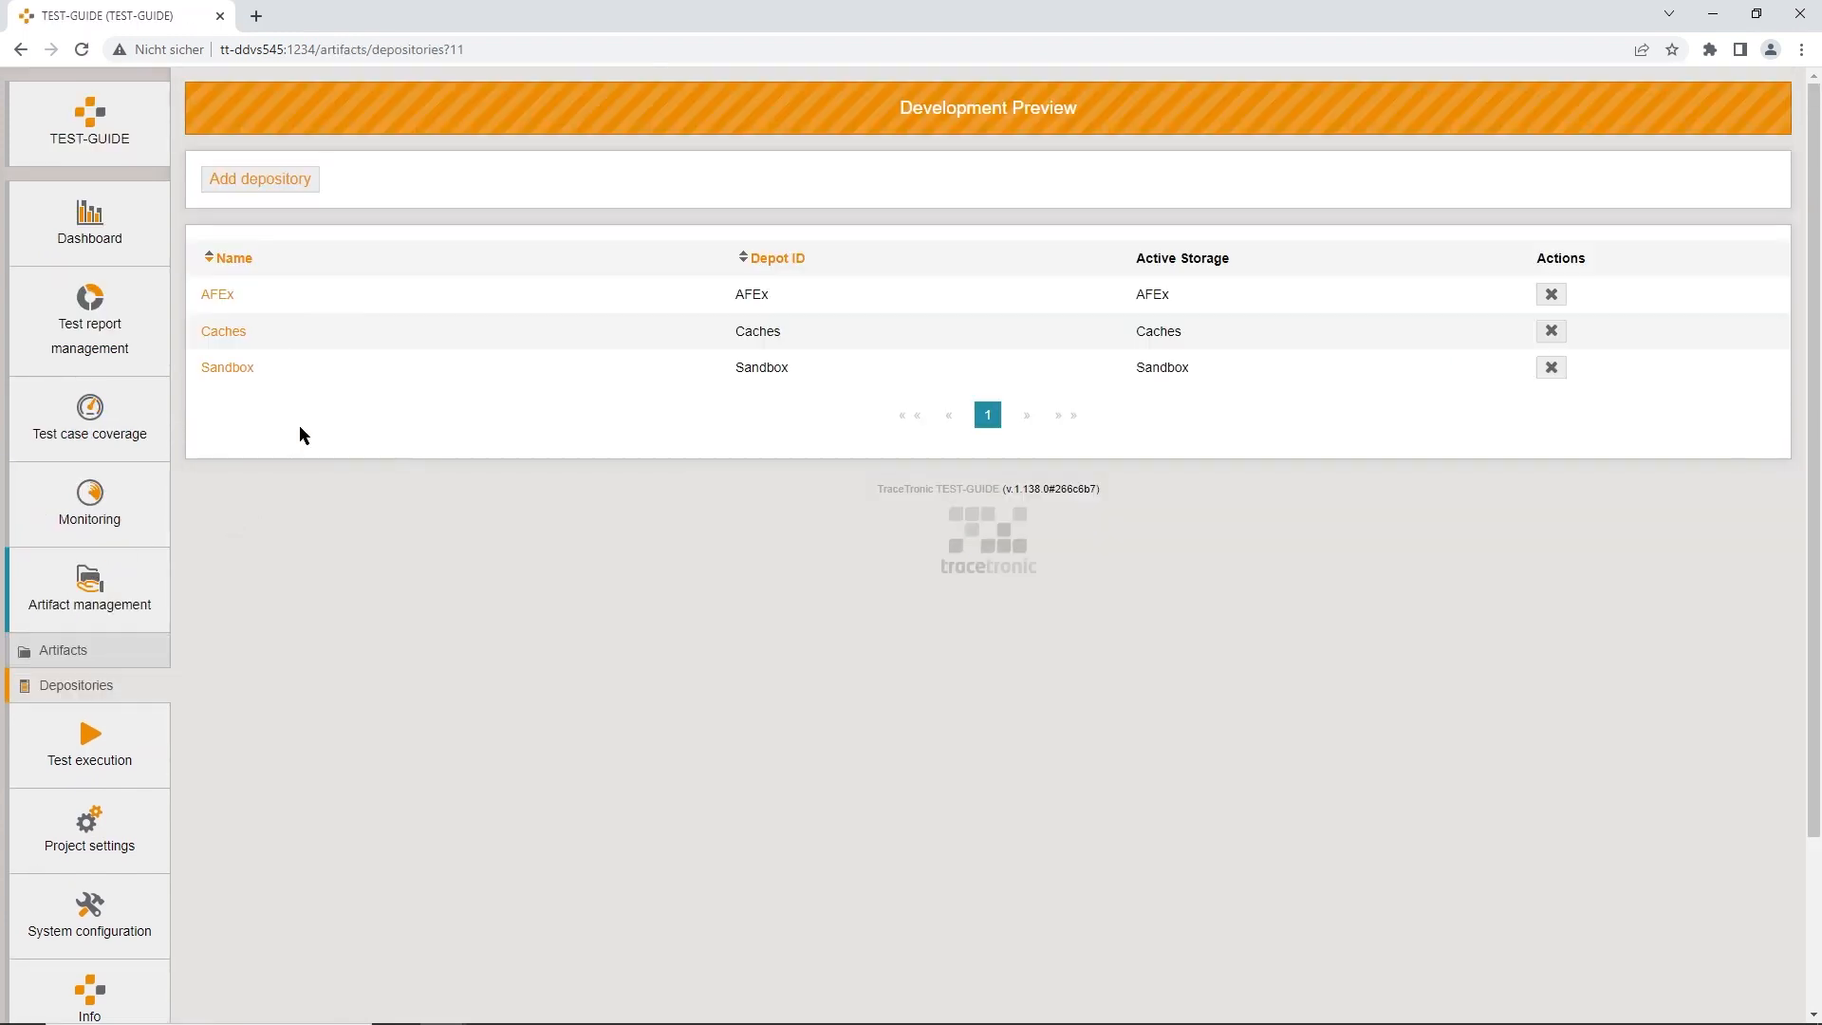
mouse_move(289, 448)
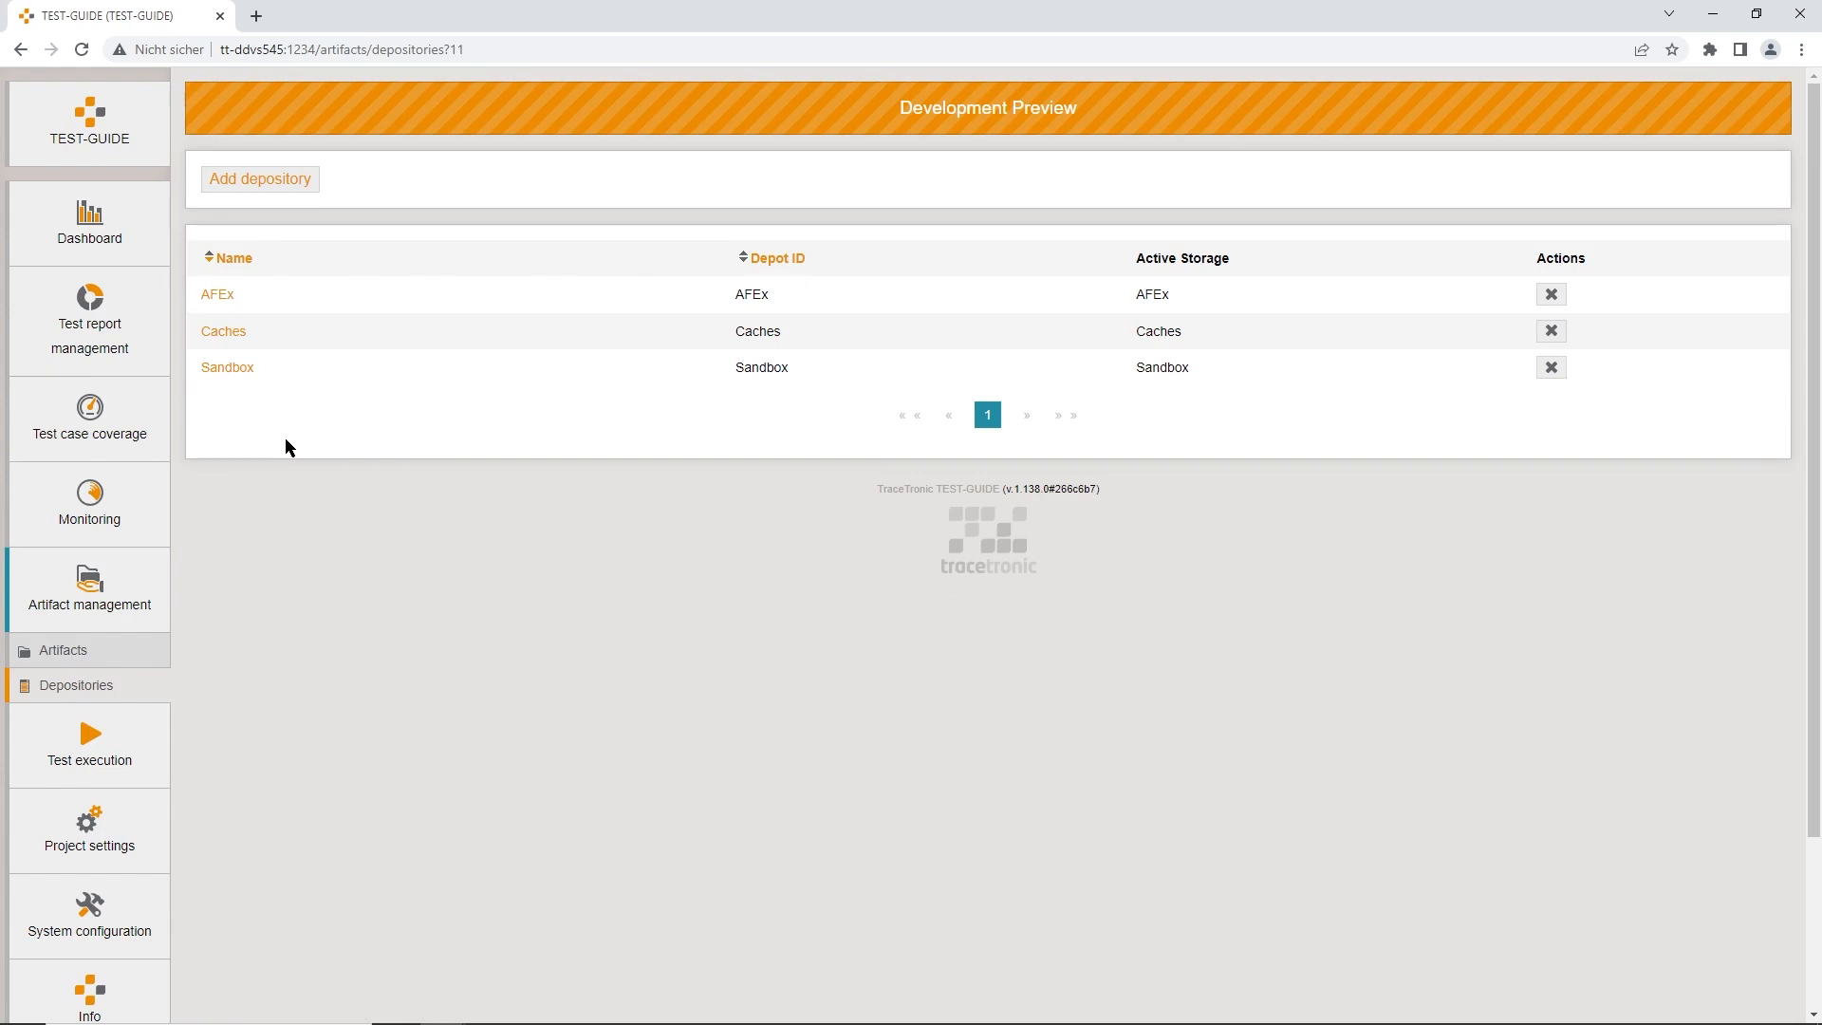
mouse_move(277, 442)
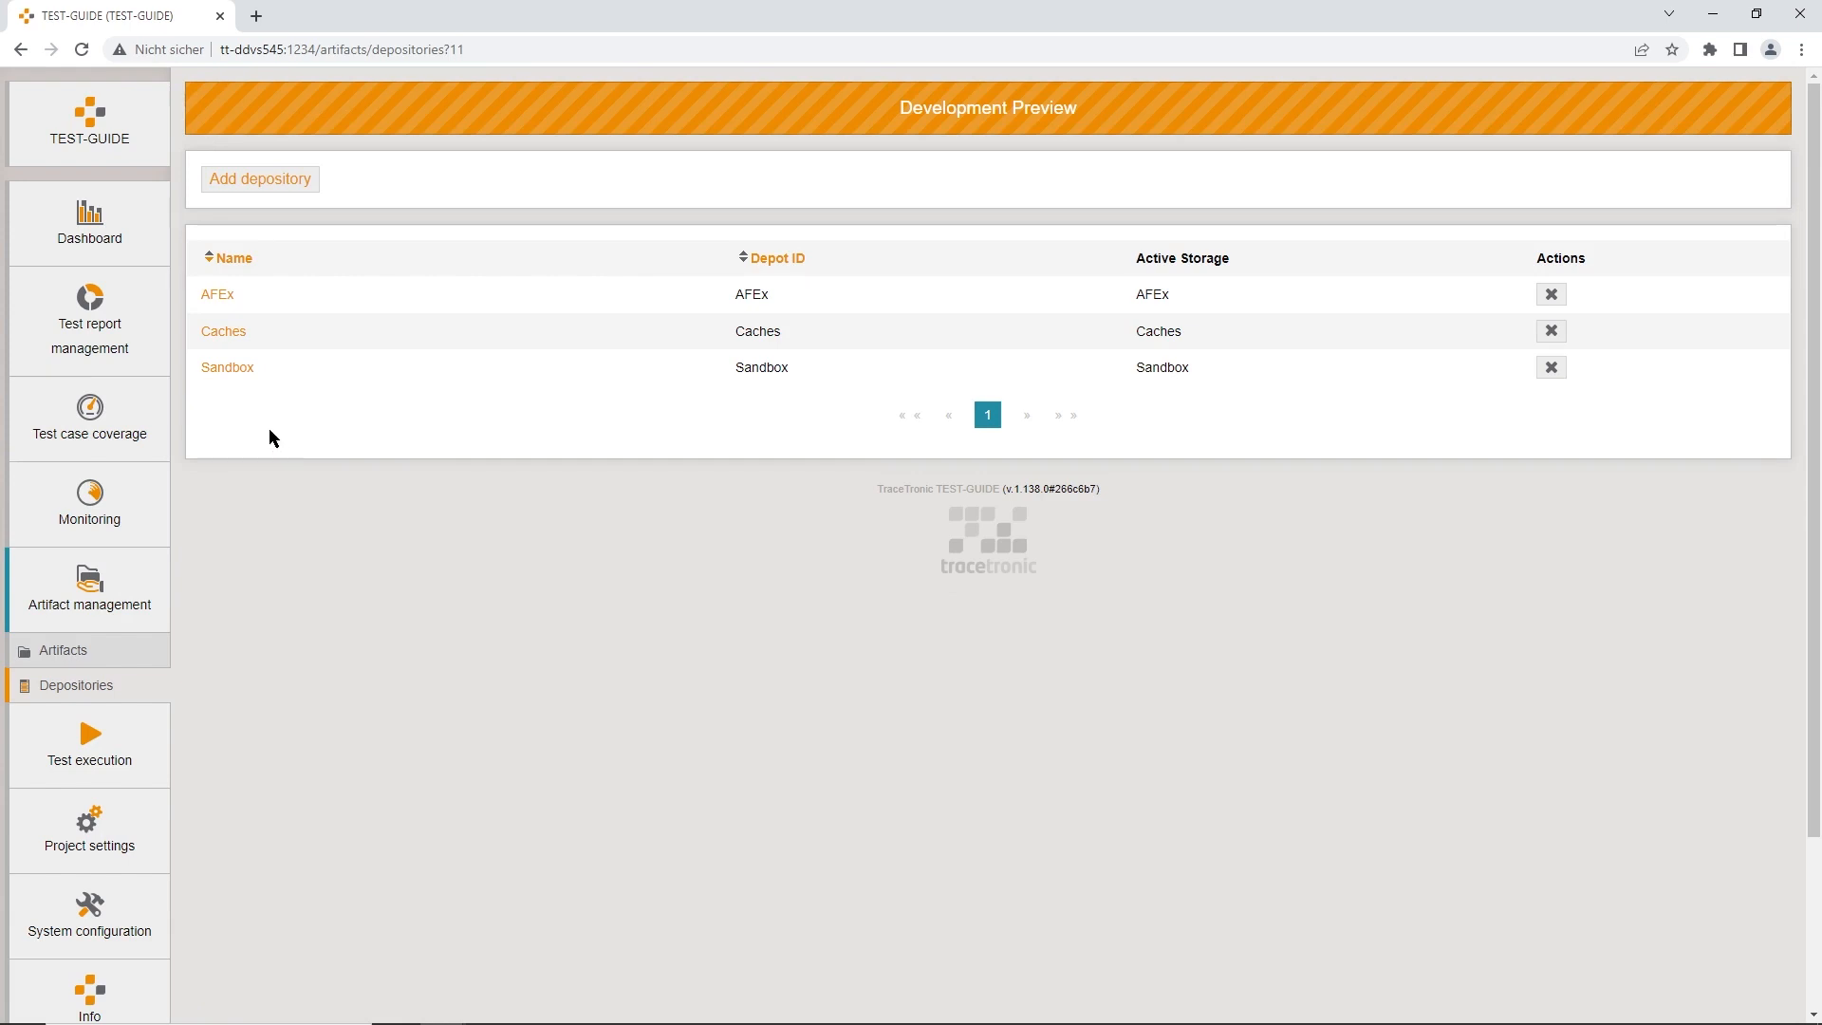
mouse_move(423, 422)
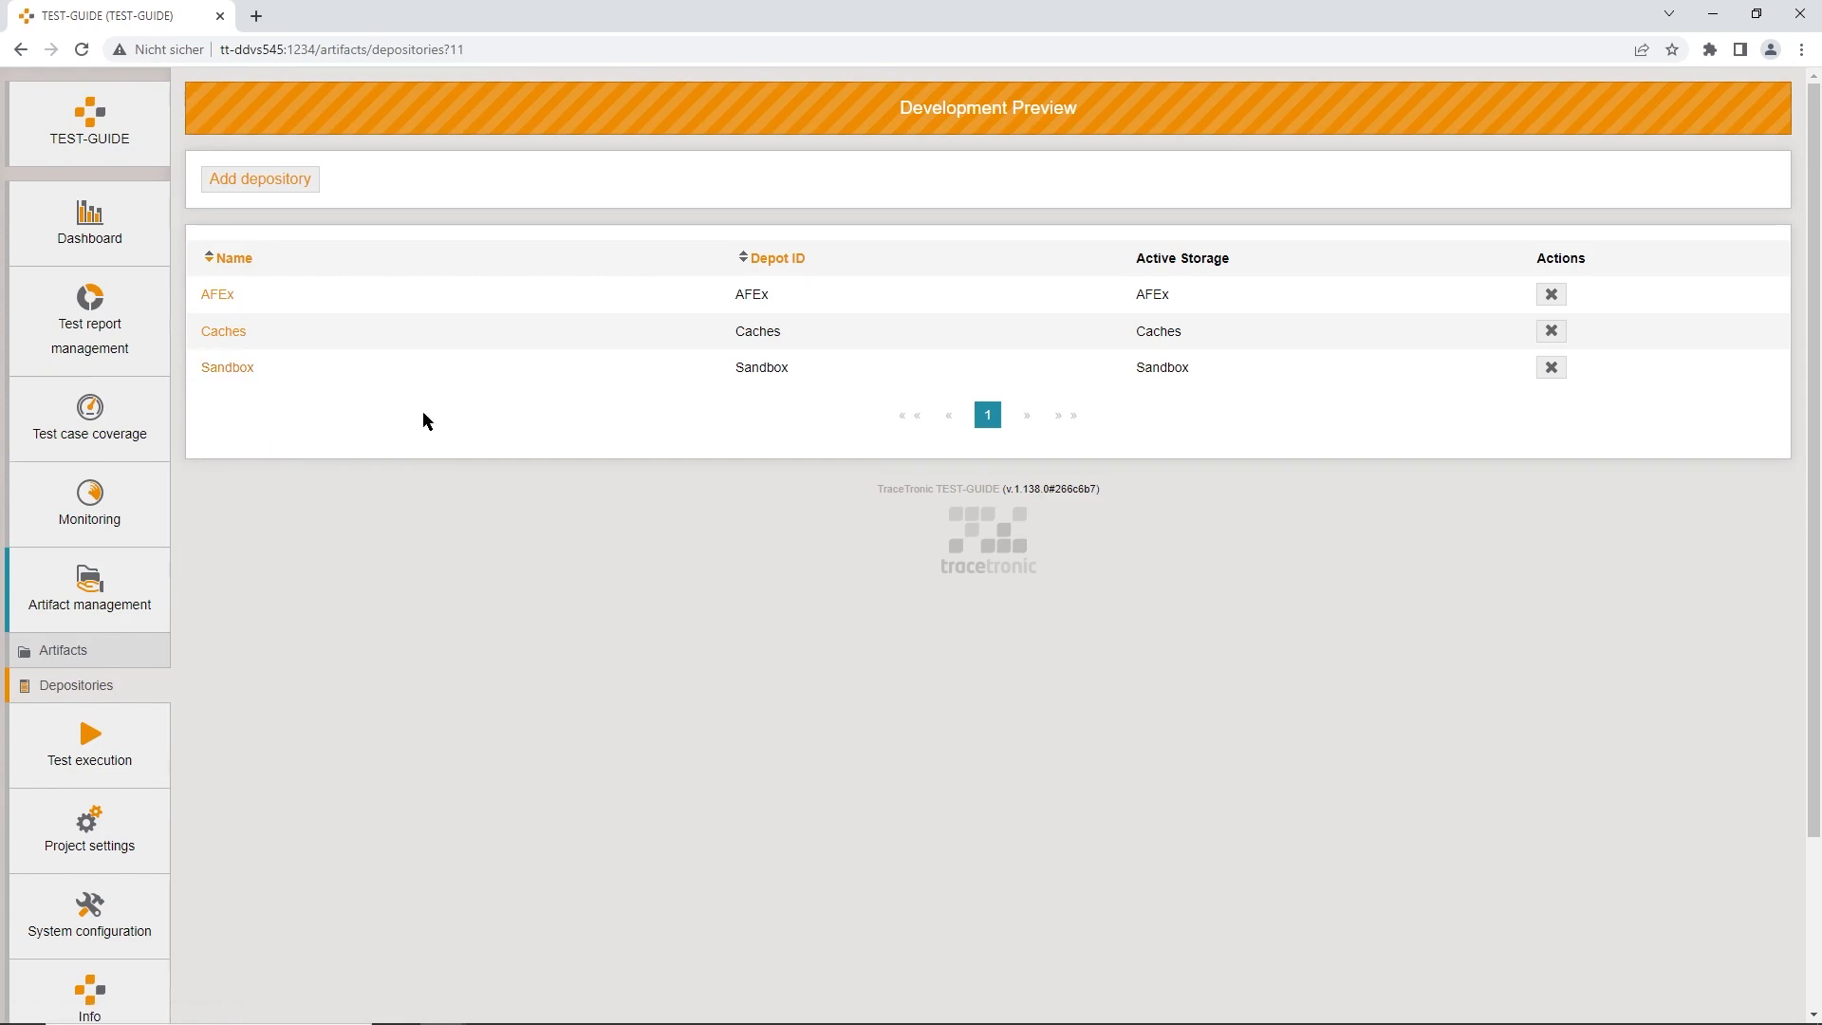
click(64, 649)
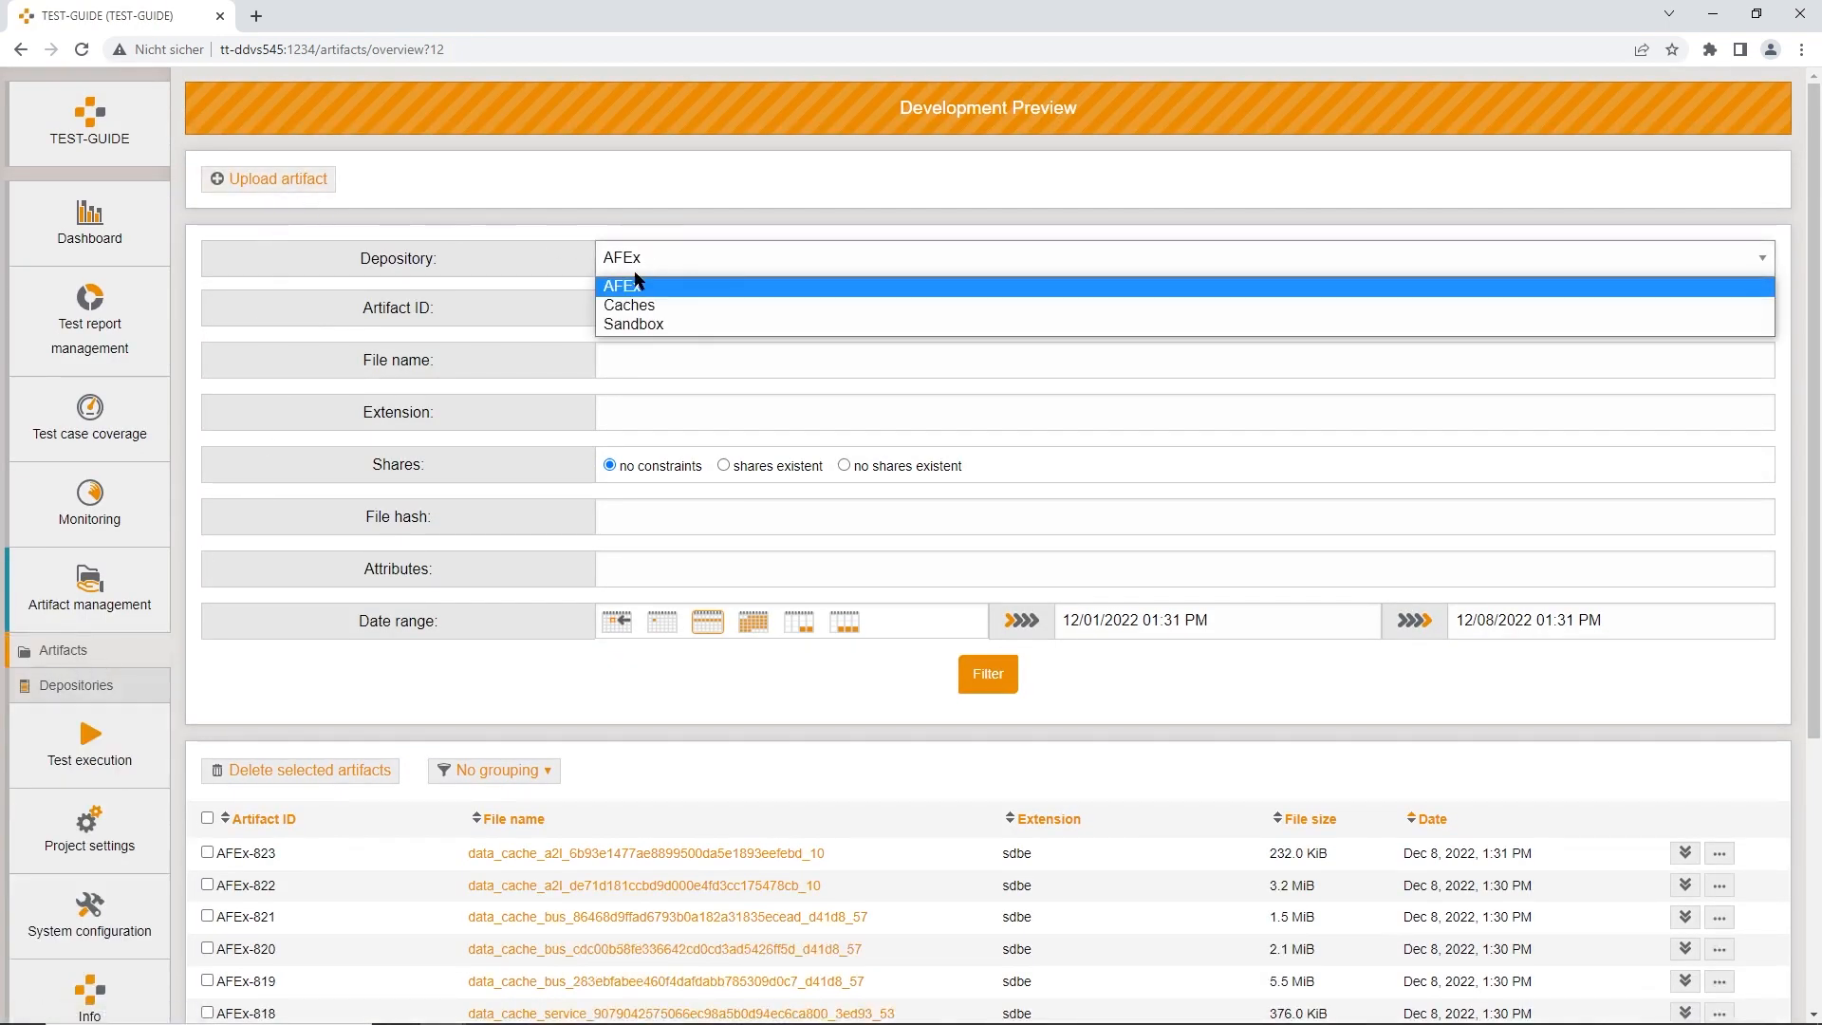
Step: Filter the Sandbox depository's artifacts to the date range 11/08/2022 – 01/04/2023
click(633, 323)
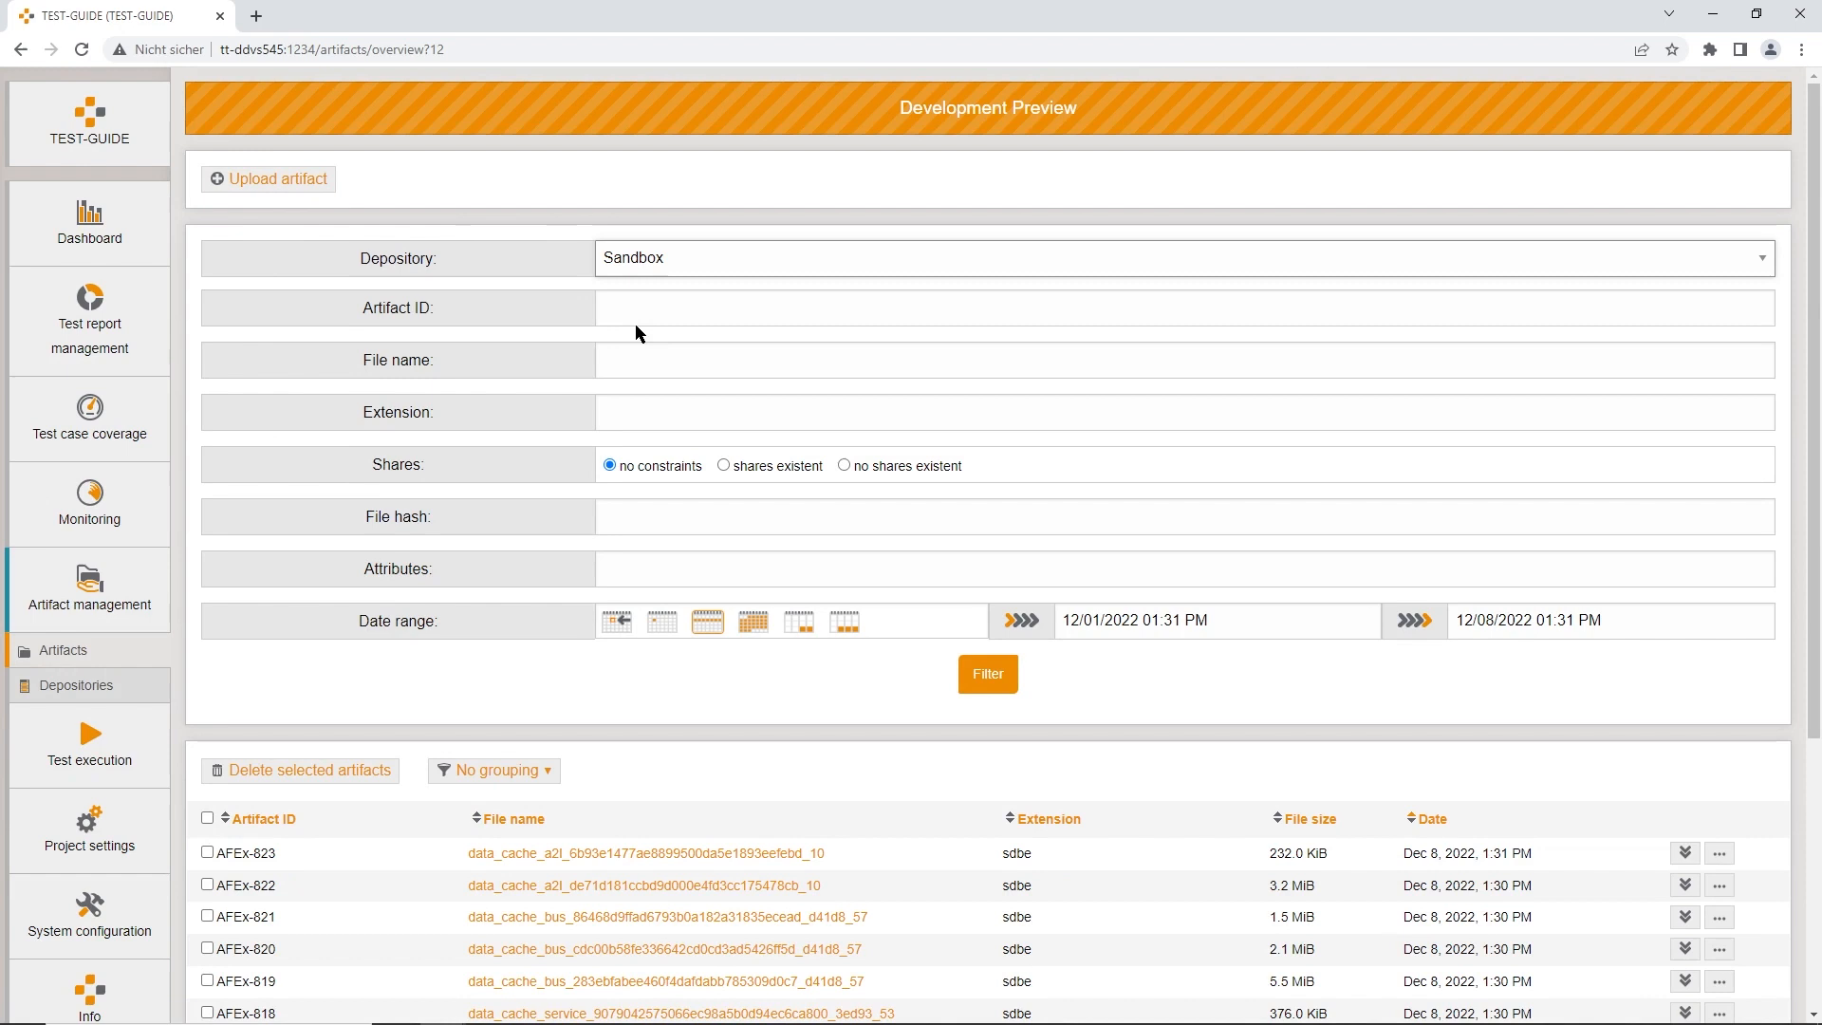
click(987, 674)
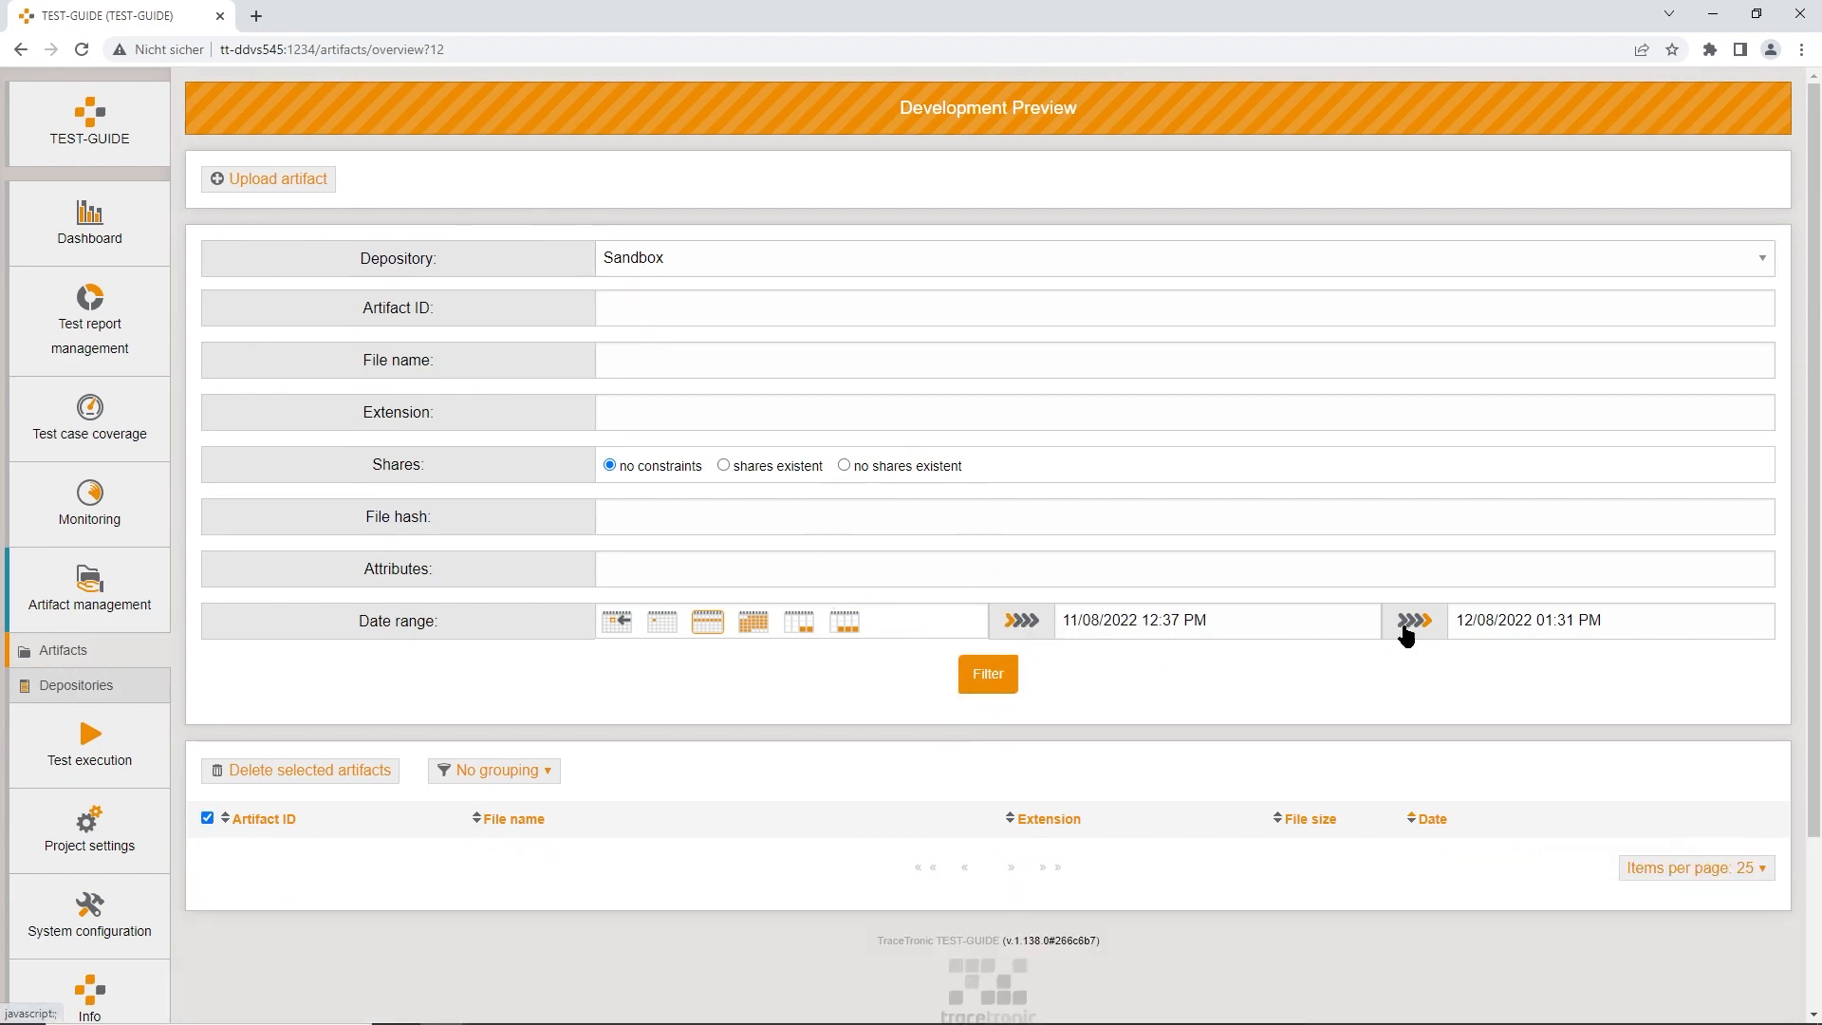
click(1414, 618)
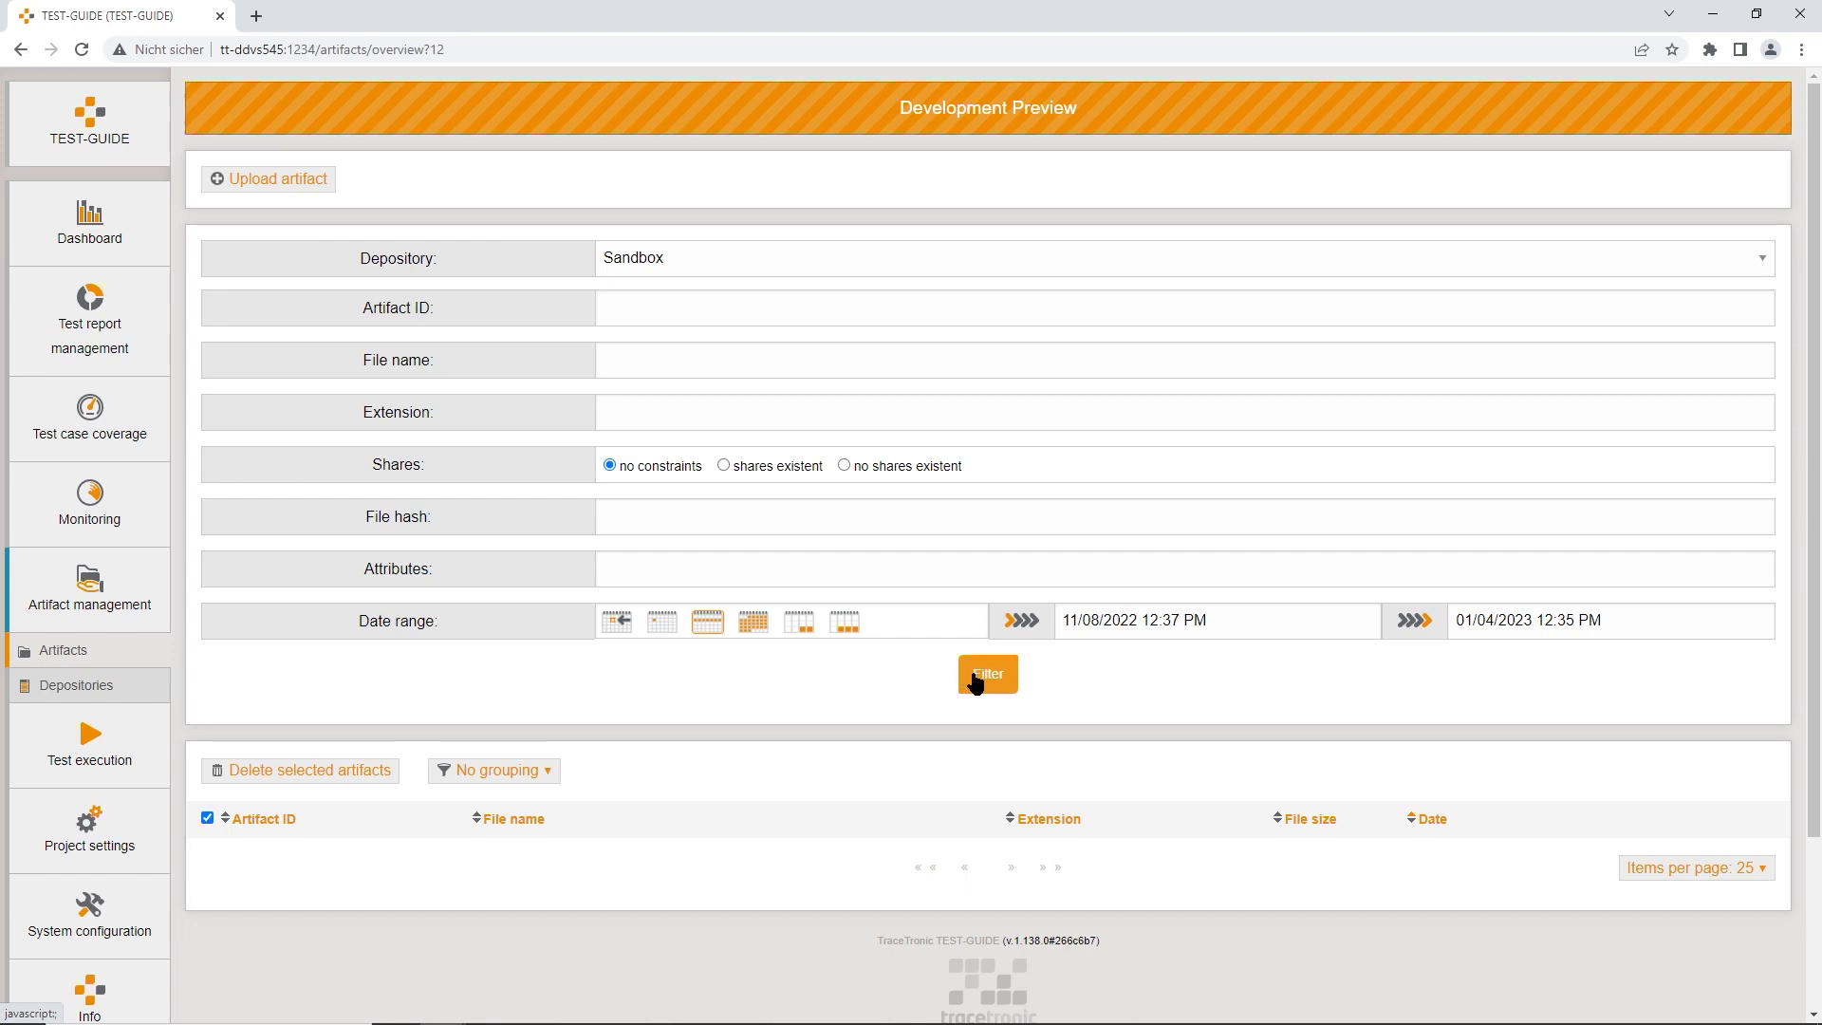
click(987, 673)
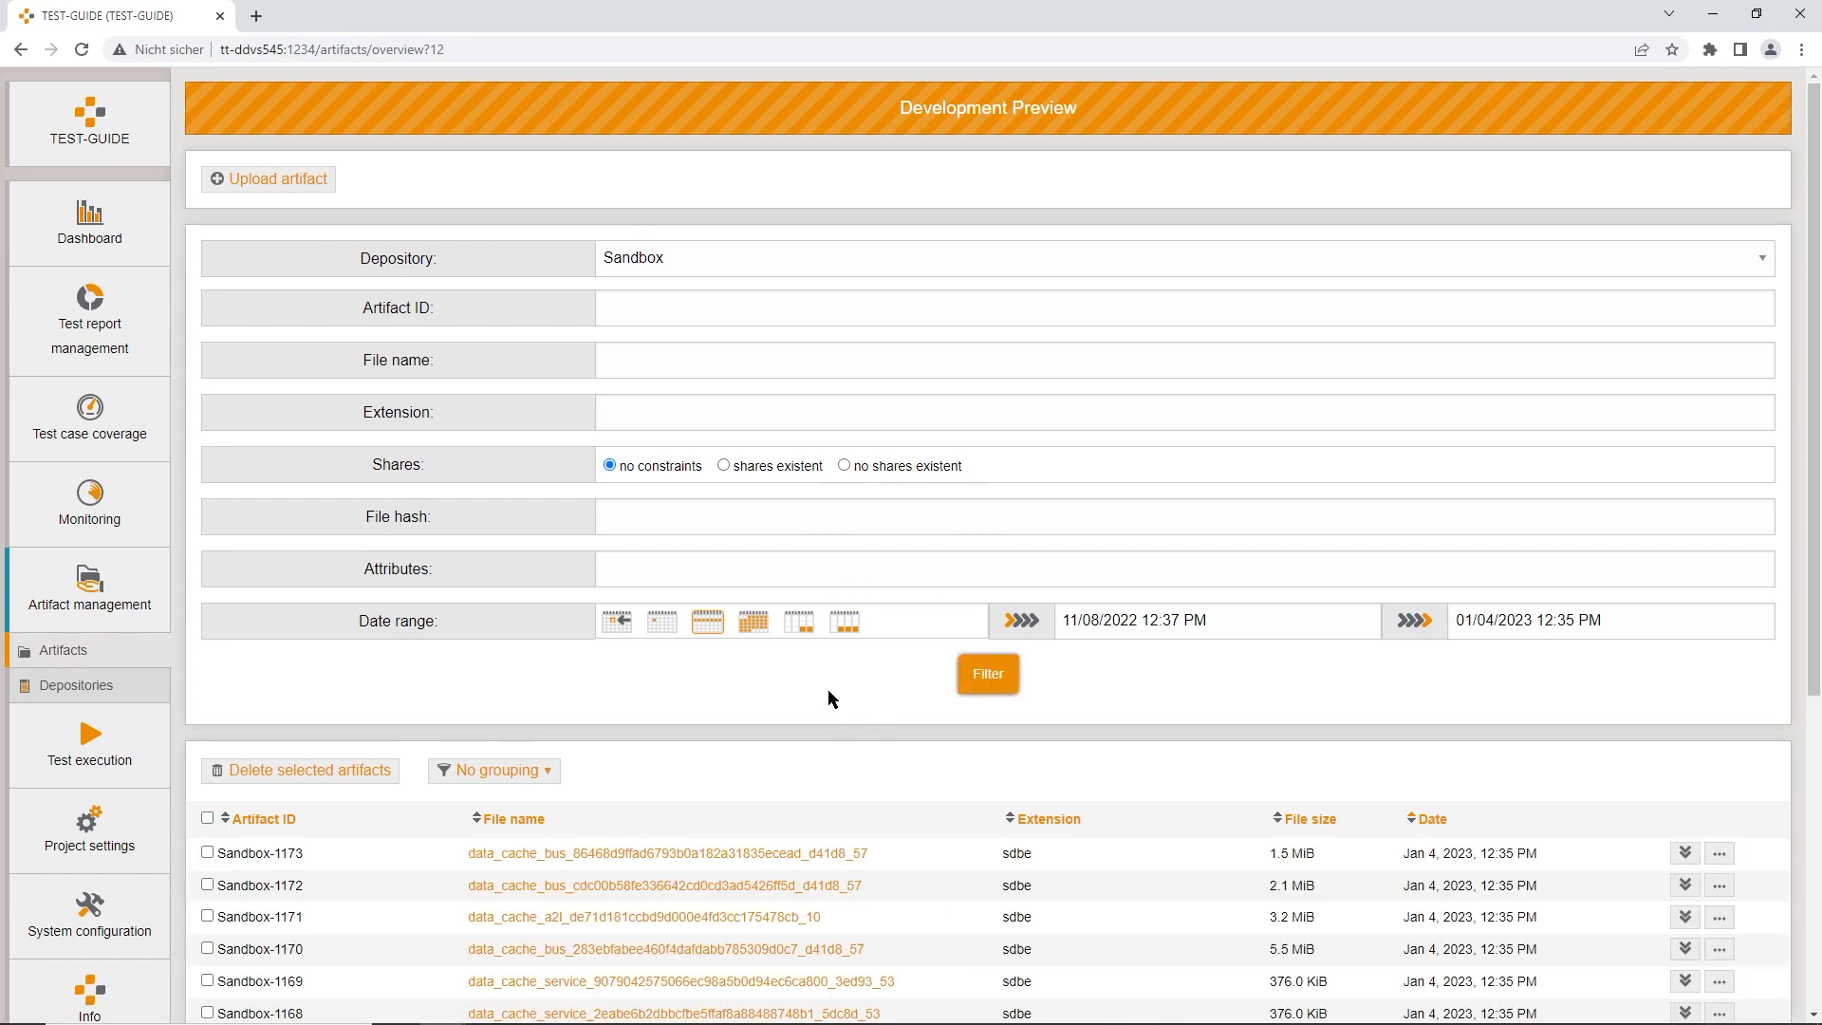
scroll(down, 3)
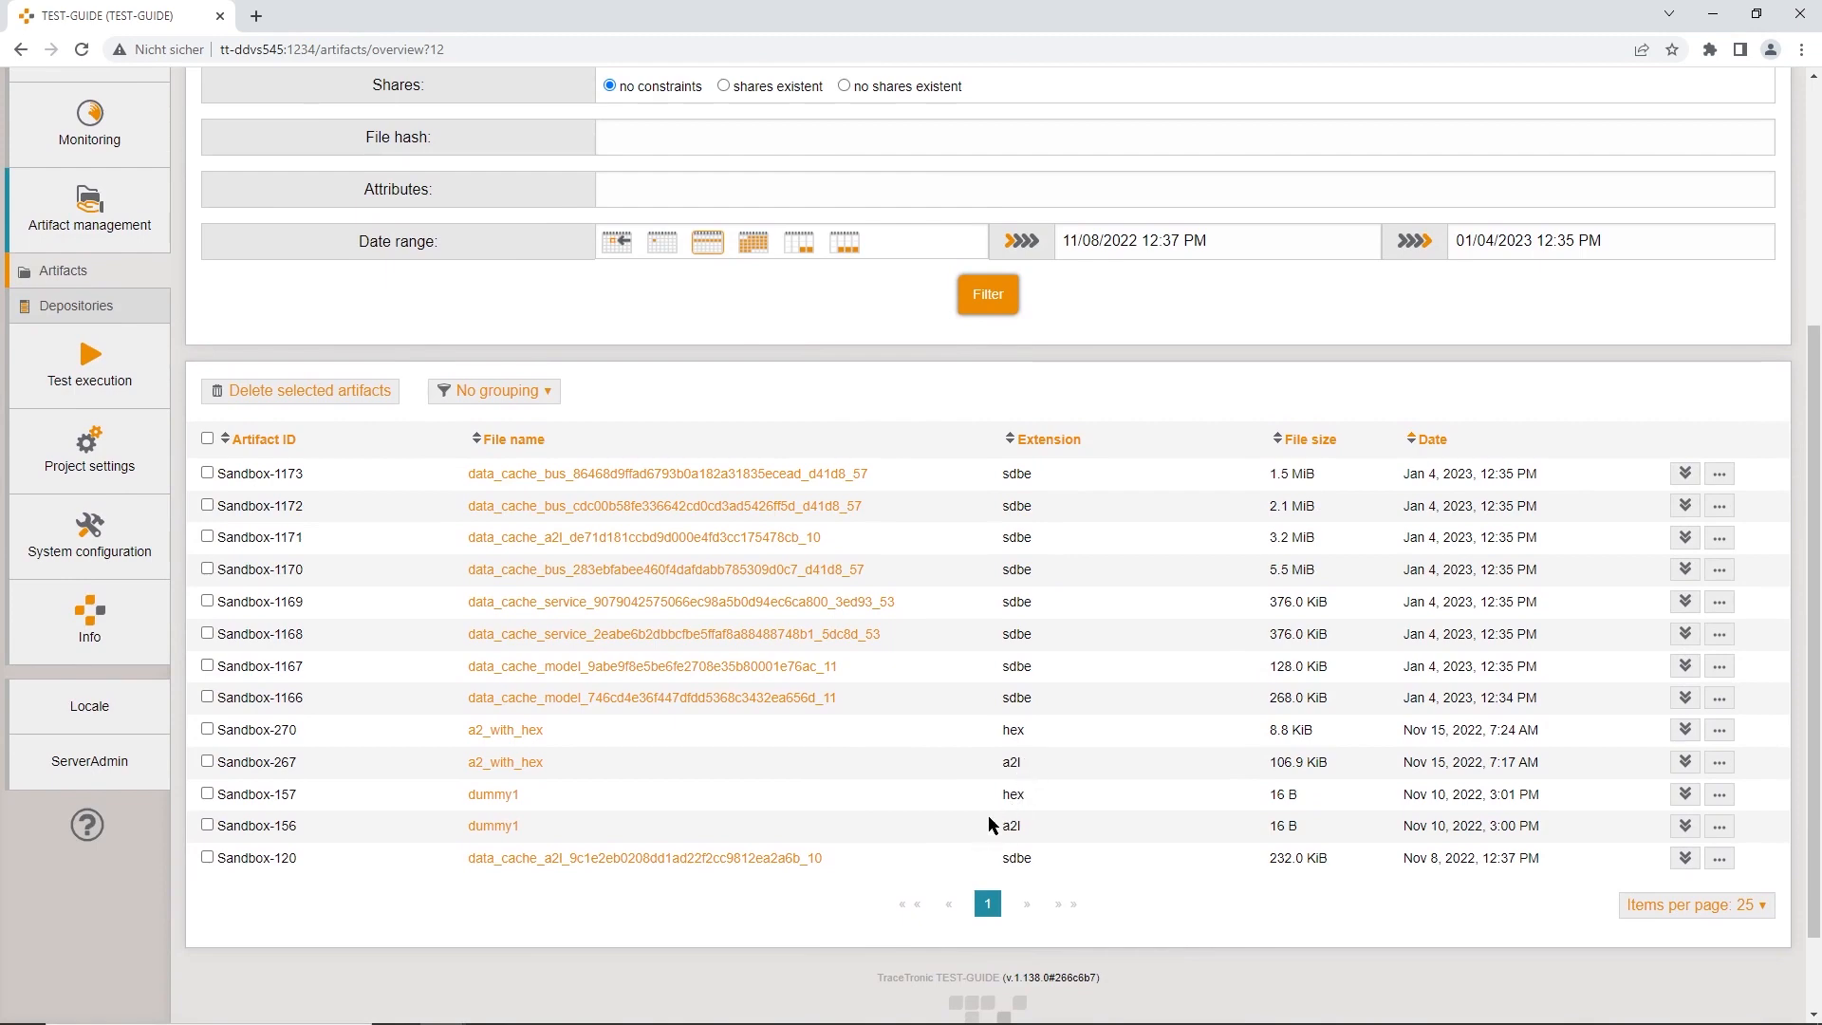
mouse_move(1021, 569)
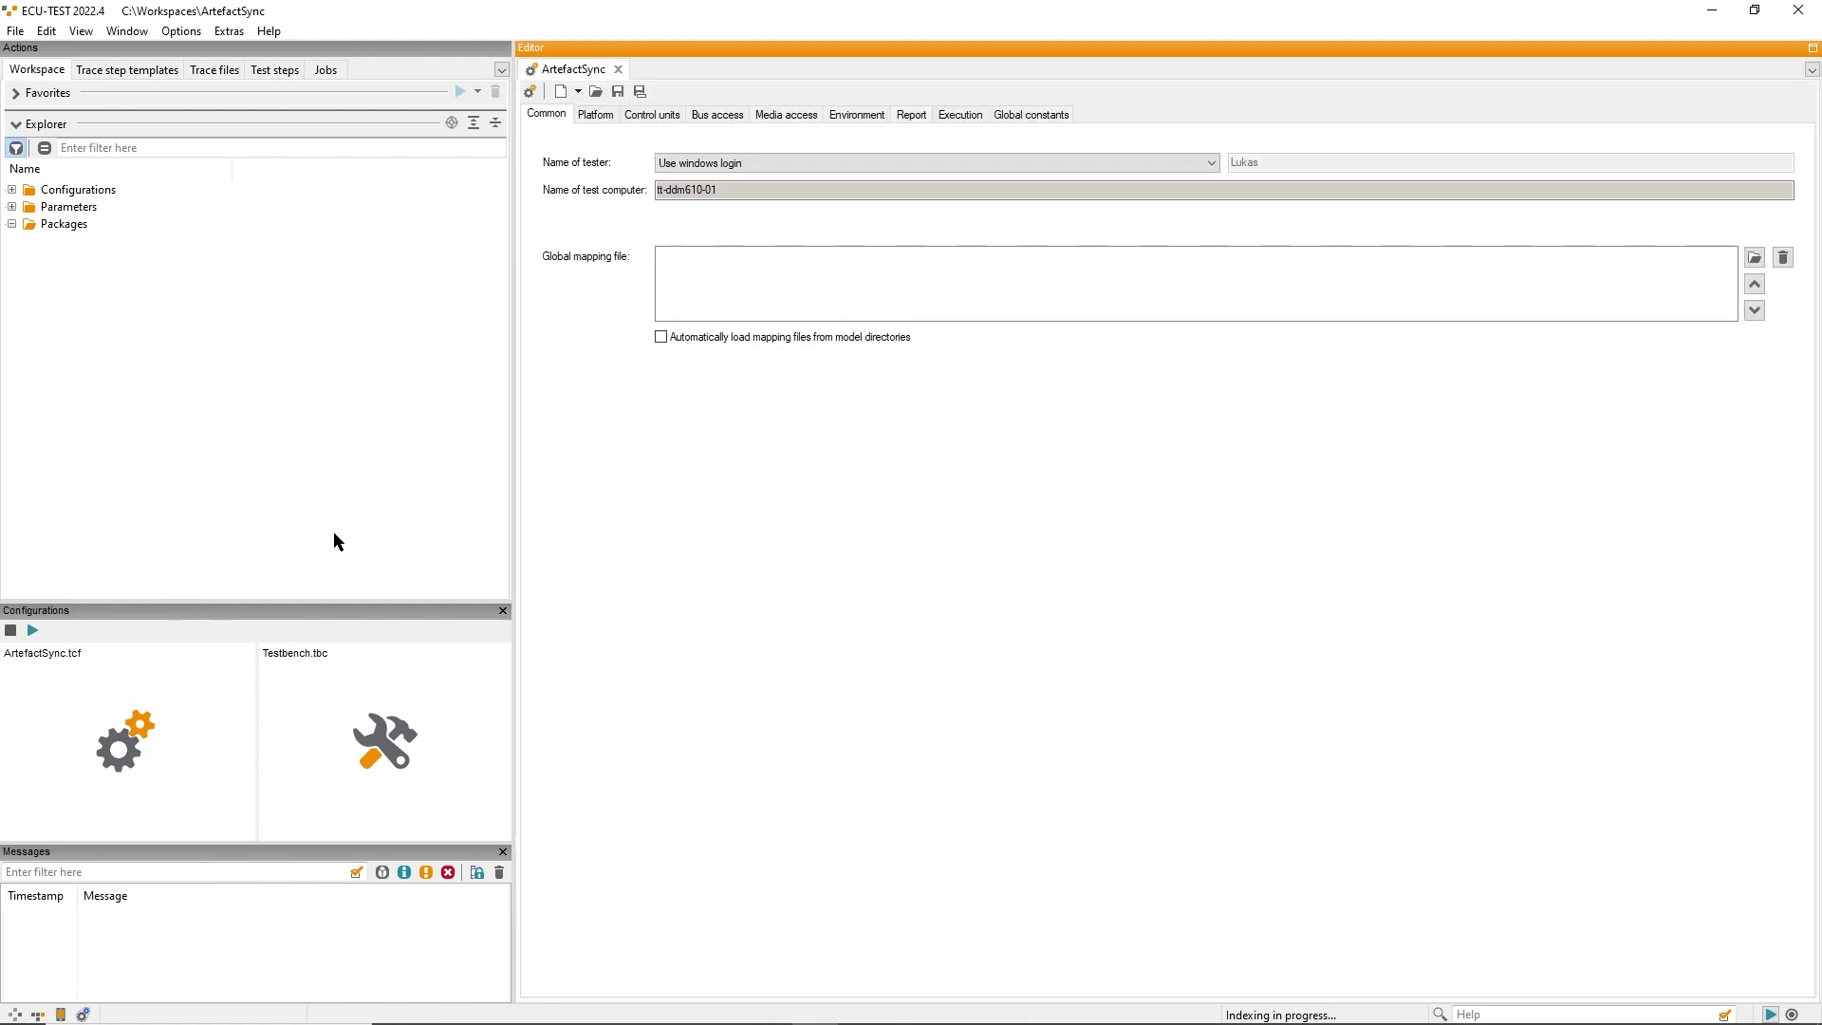
click(651, 114)
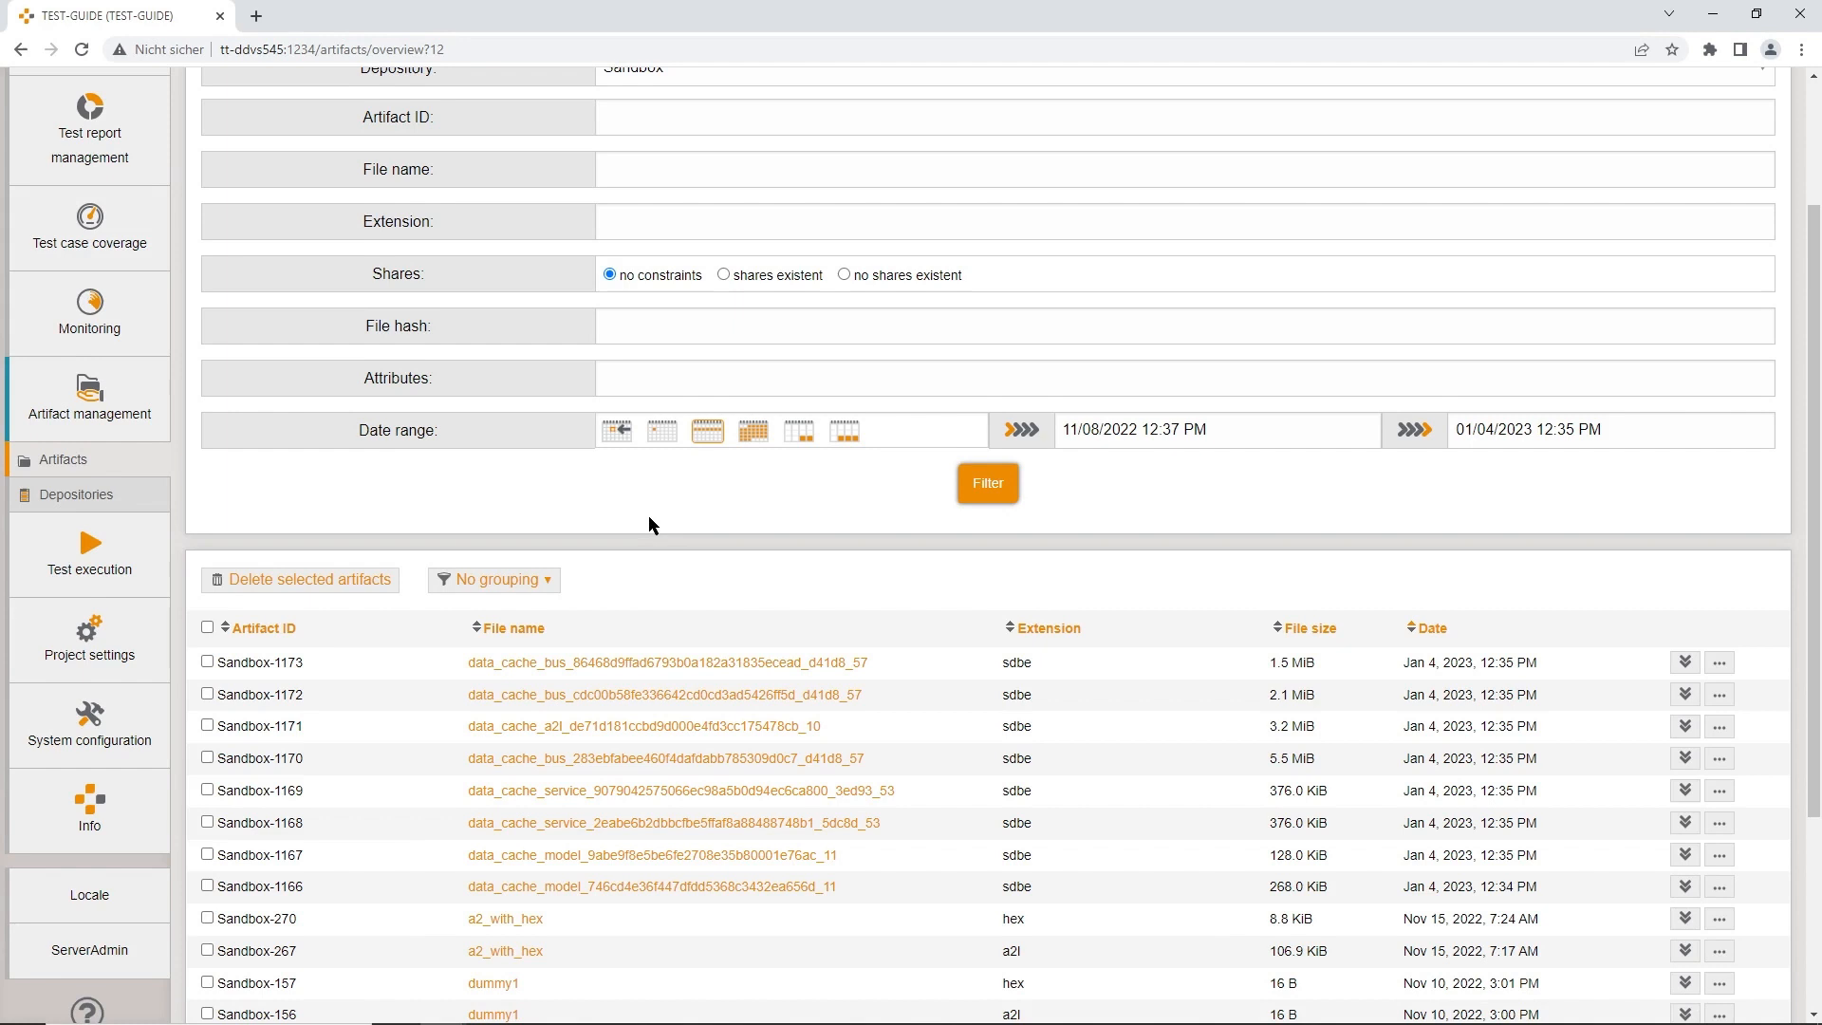
Step: Upload myA2L.a2l to Sandbox and refresh the list to show it as Sandbox-1194
scroll(up, 3)
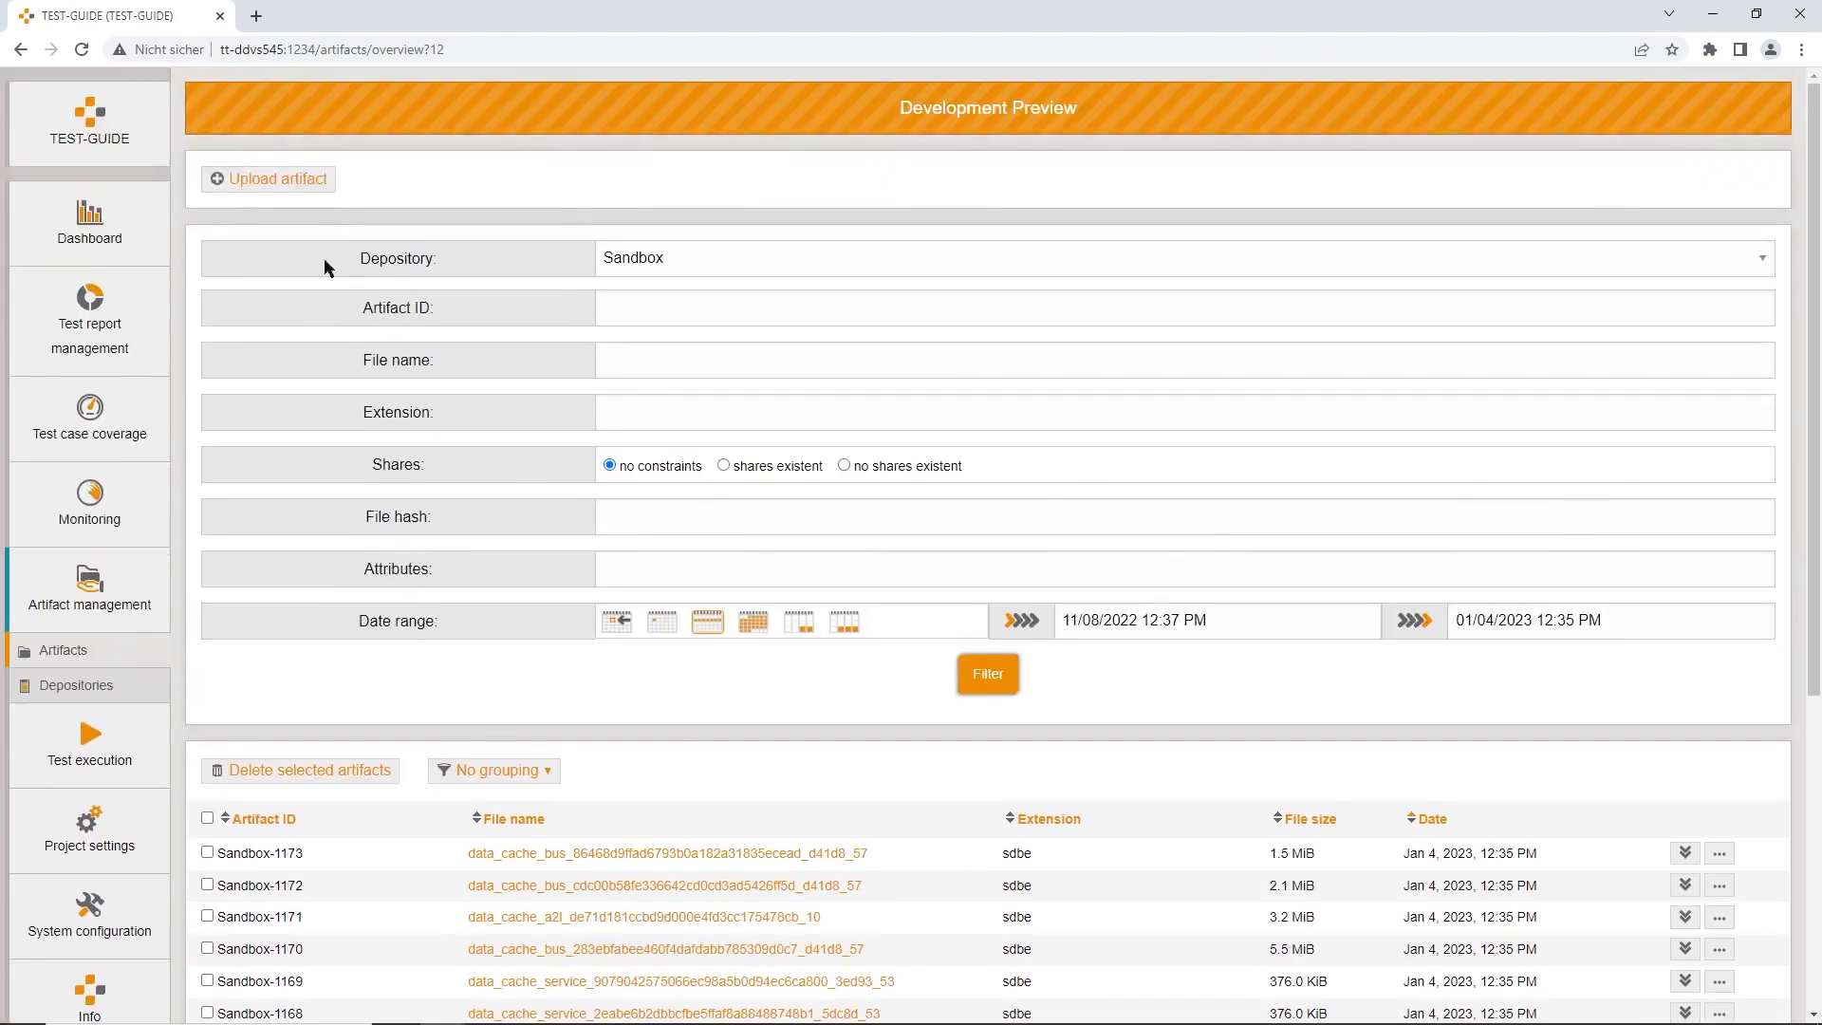
click(267, 178)
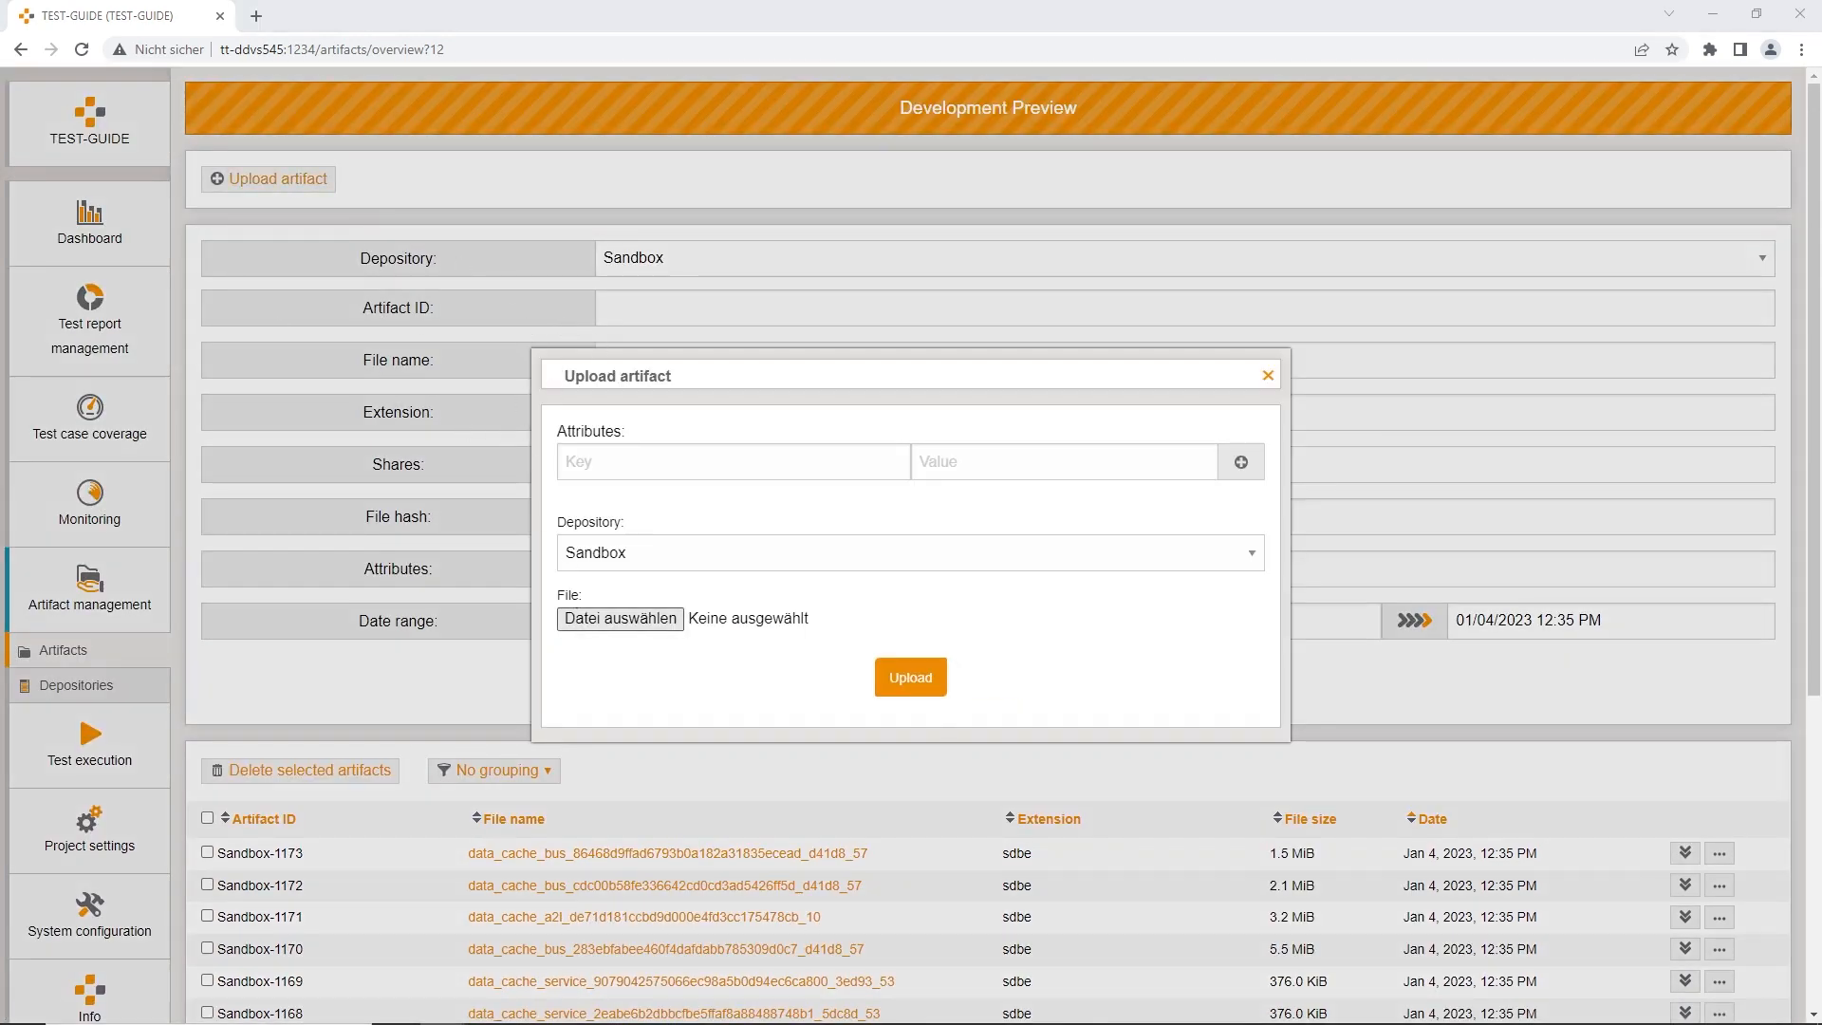
click(618, 618)
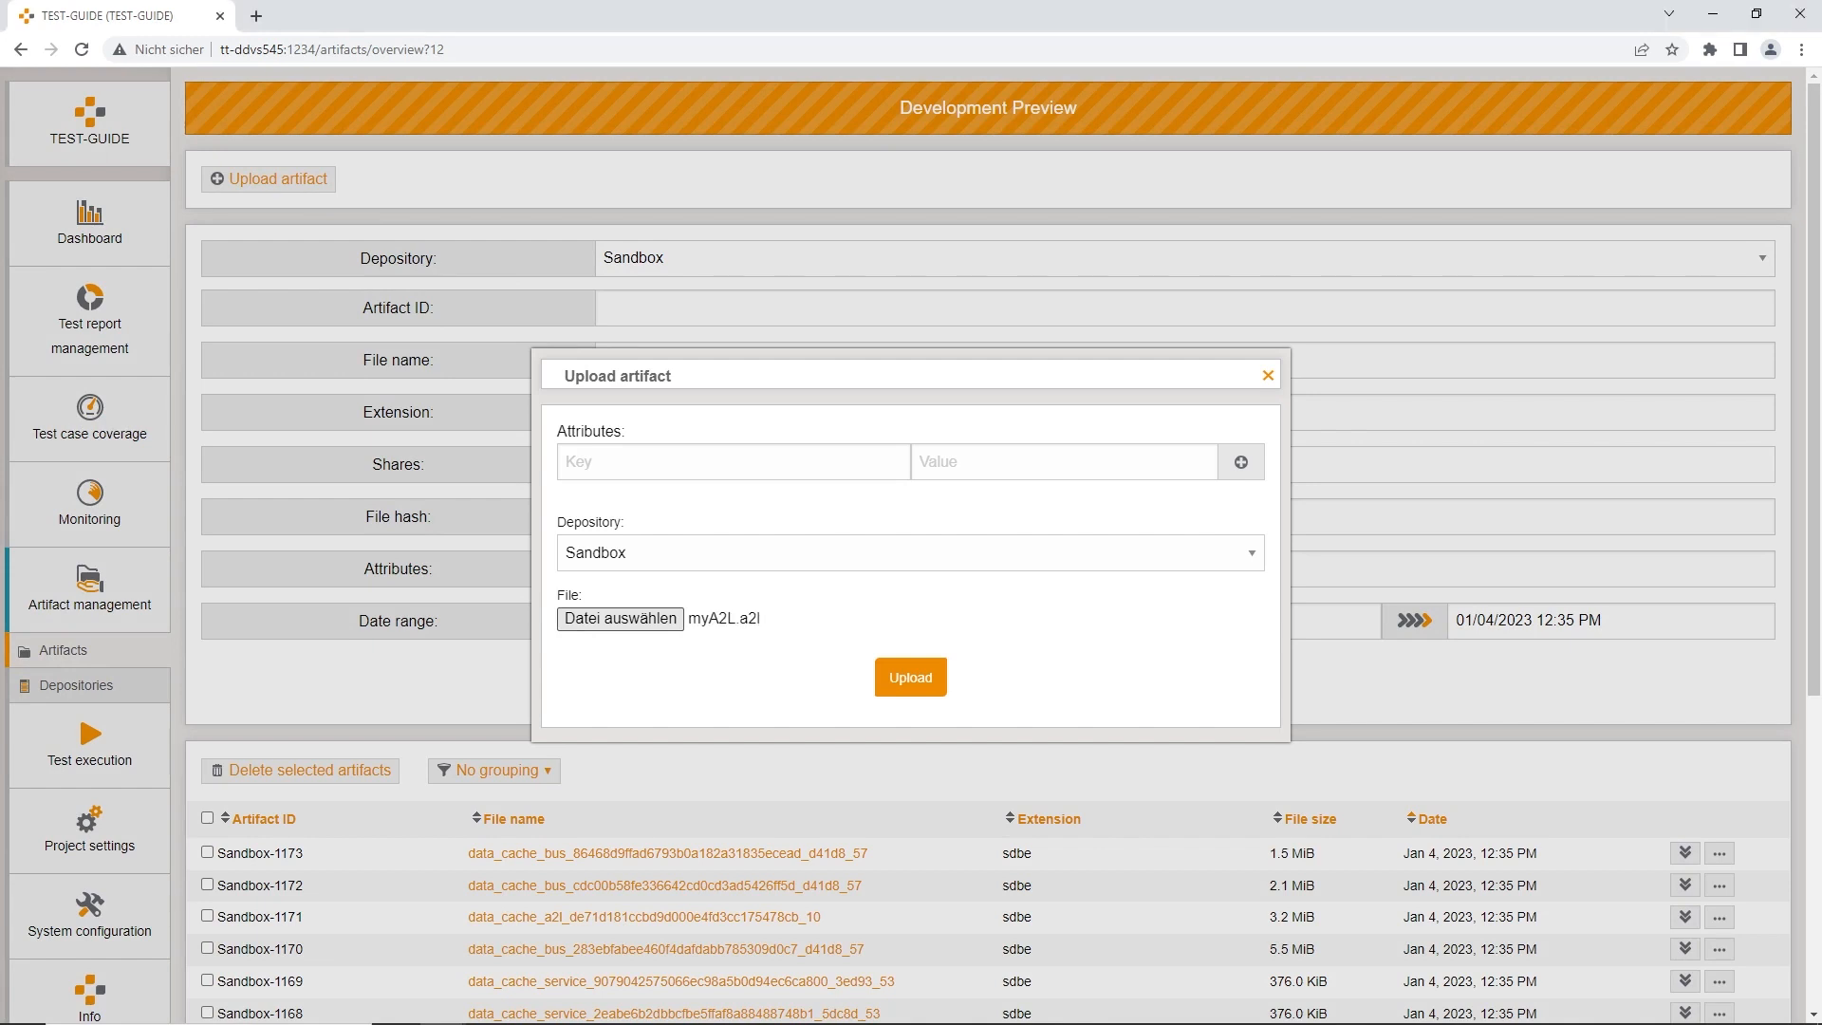
mouse_move(582, 554)
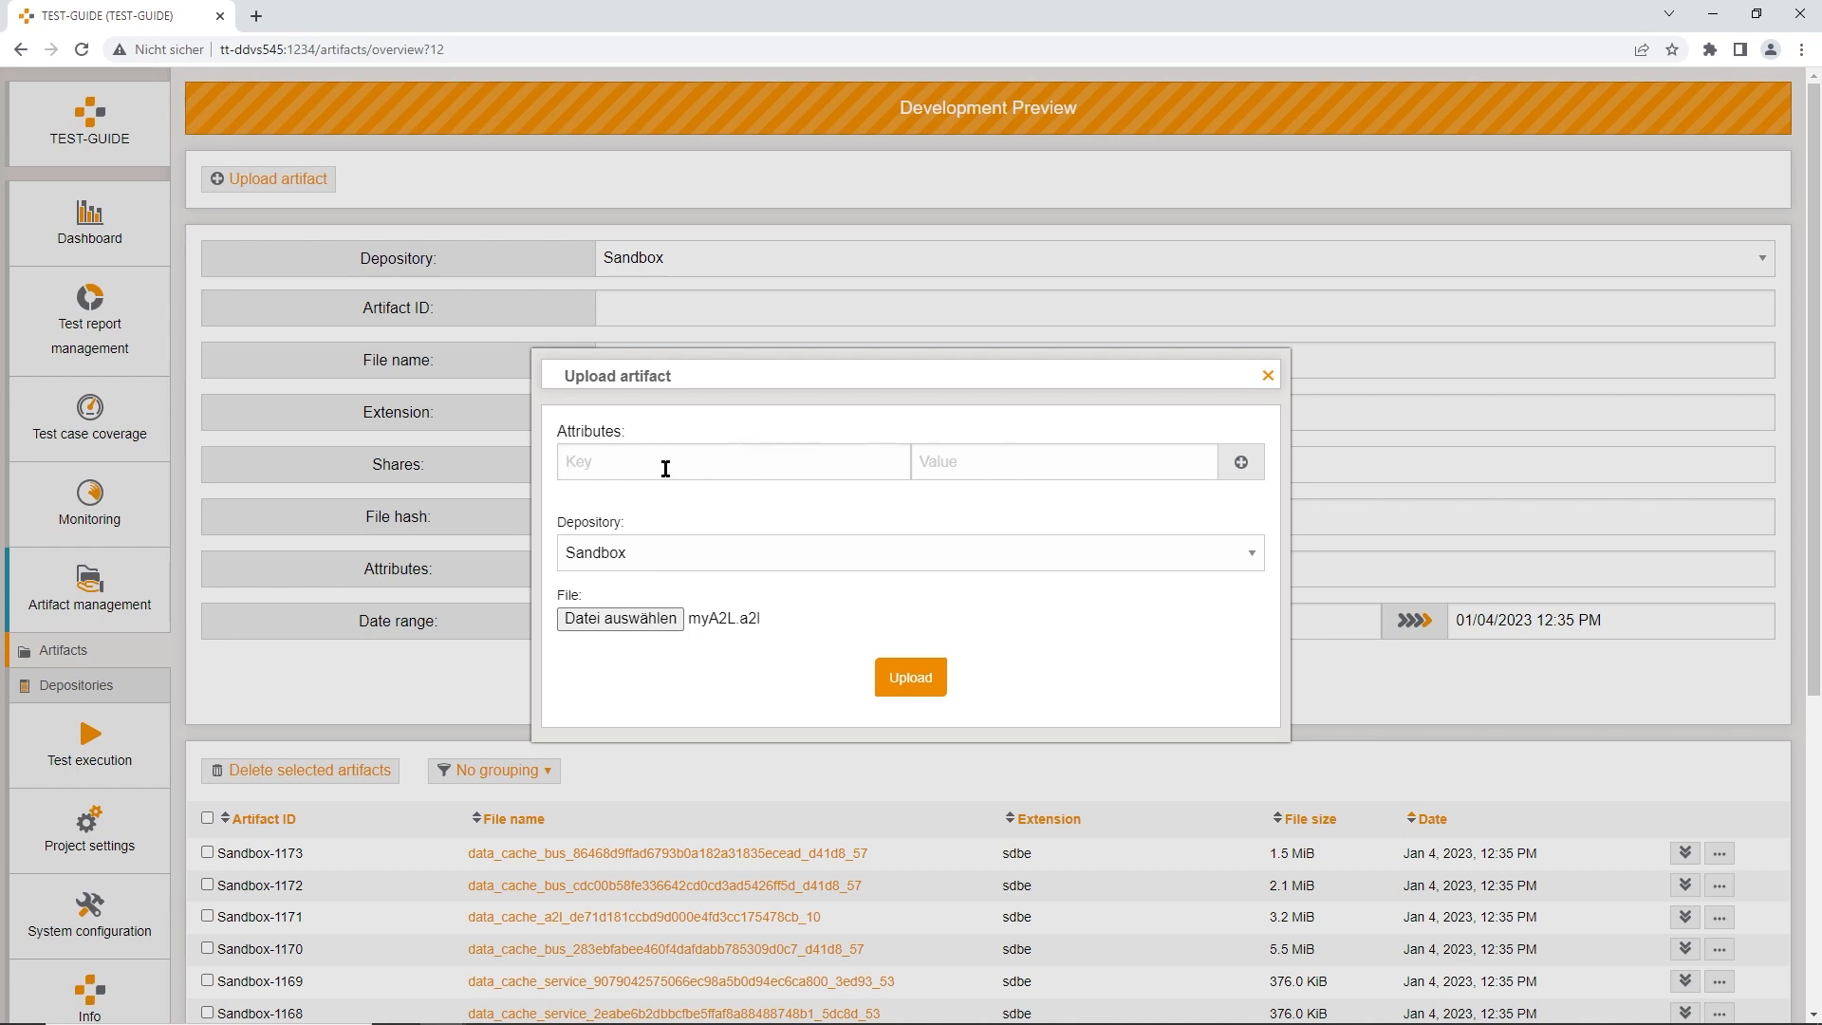
mouse_move(997, 457)
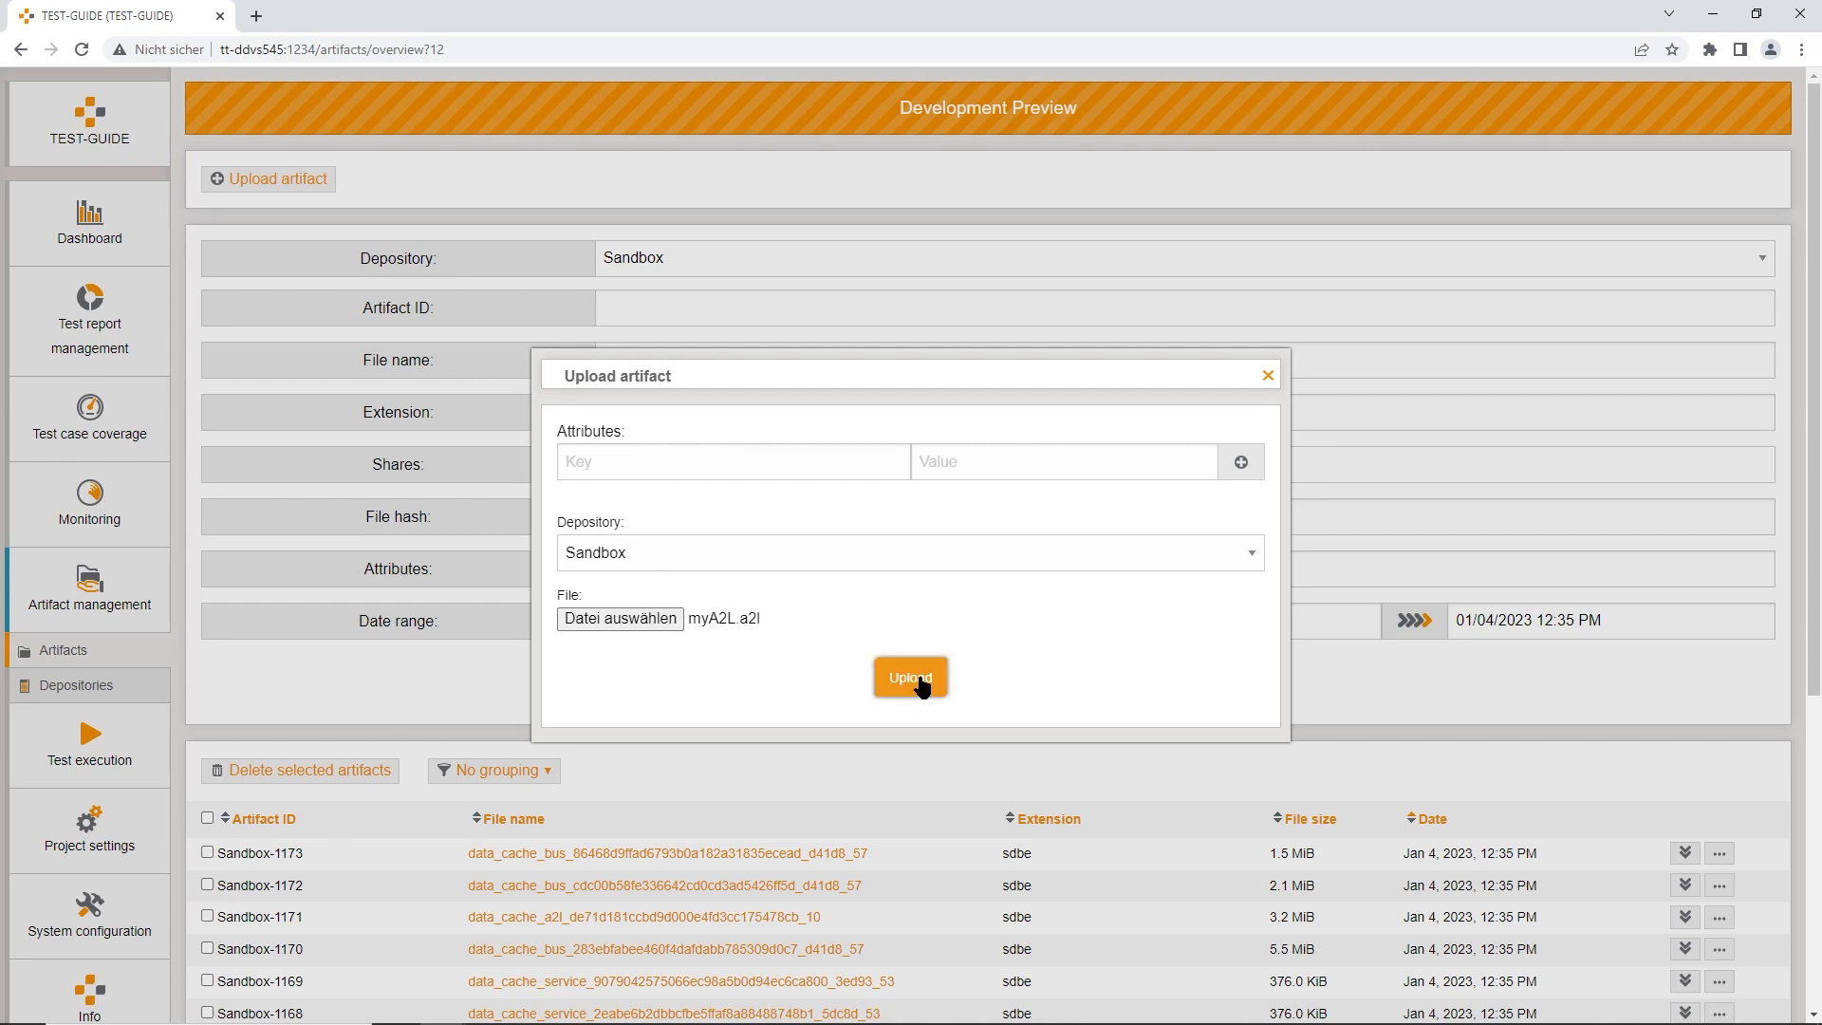
click(909, 678)
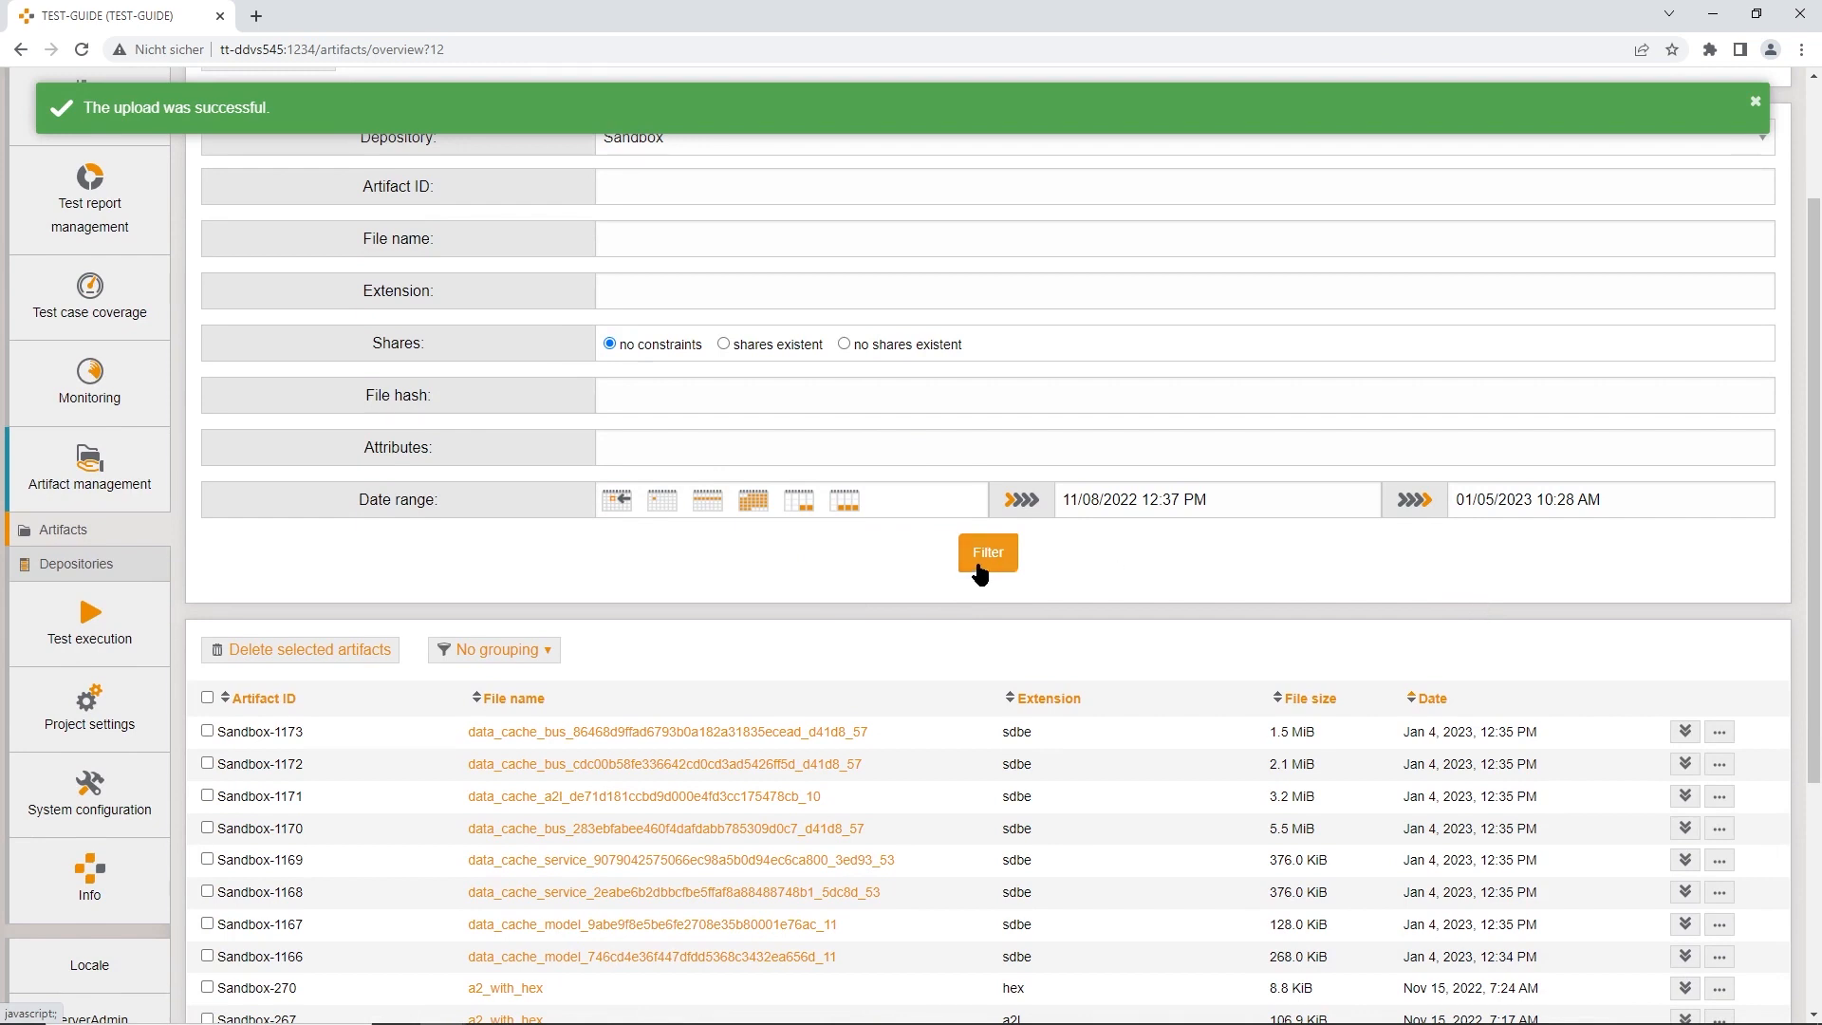
click(986, 552)
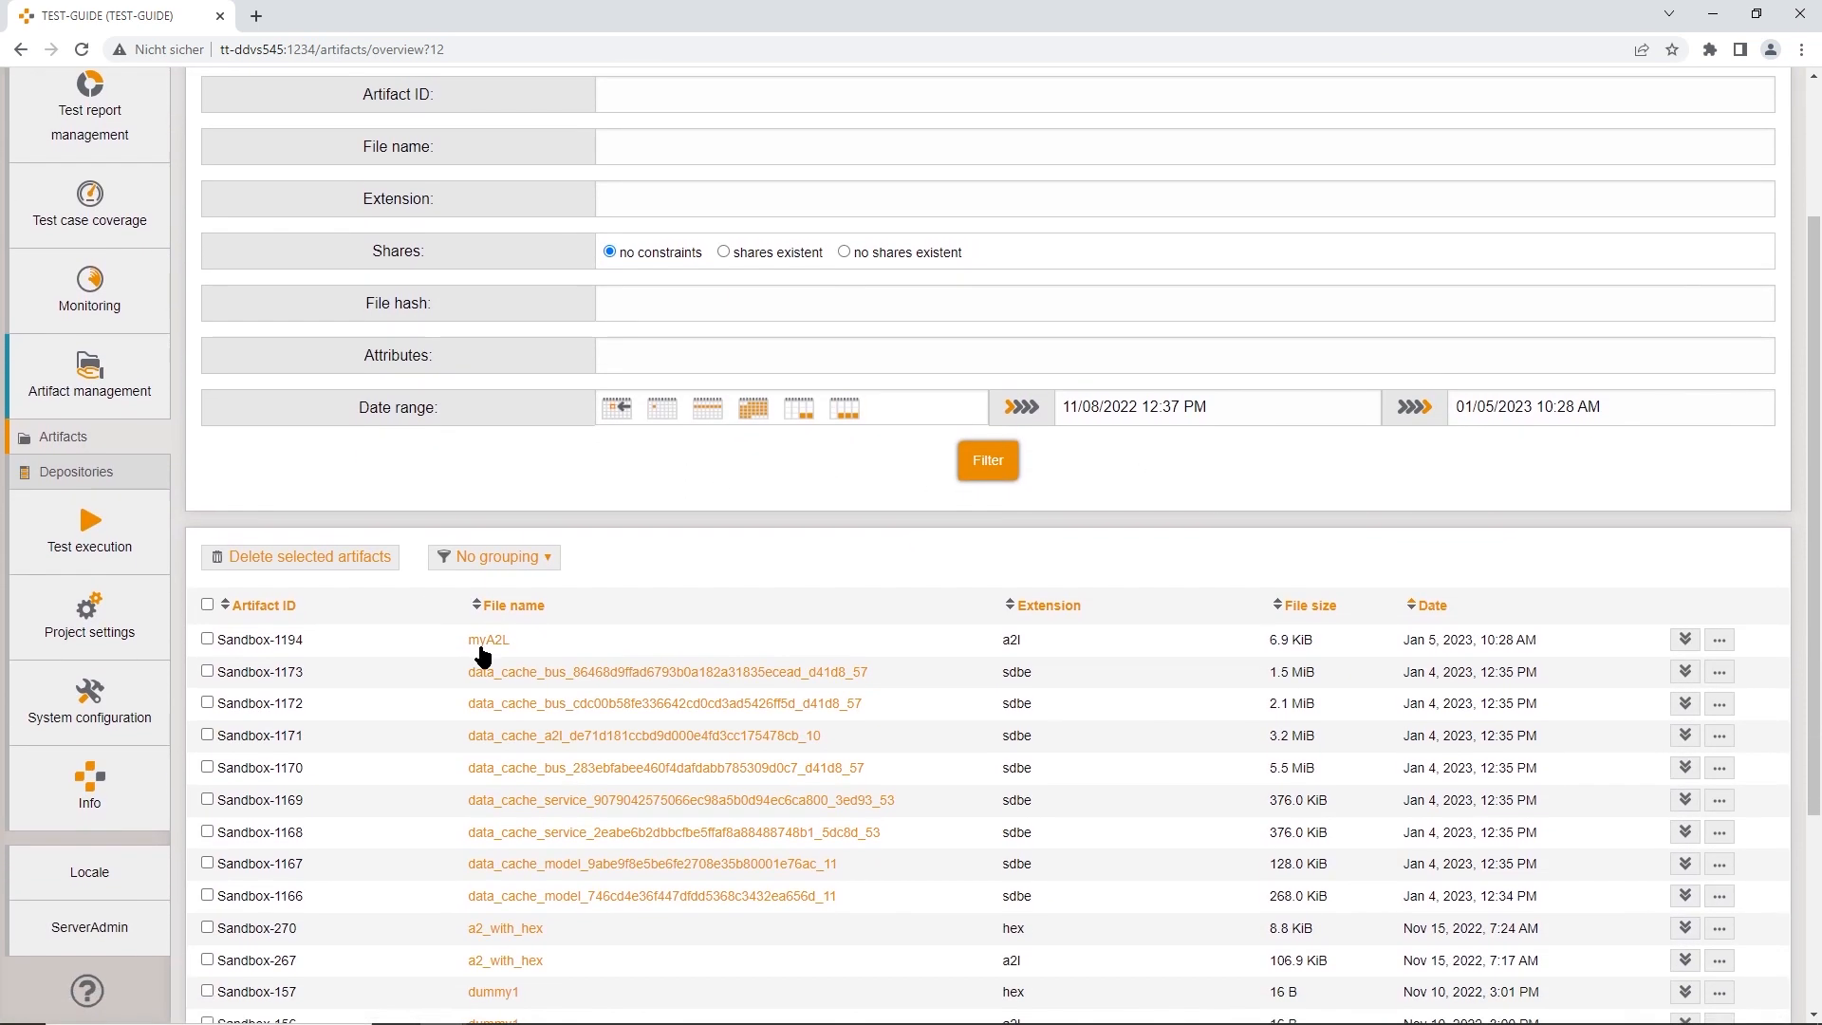
mouse_move(487, 639)
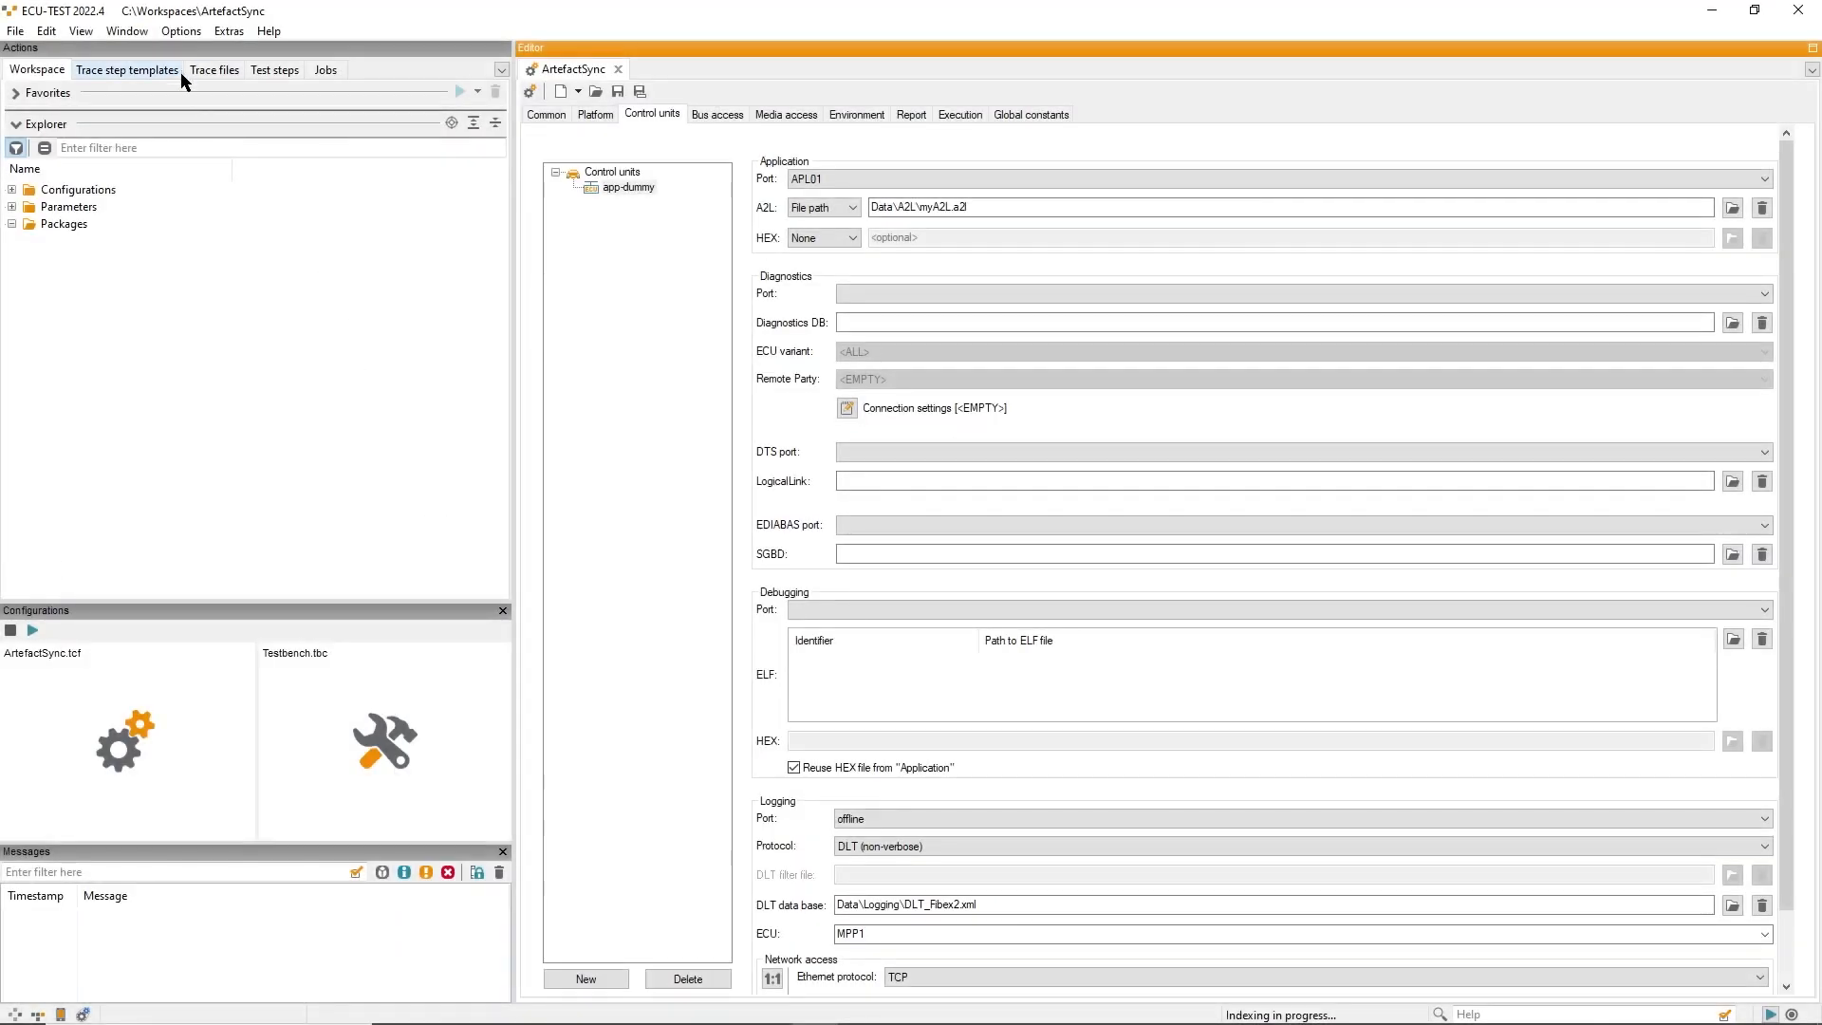
mouse_move(228, 224)
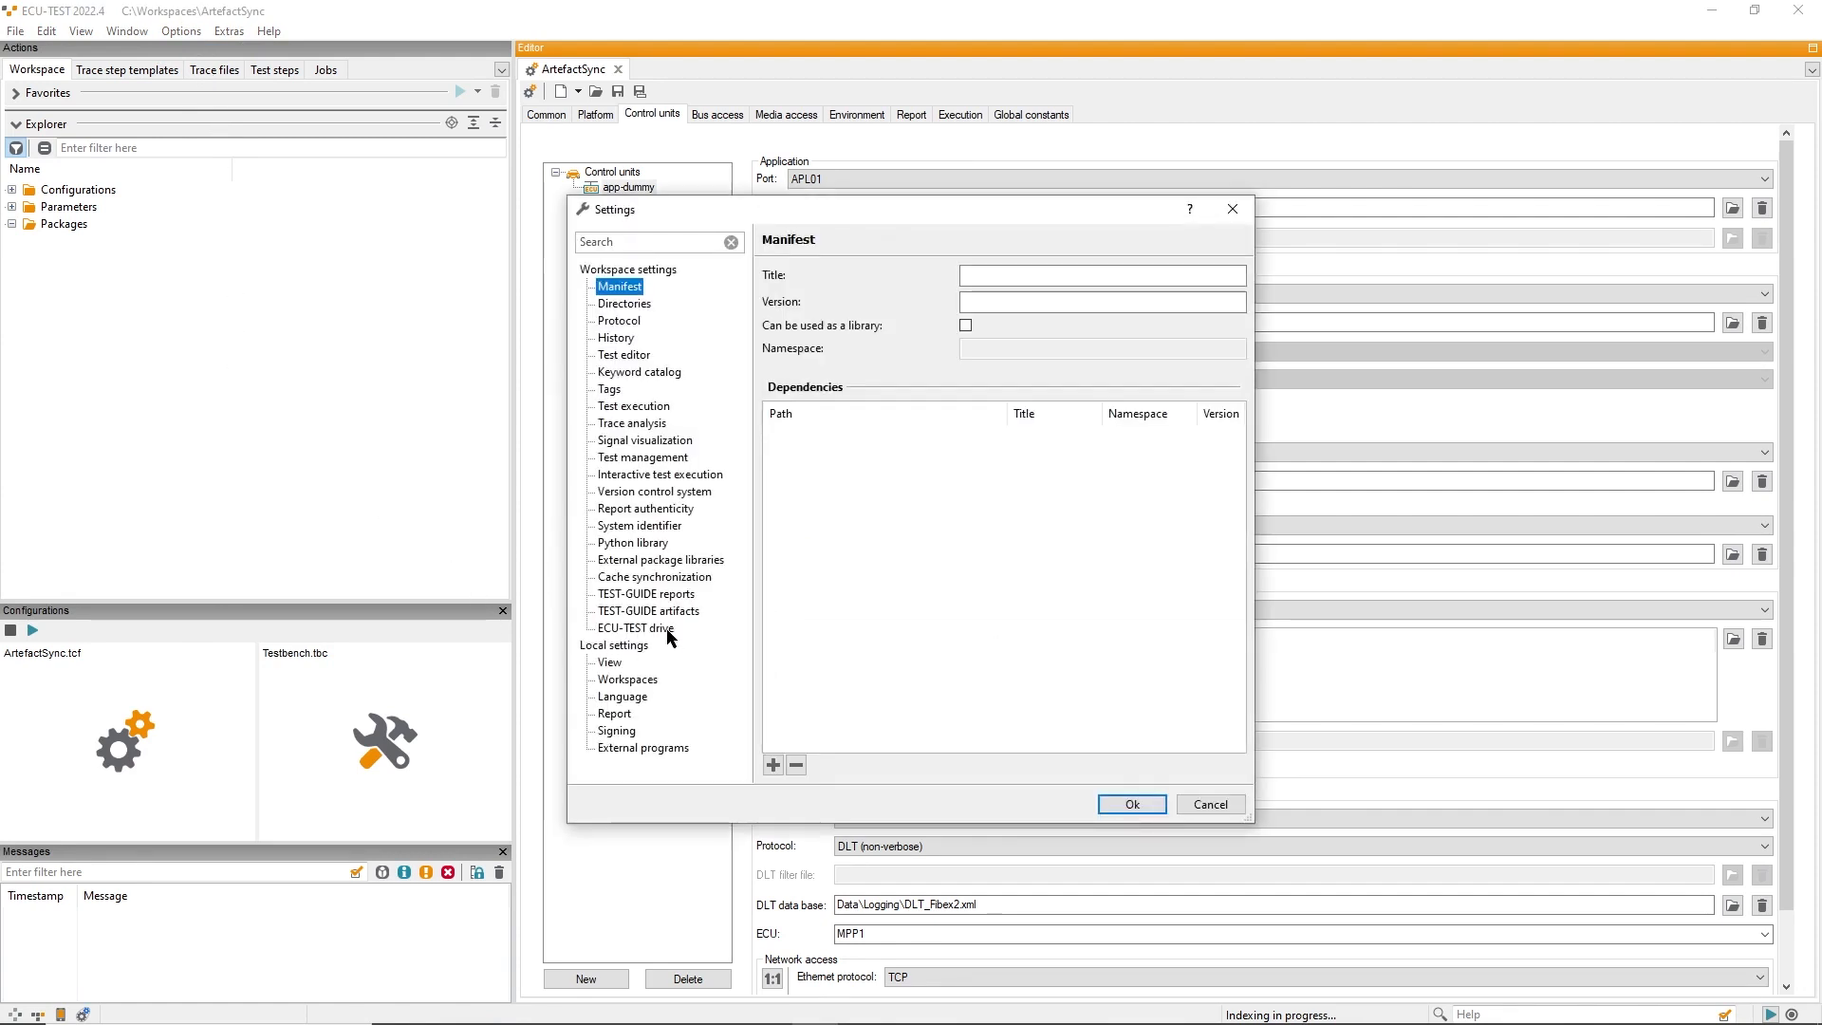
mouse_move(677, 615)
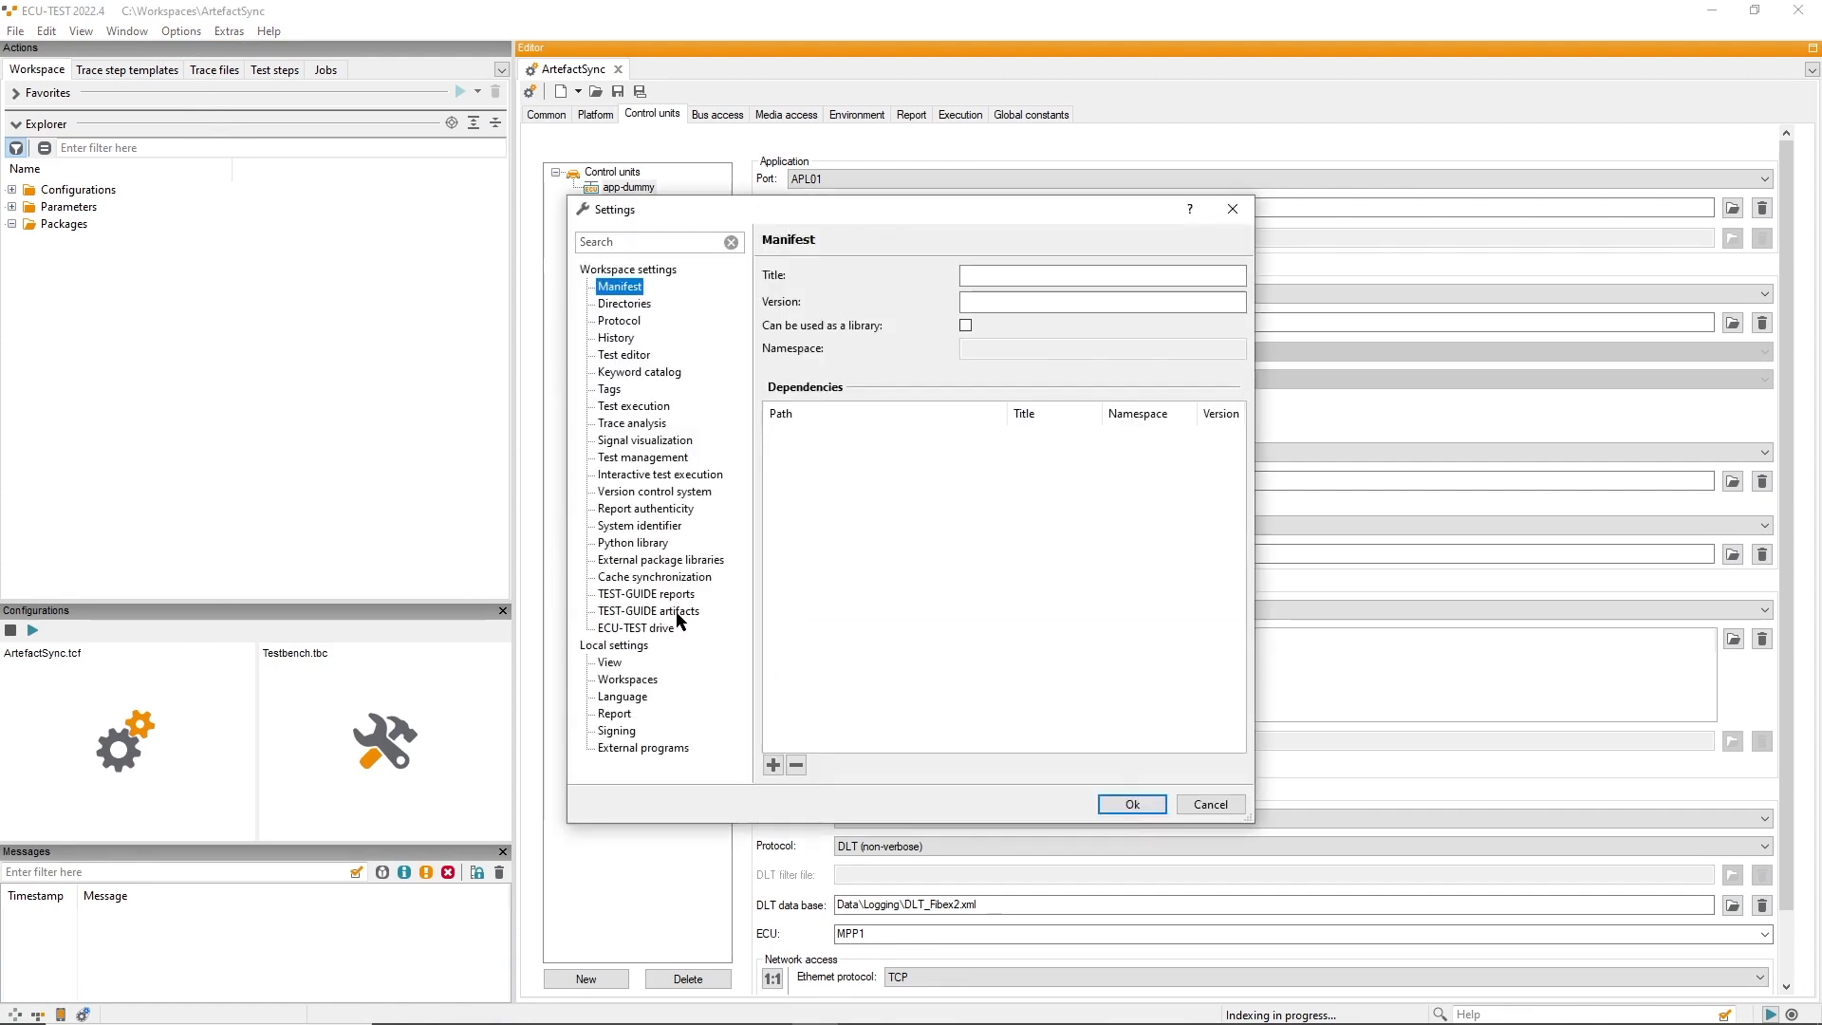
Step: Show the TEST-GUIDE artifacts settings with A2L_Store on tt-ddvs545, port 1234, Sandbox
click(649, 609)
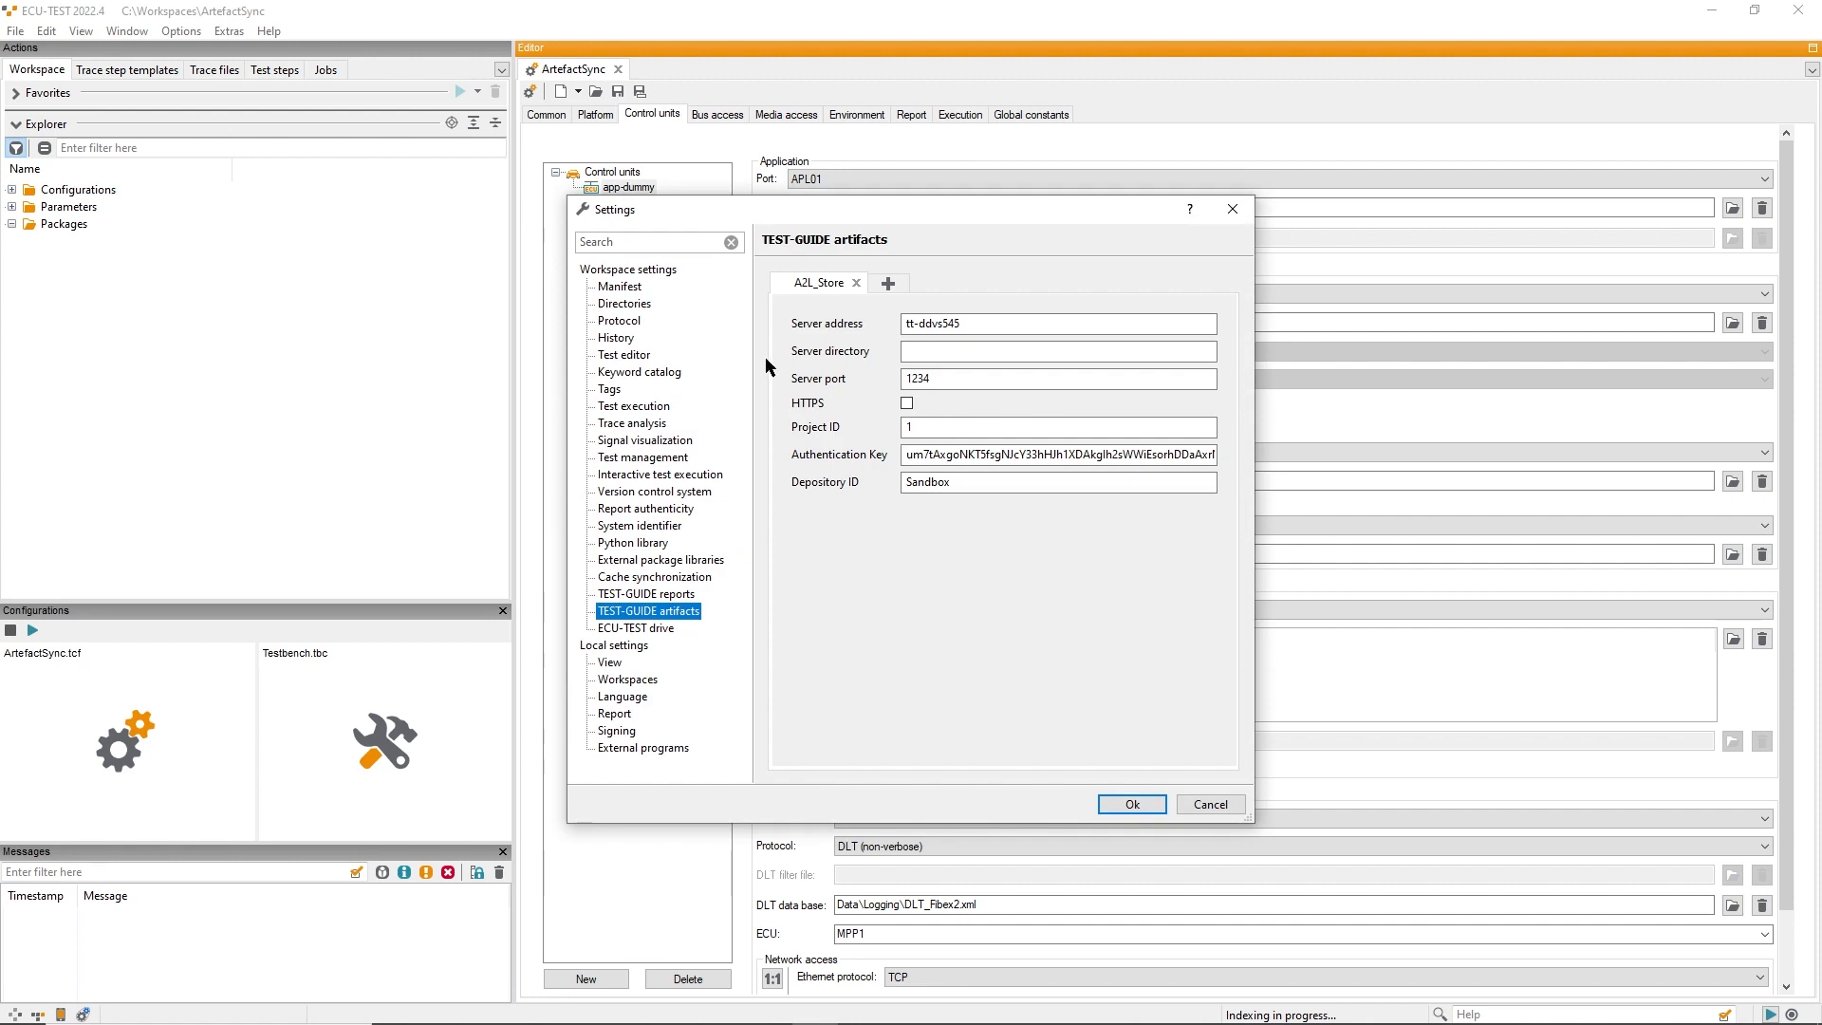
mouse_move(946, 304)
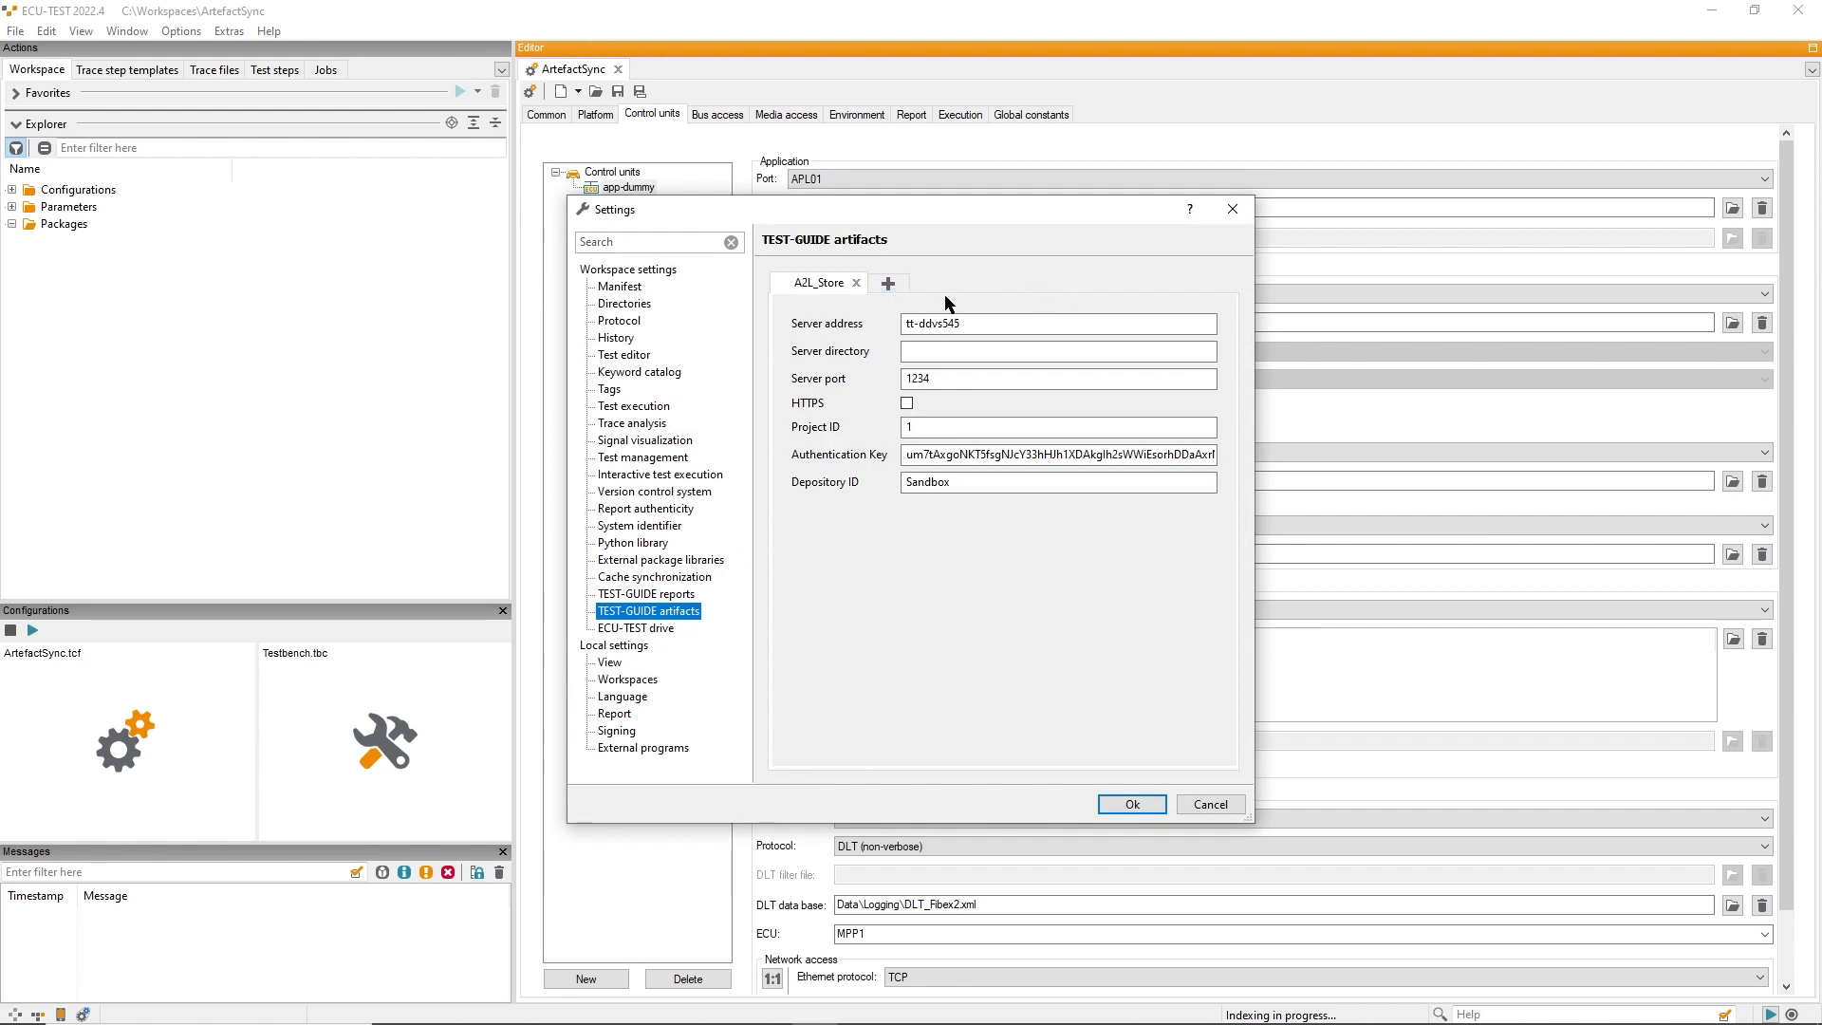
mouse_move(814, 310)
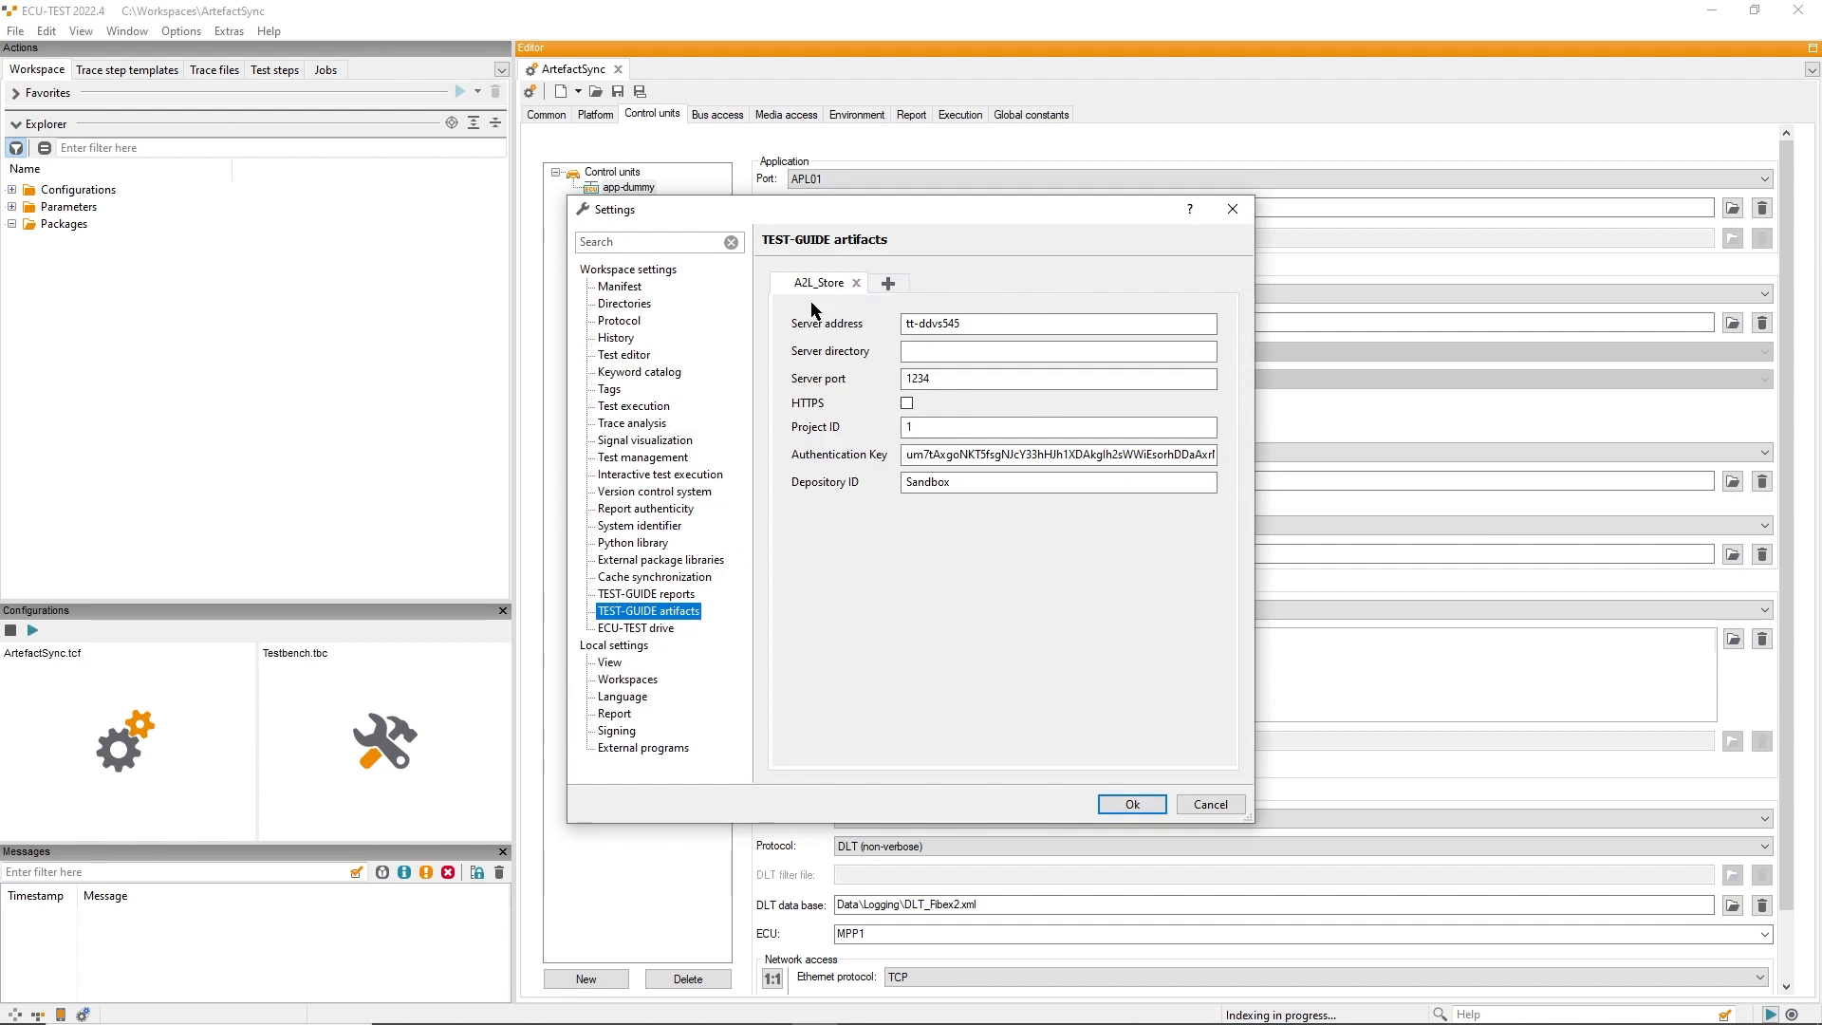
mouse_move(866, 334)
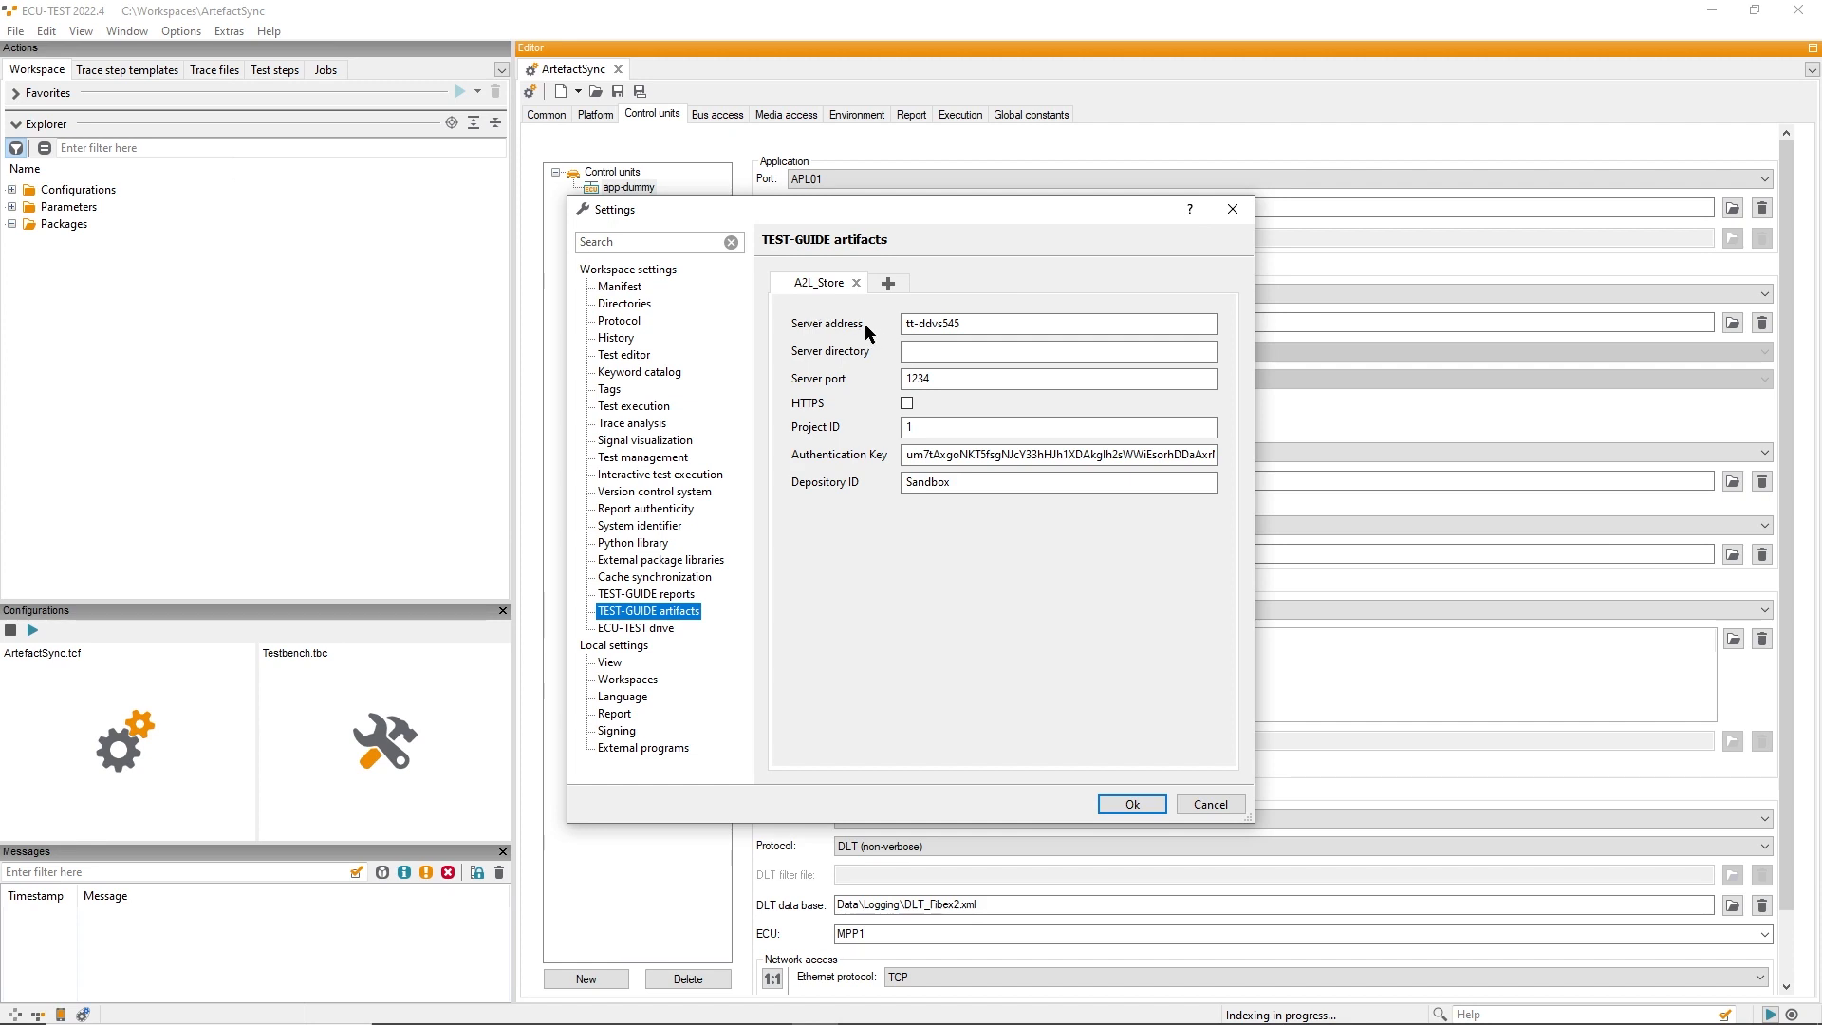
mouse_move(903, 323)
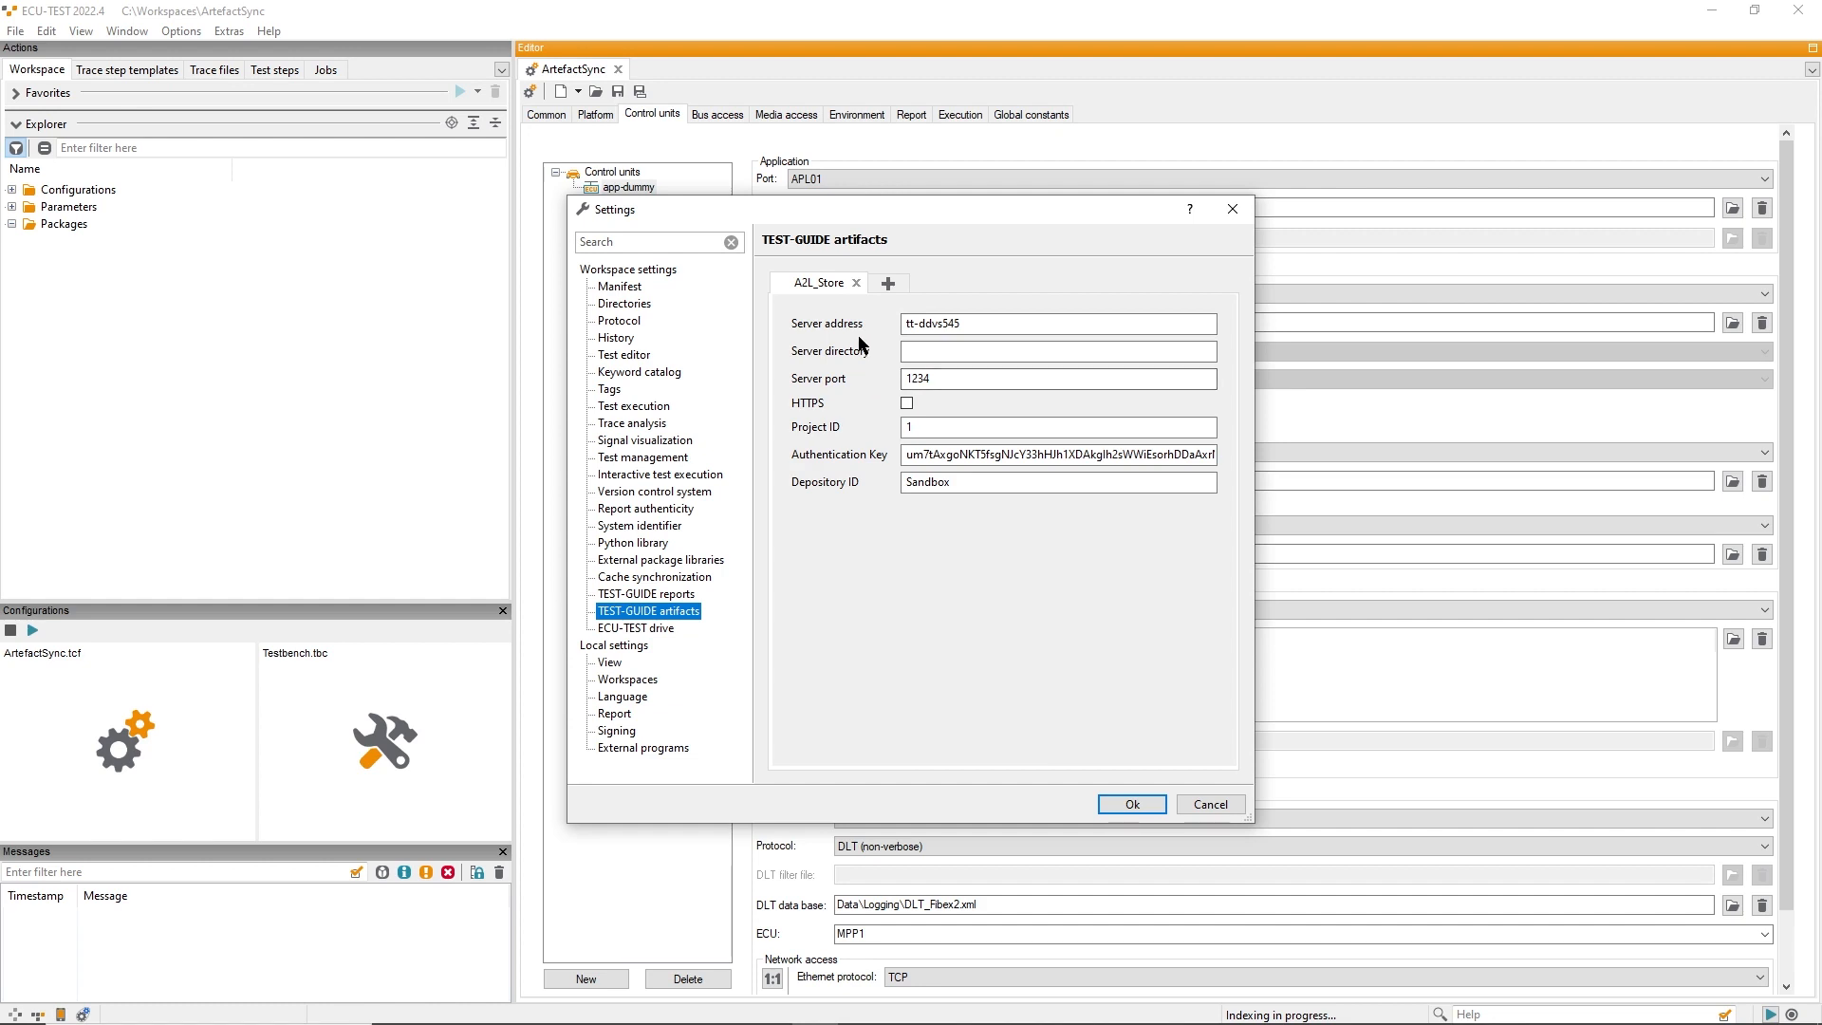
mouse_move(869, 471)
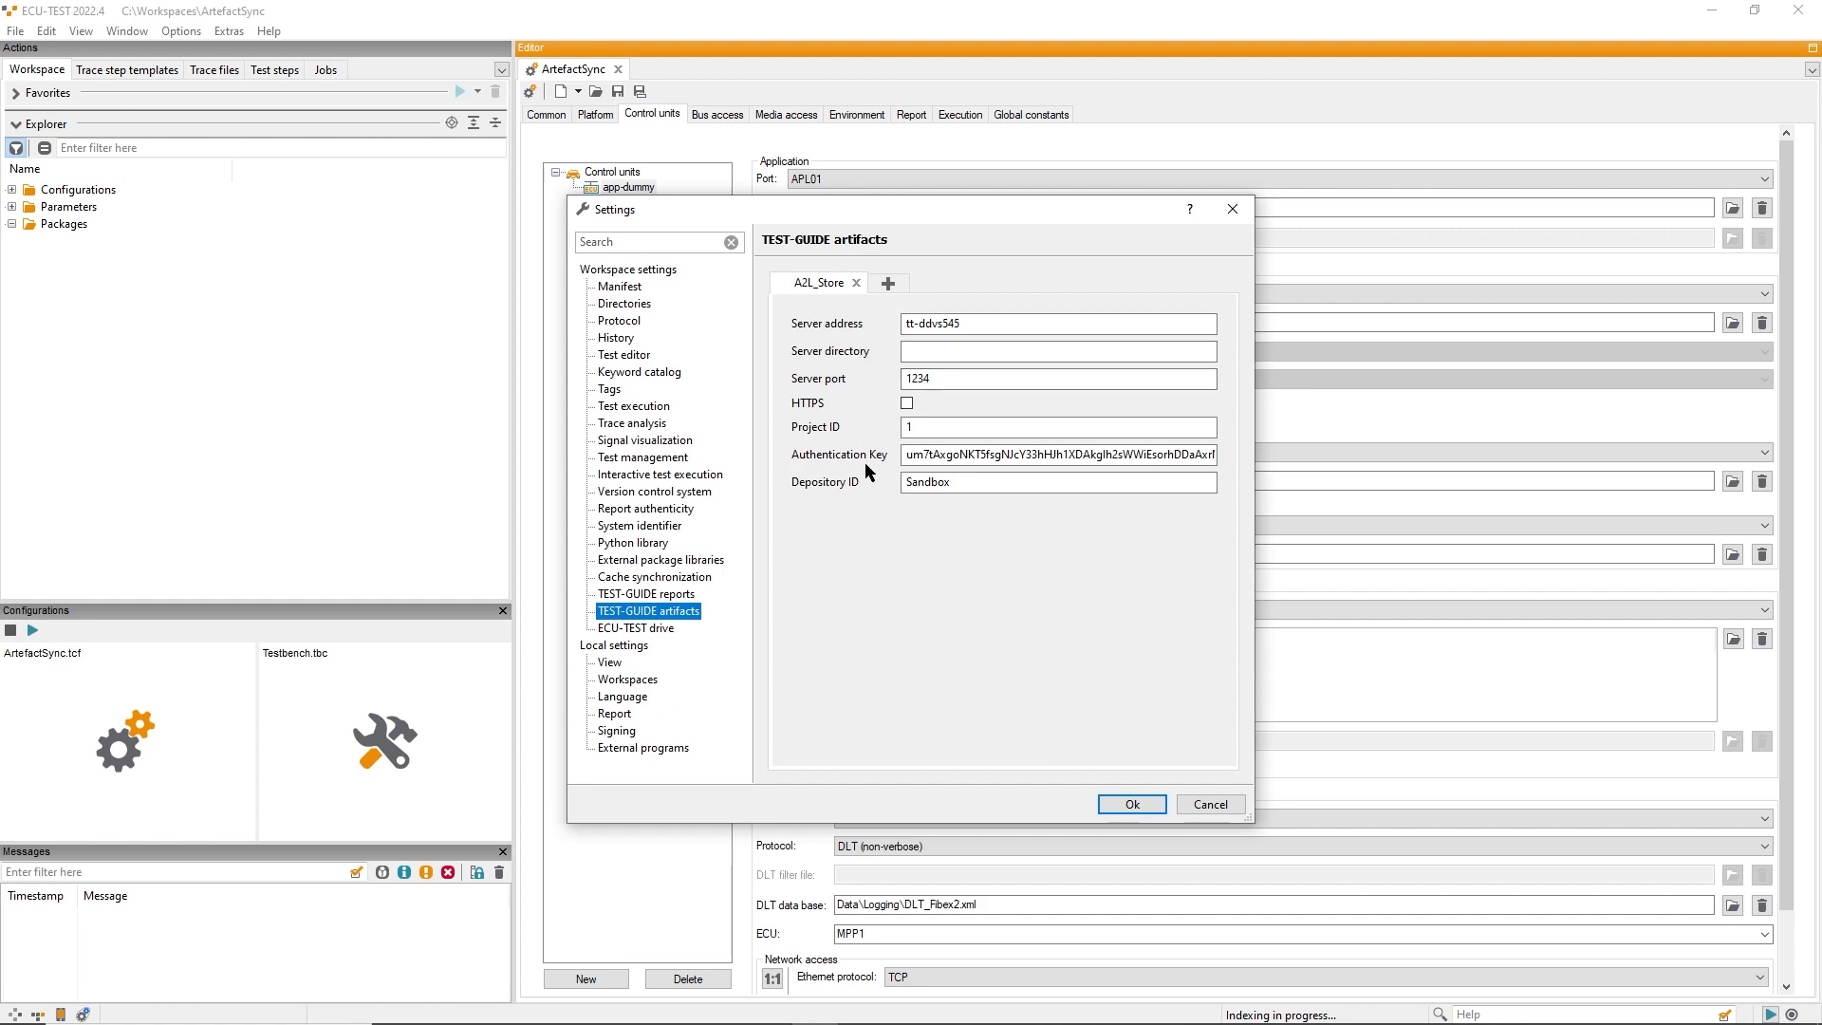
mouse_move(1024, 531)
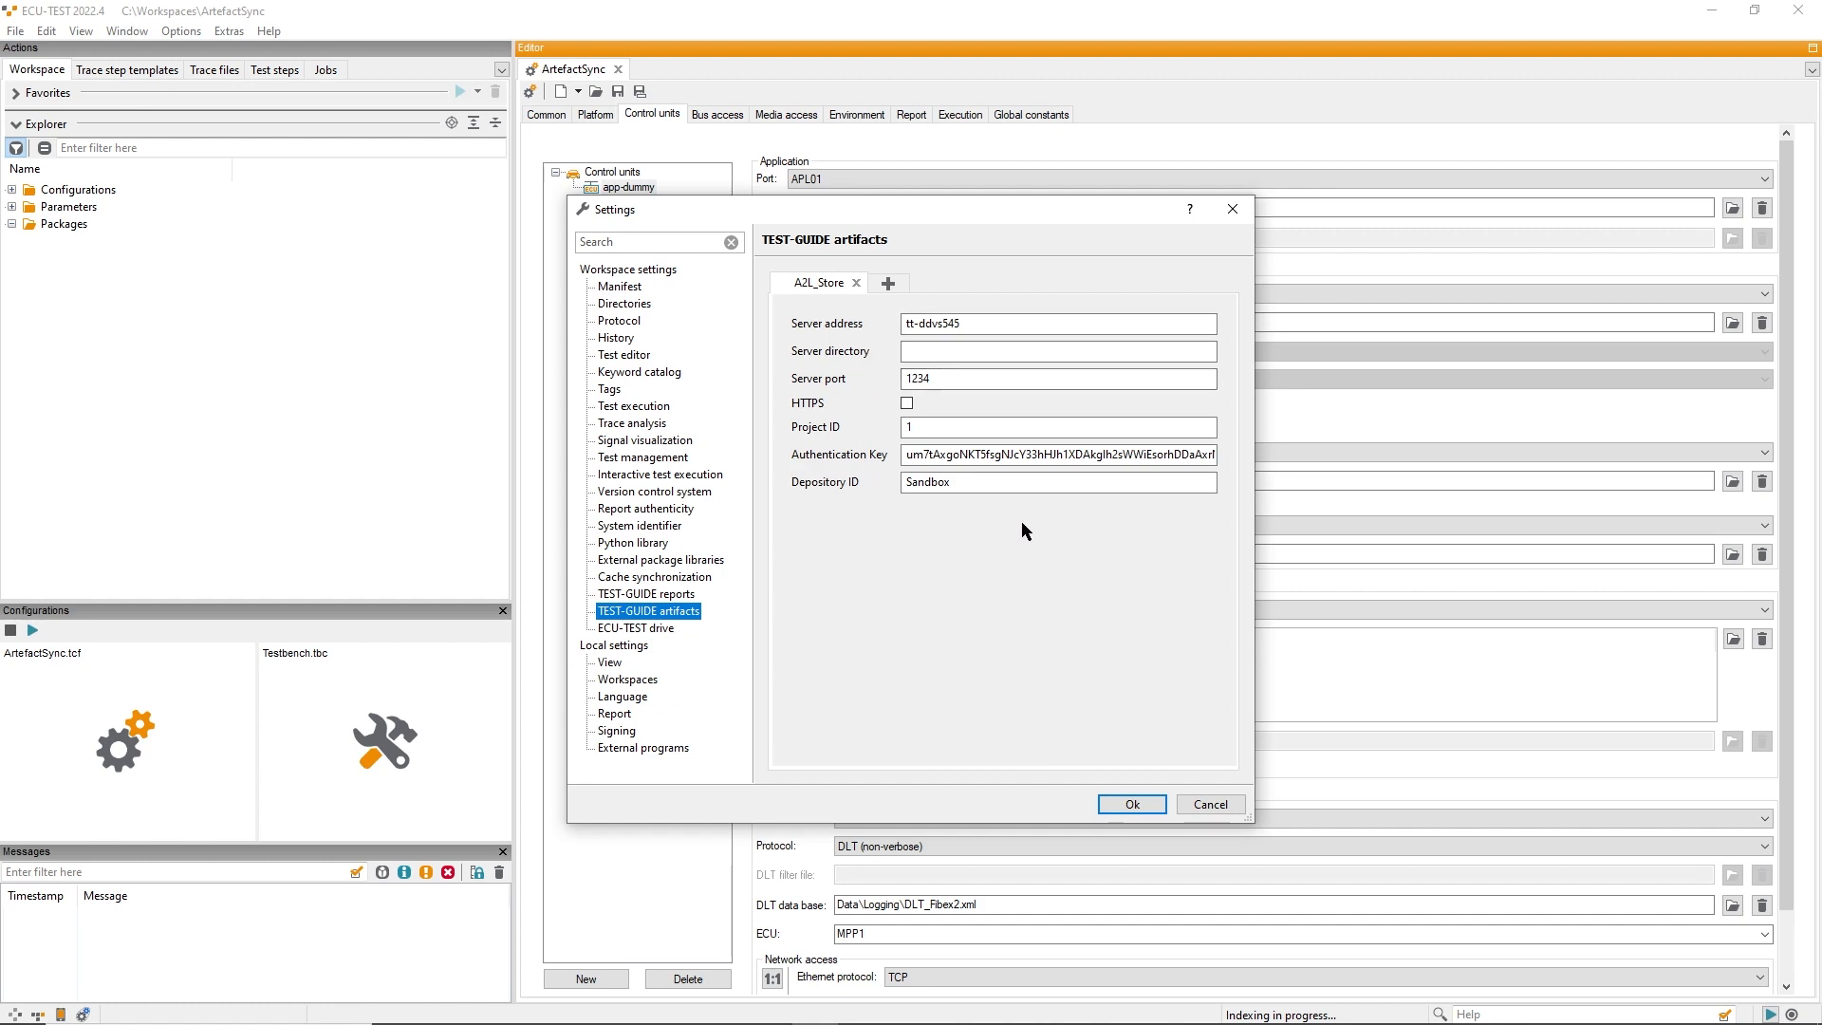
mouse_move(972, 525)
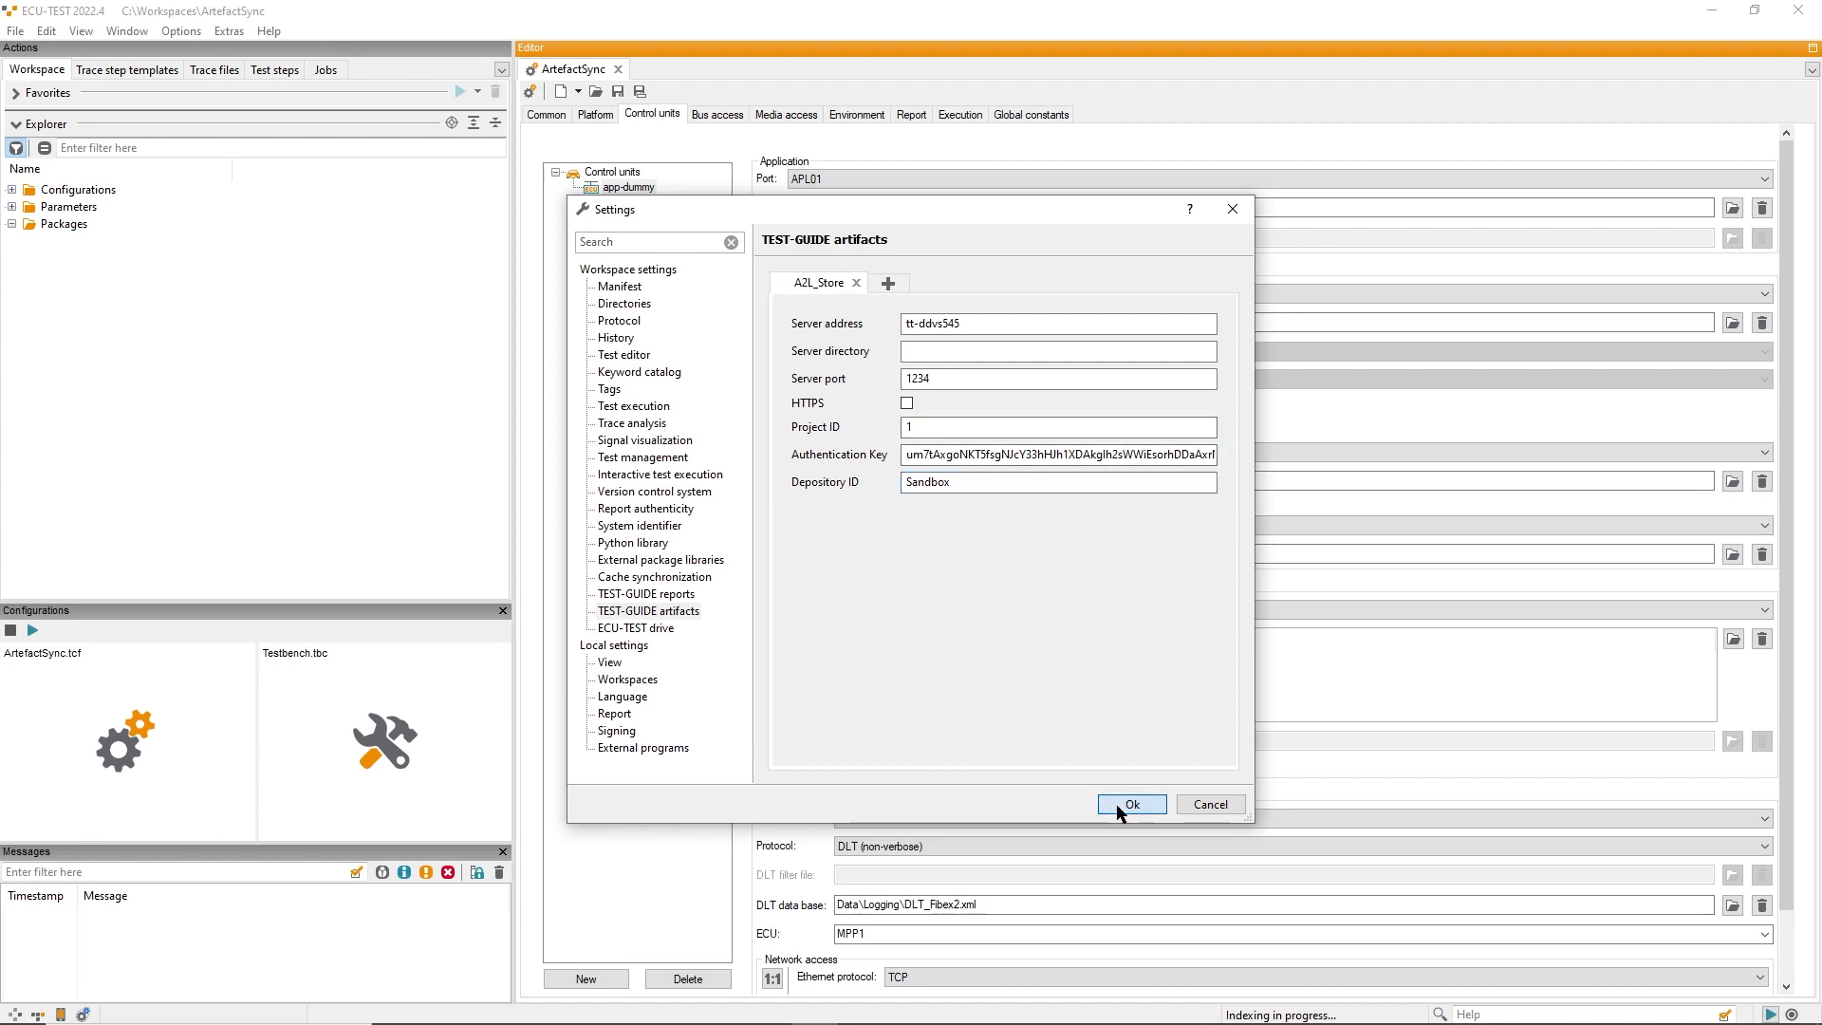
Step: Confirm the settings and choose A2L_Store as app-dummy's A2L source
click(1129, 804)
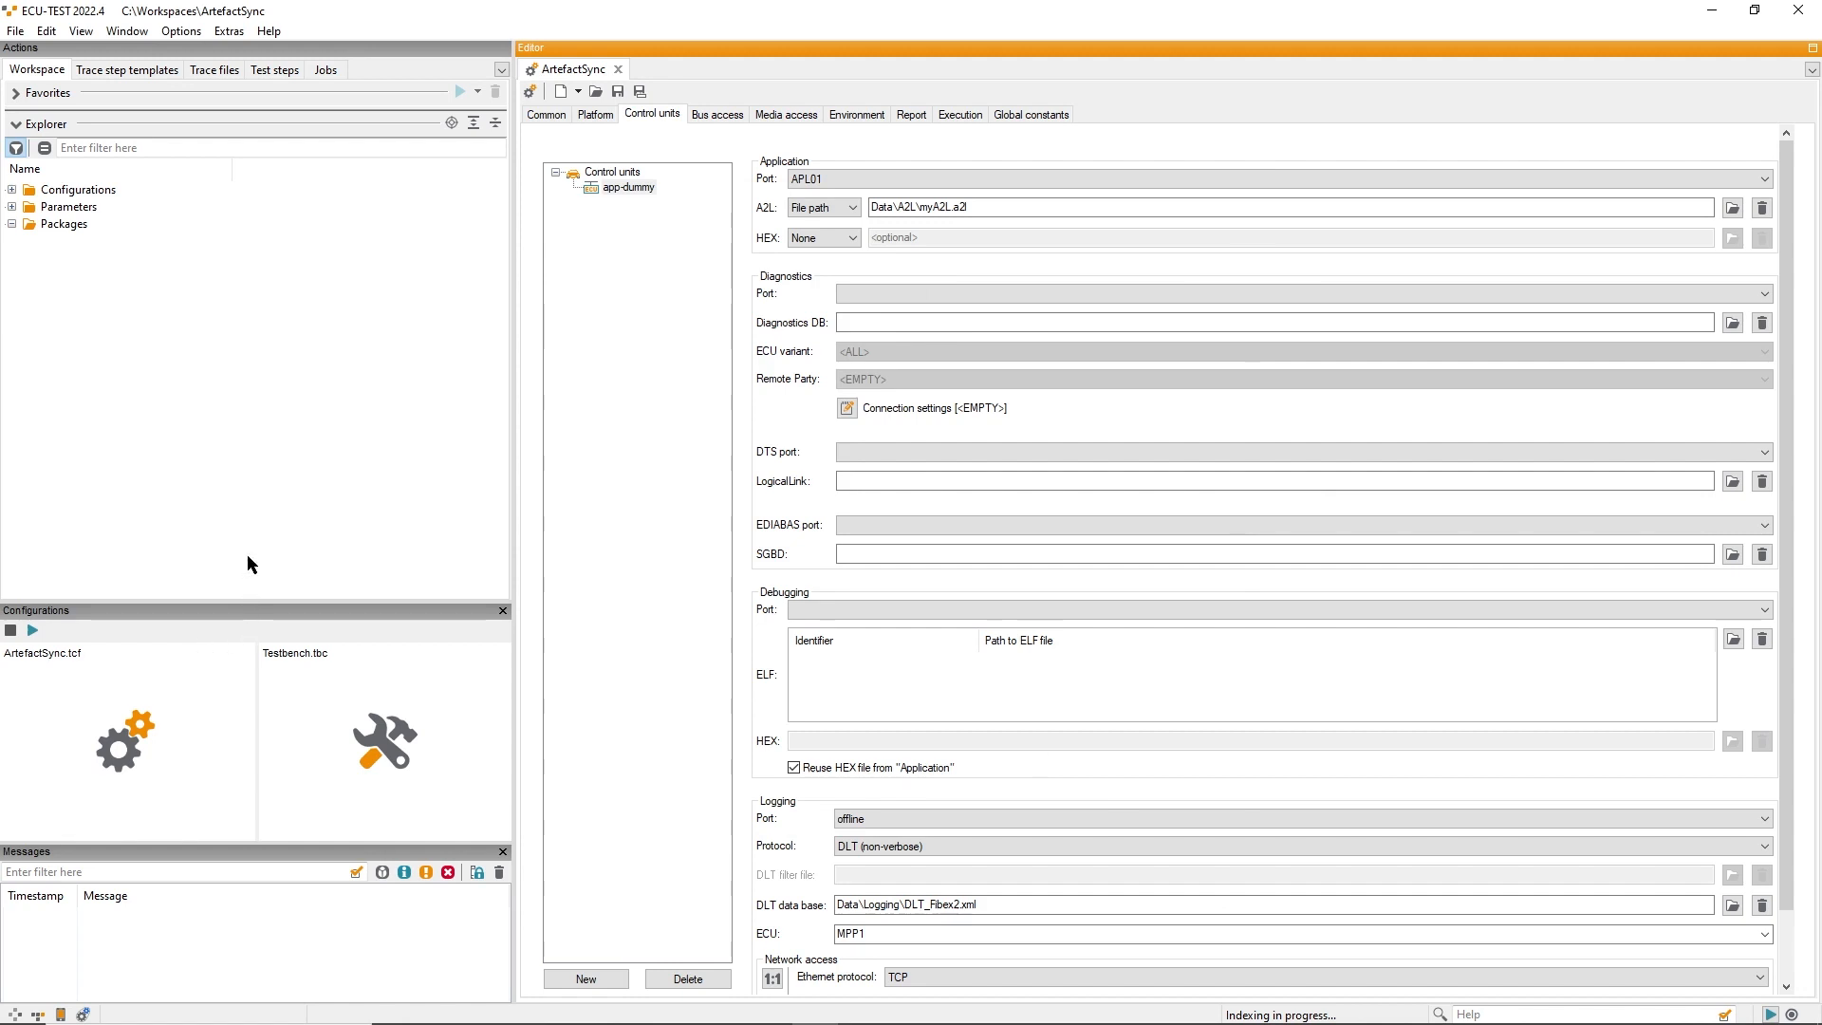
mouse_move(226, 589)
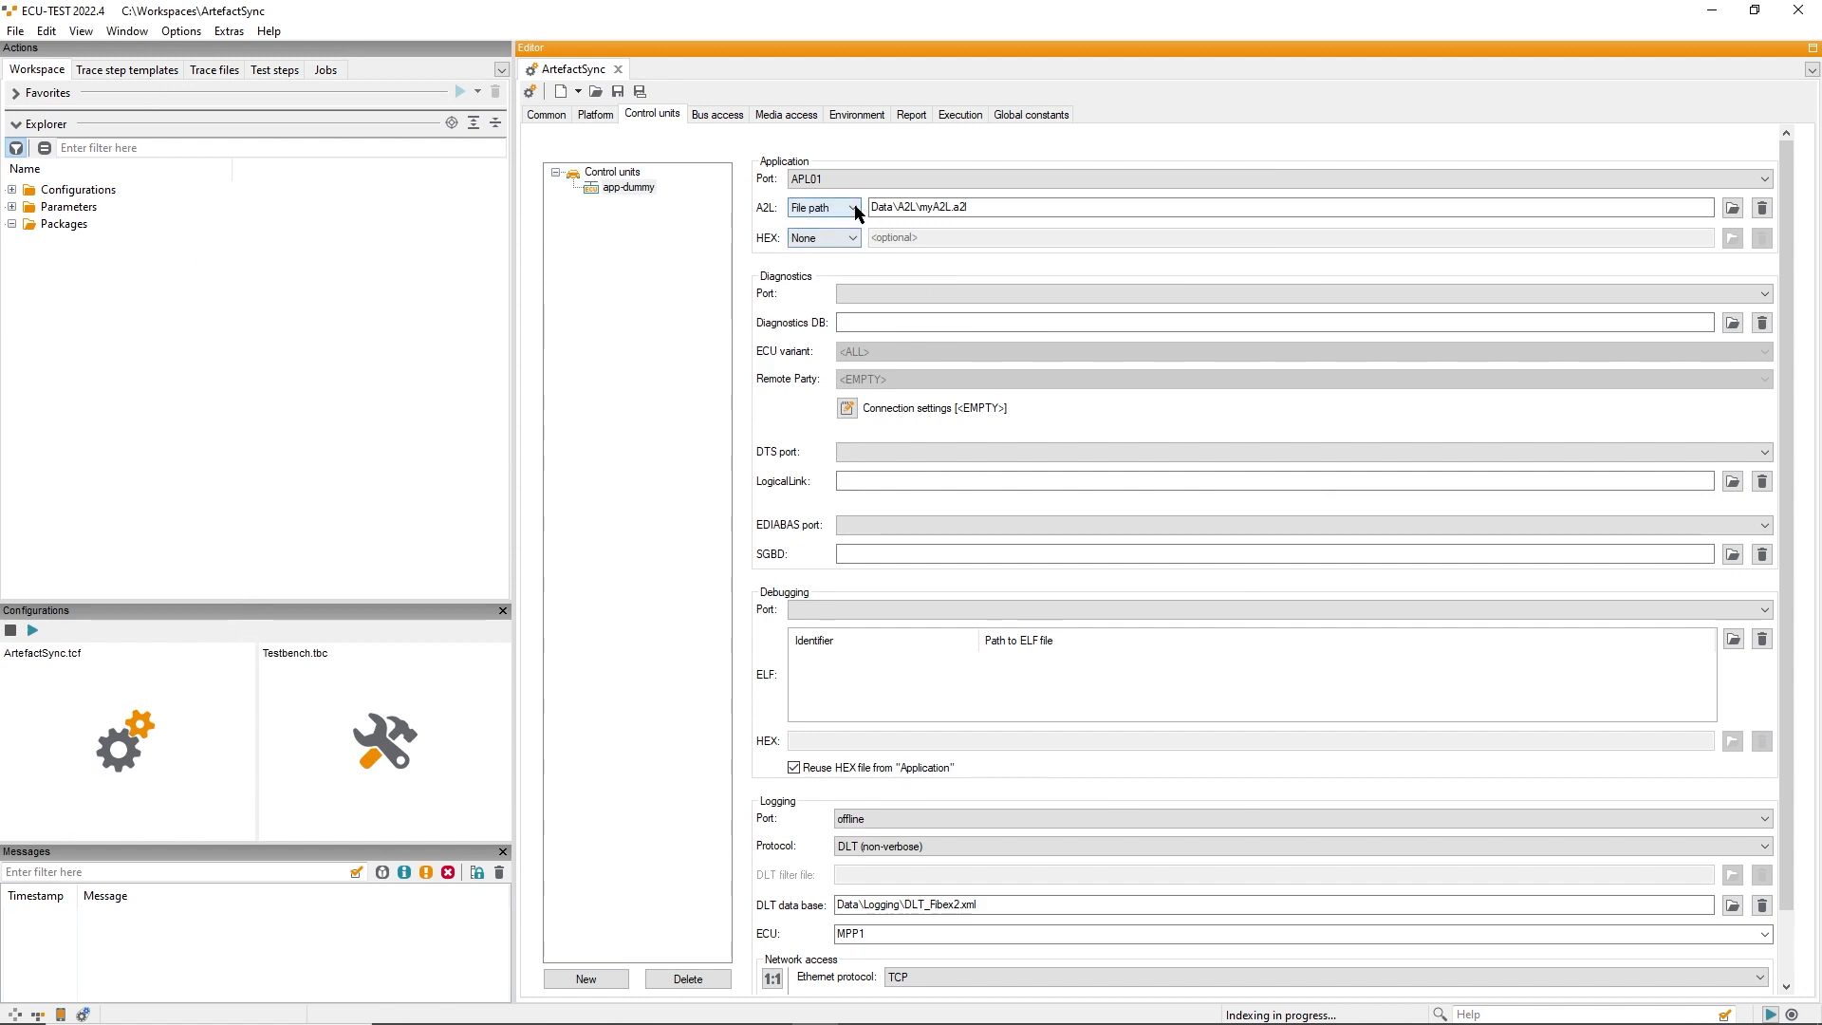
click(854, 207)
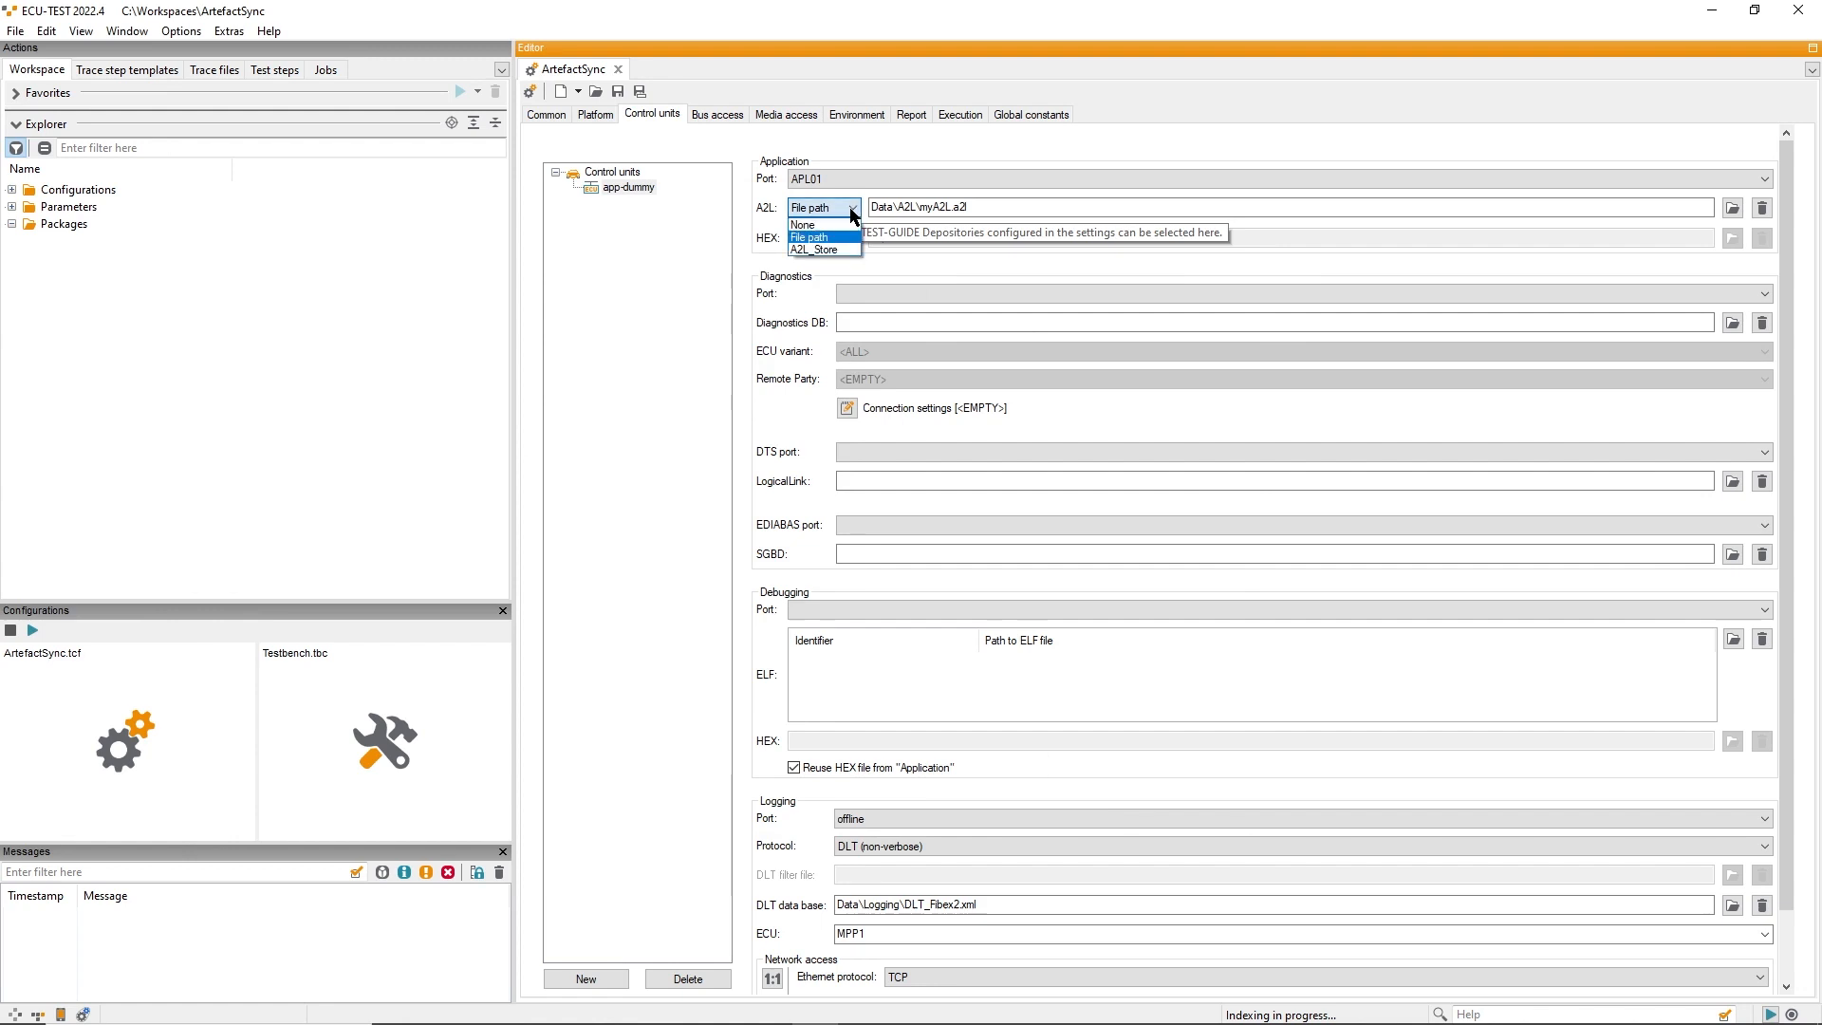
mouse_move(810, 248)
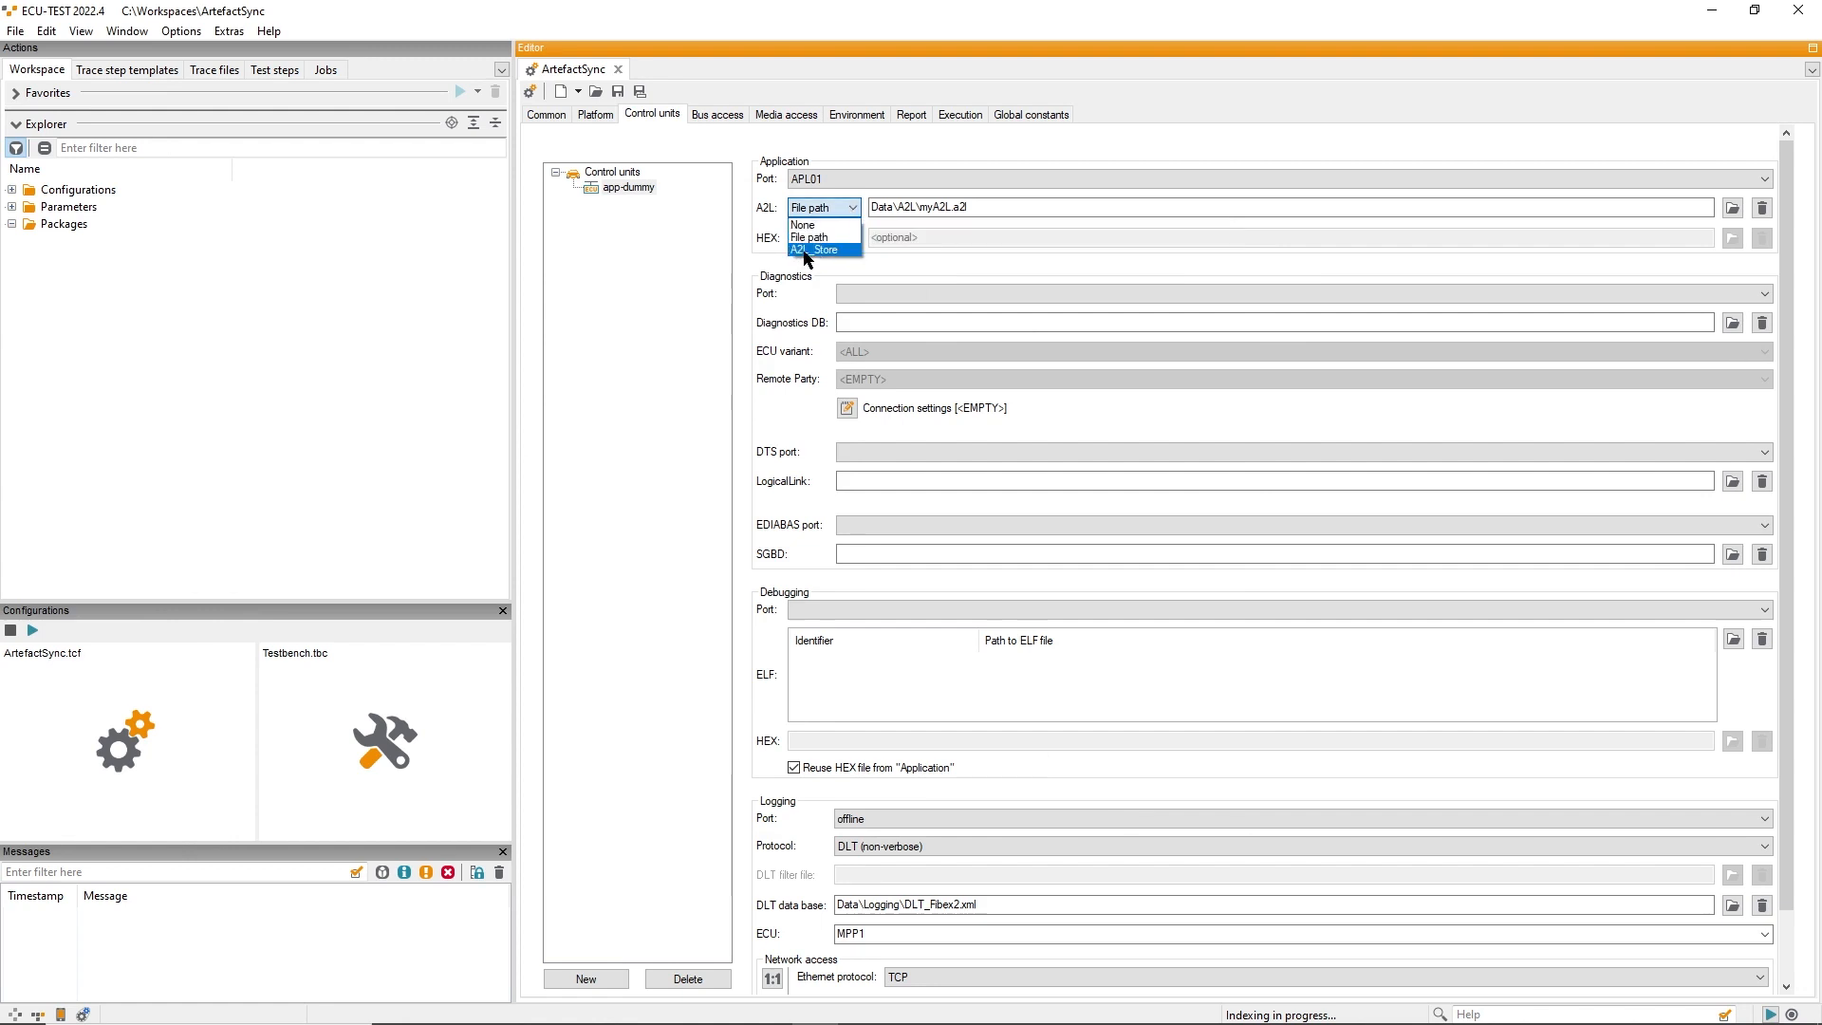
click(816, 250)
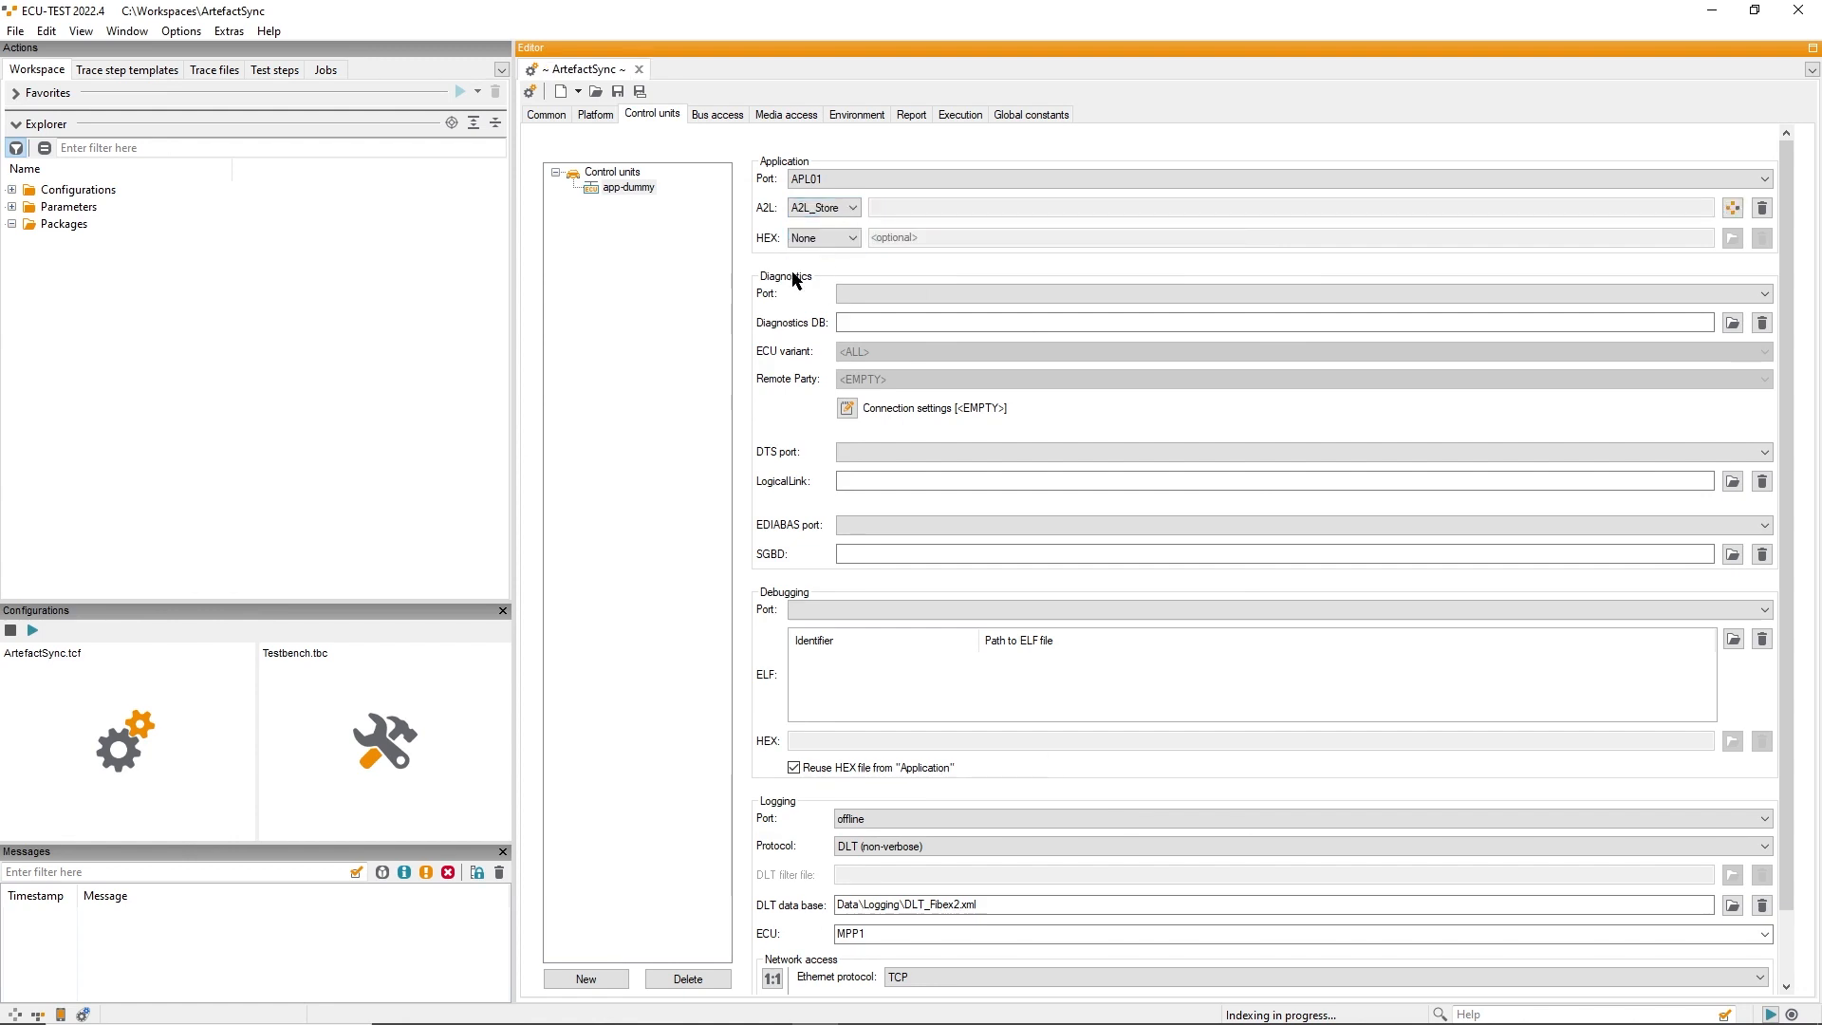
mouse_move(886, 211)
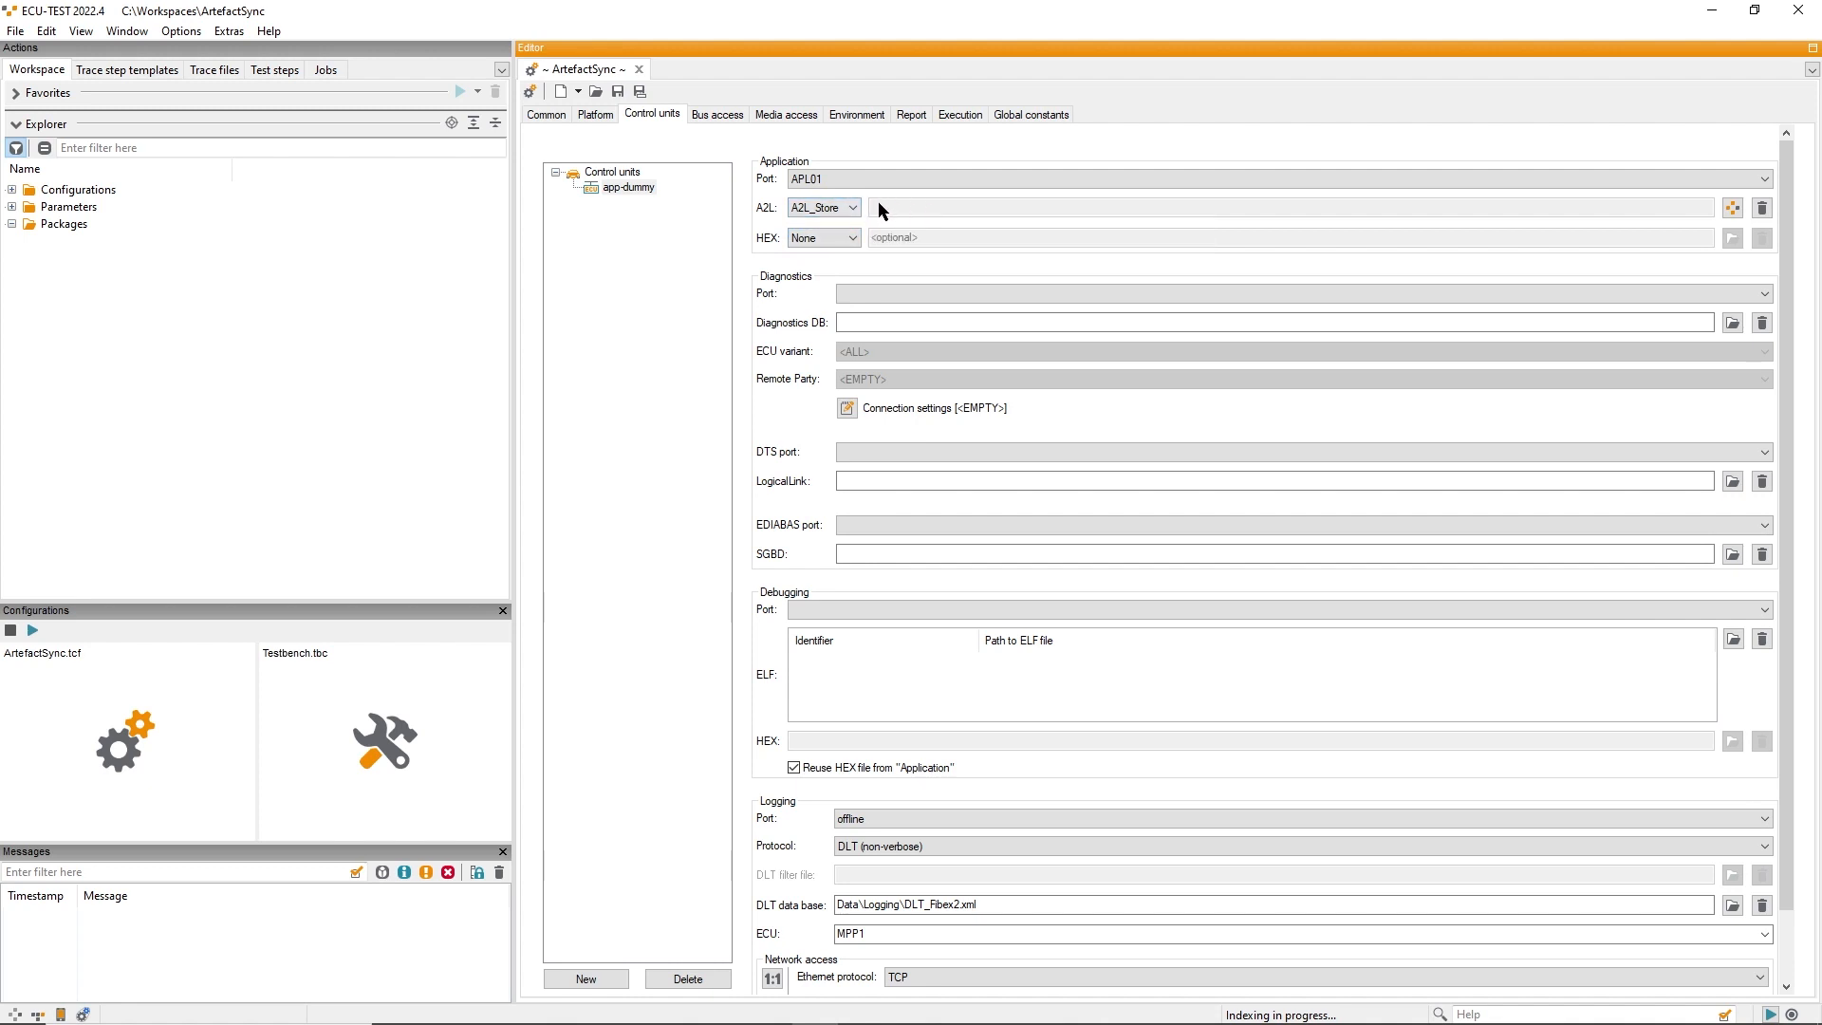
mouse_move(1732, 209)
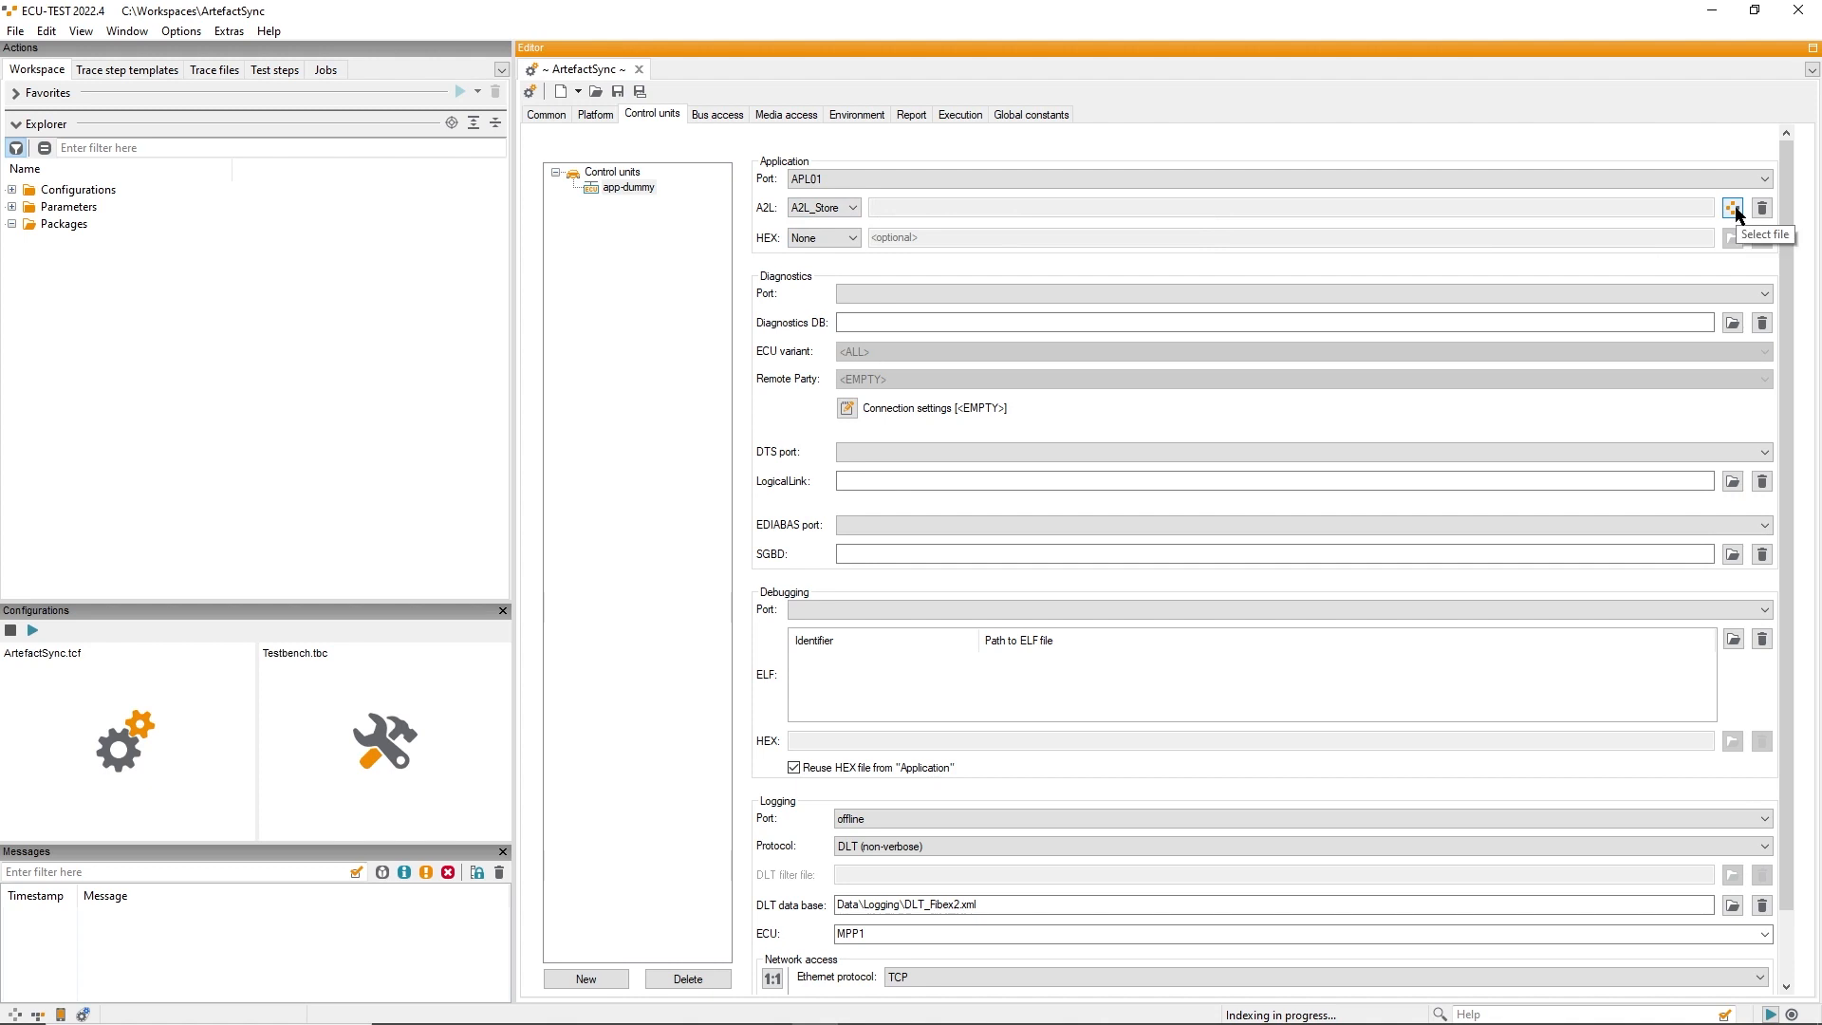
Step: Select myA2L.a2l from the A2L_Store artifacts as app-dummy's A2L file
click(1732, 206)
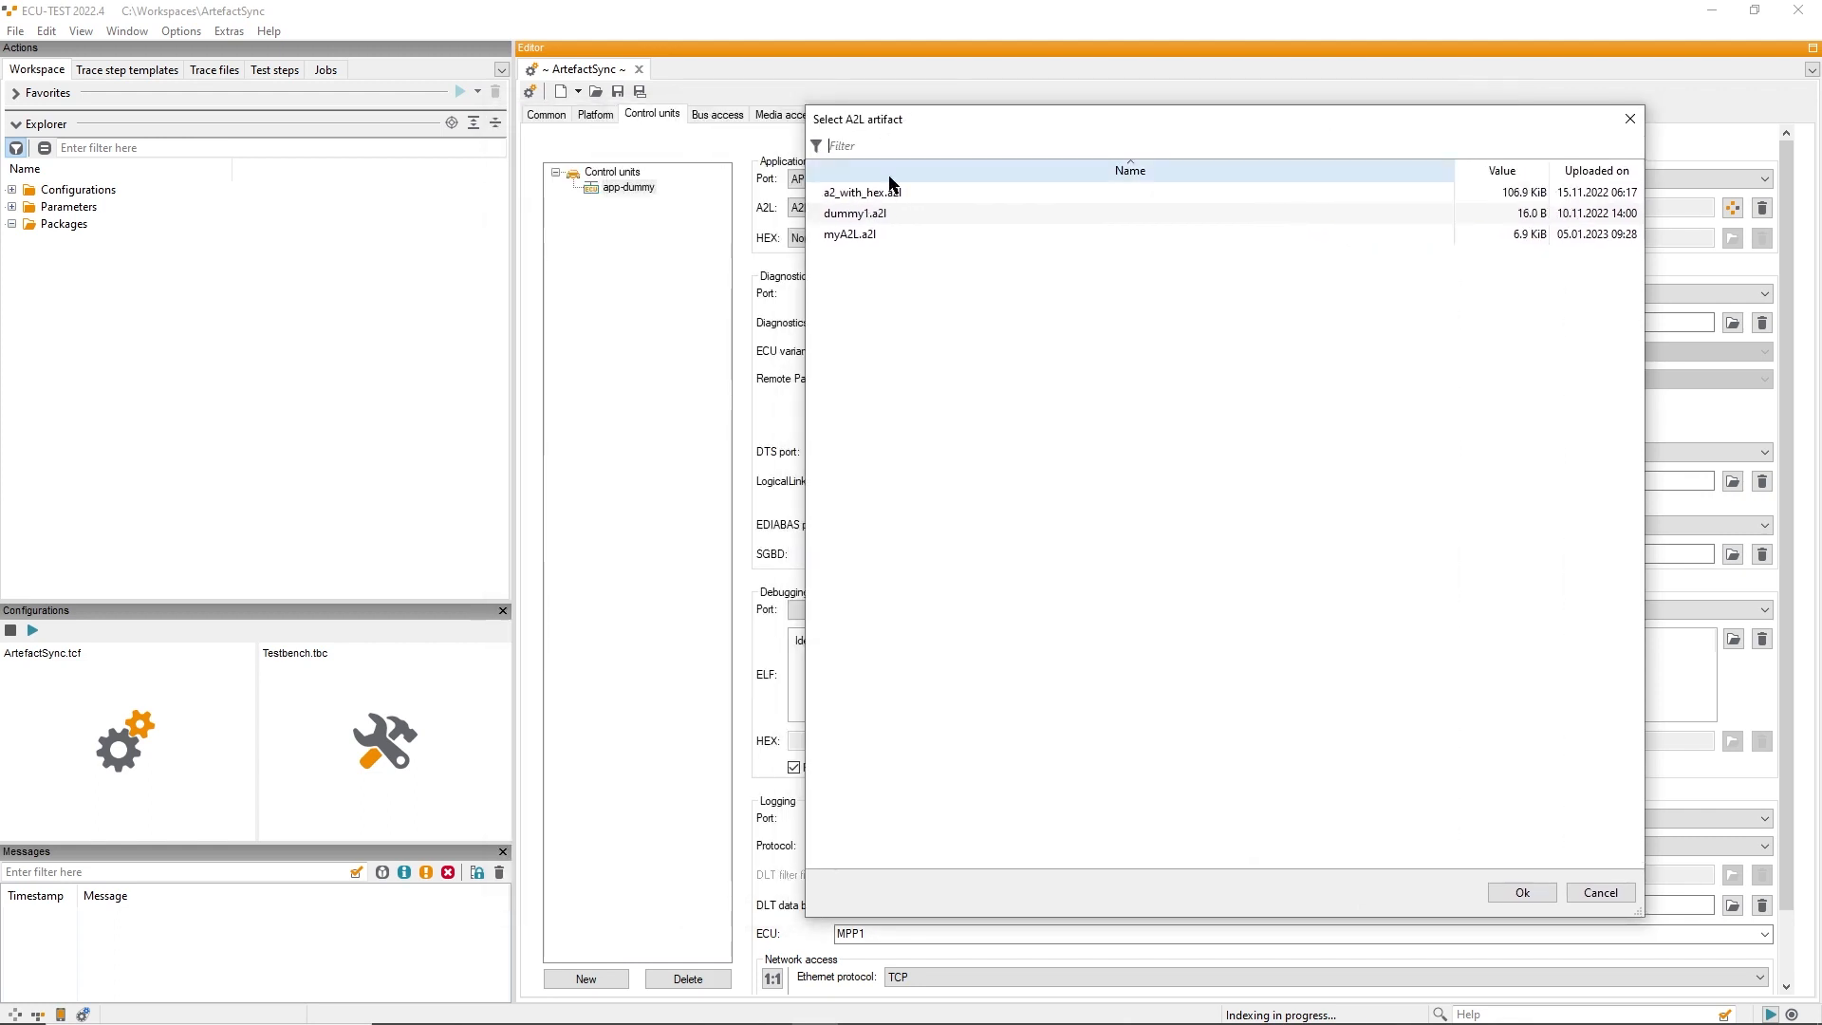
mouse_move(909, 266)
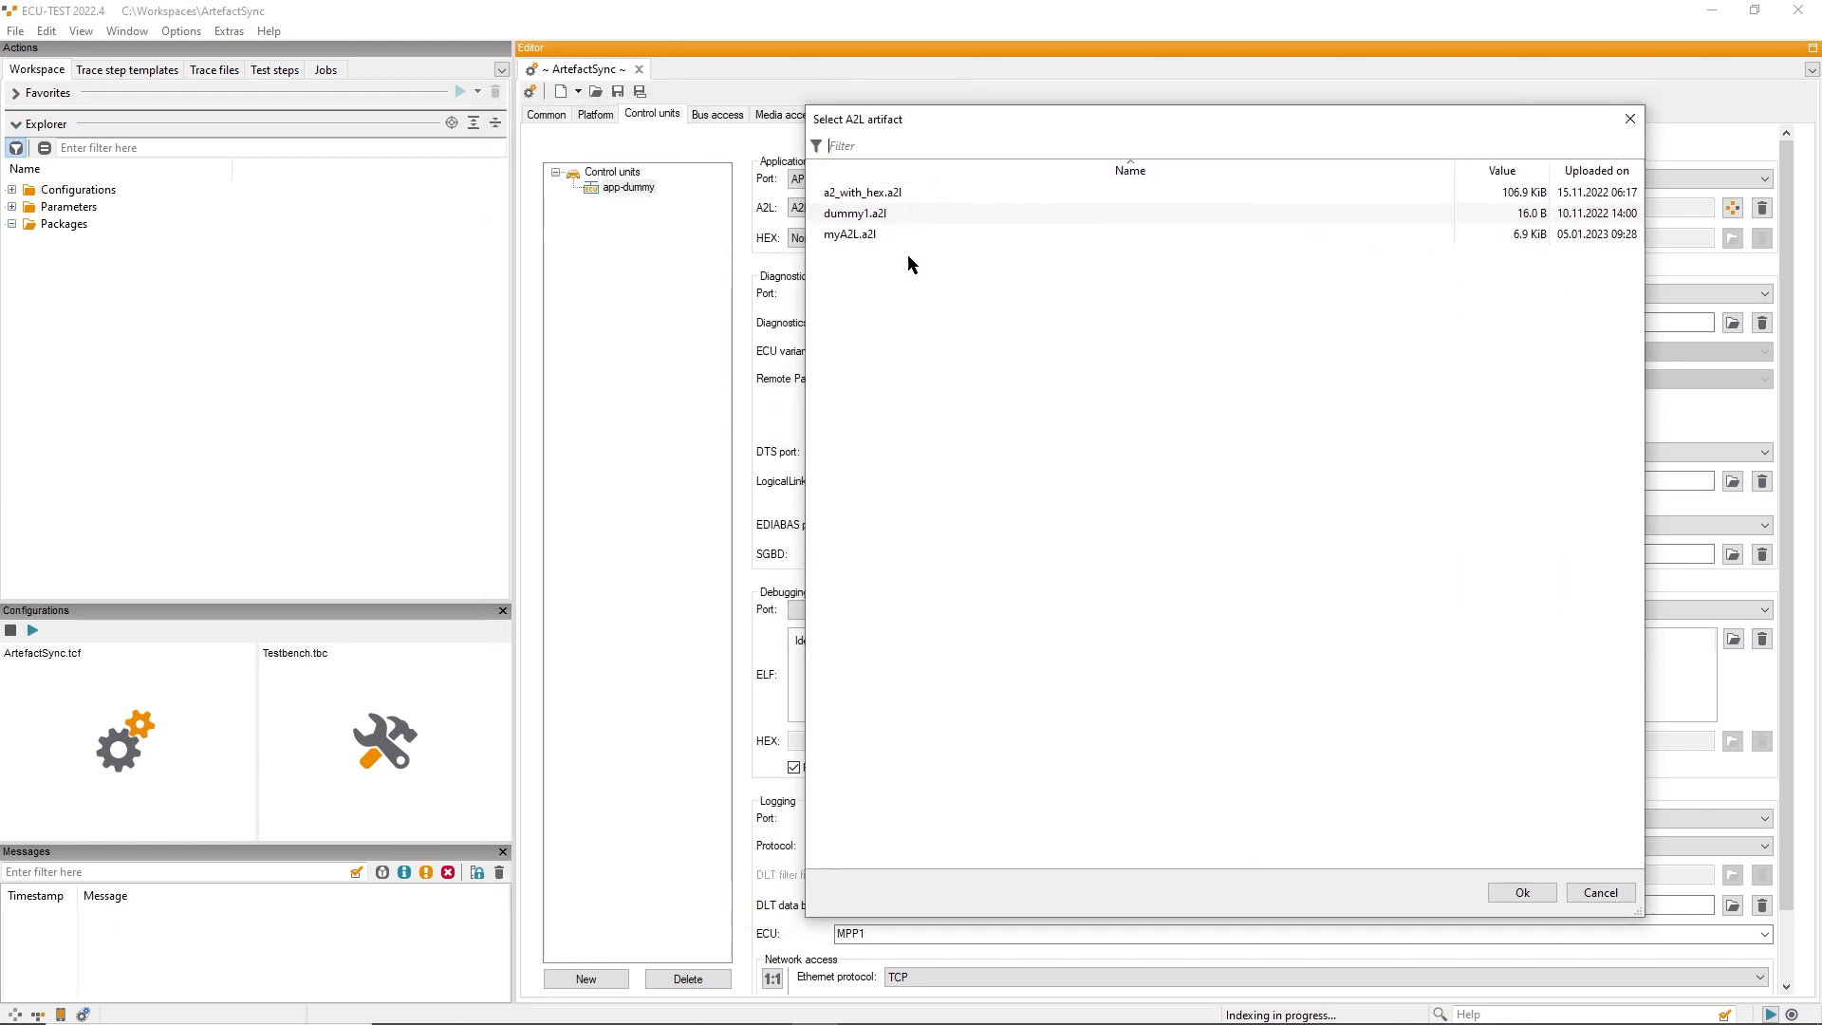
click(850, 233)
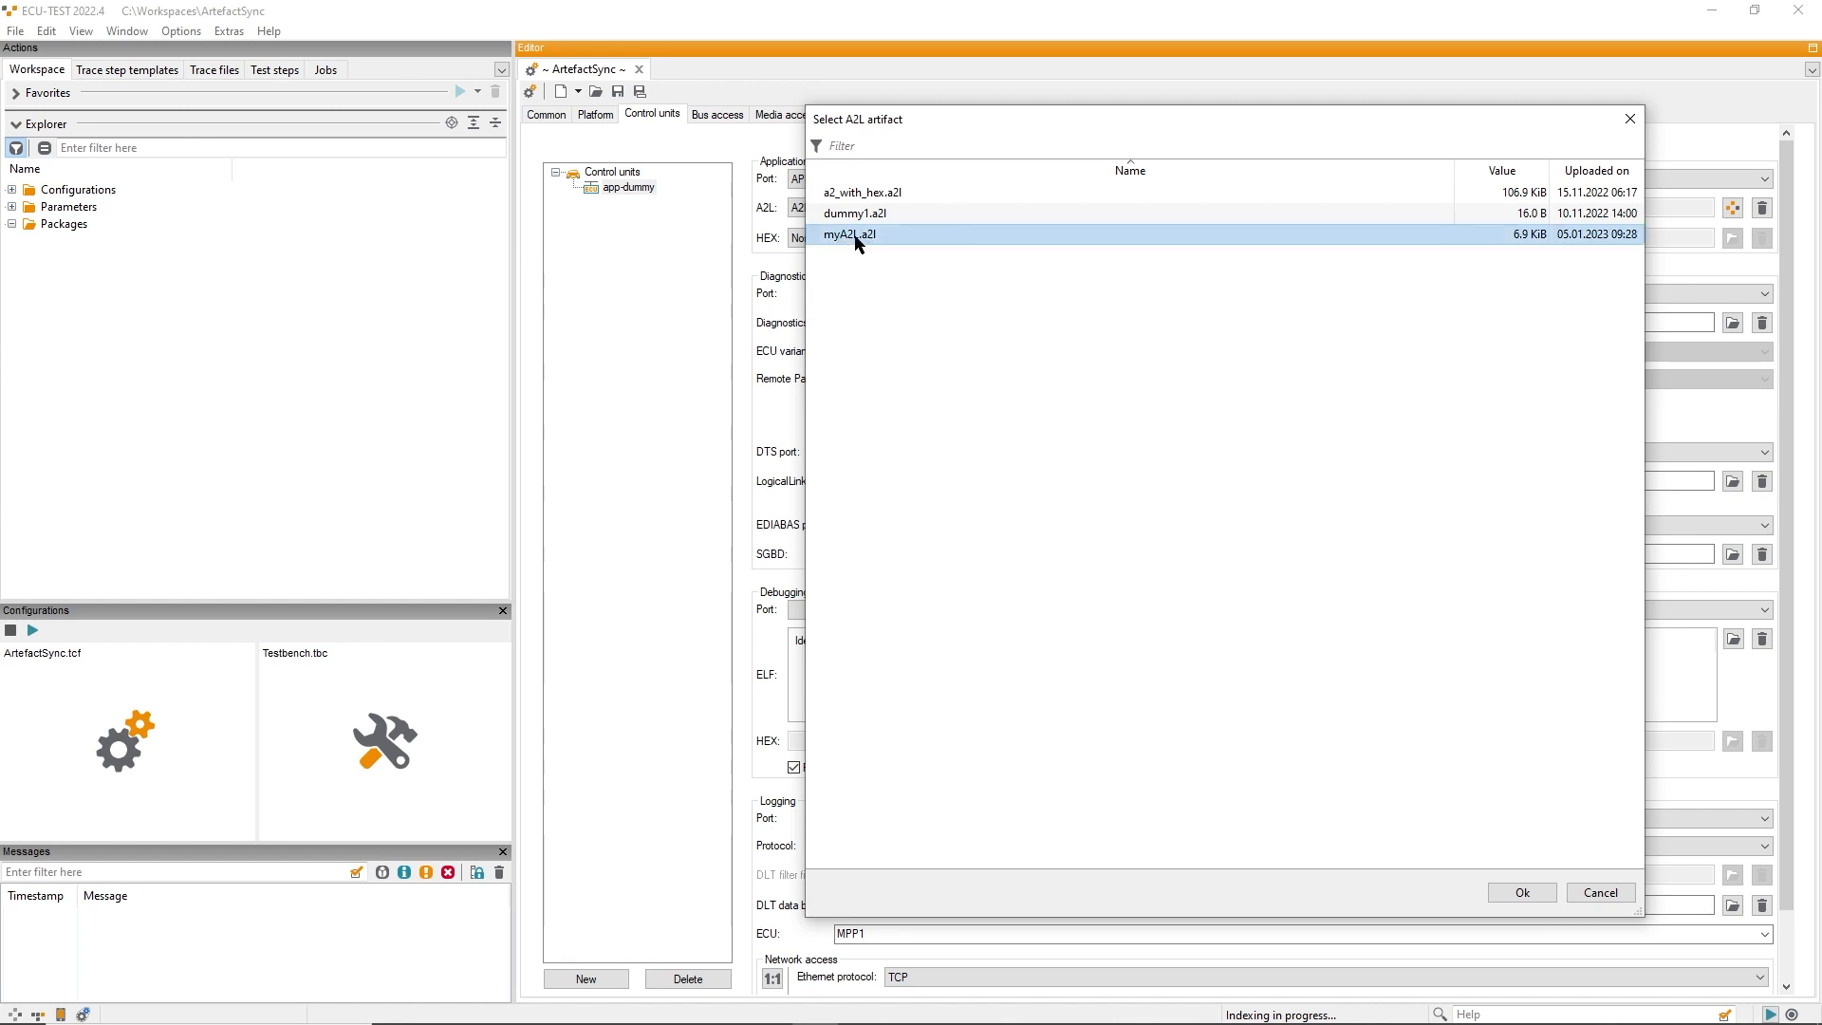
mouse_move(852, 241)
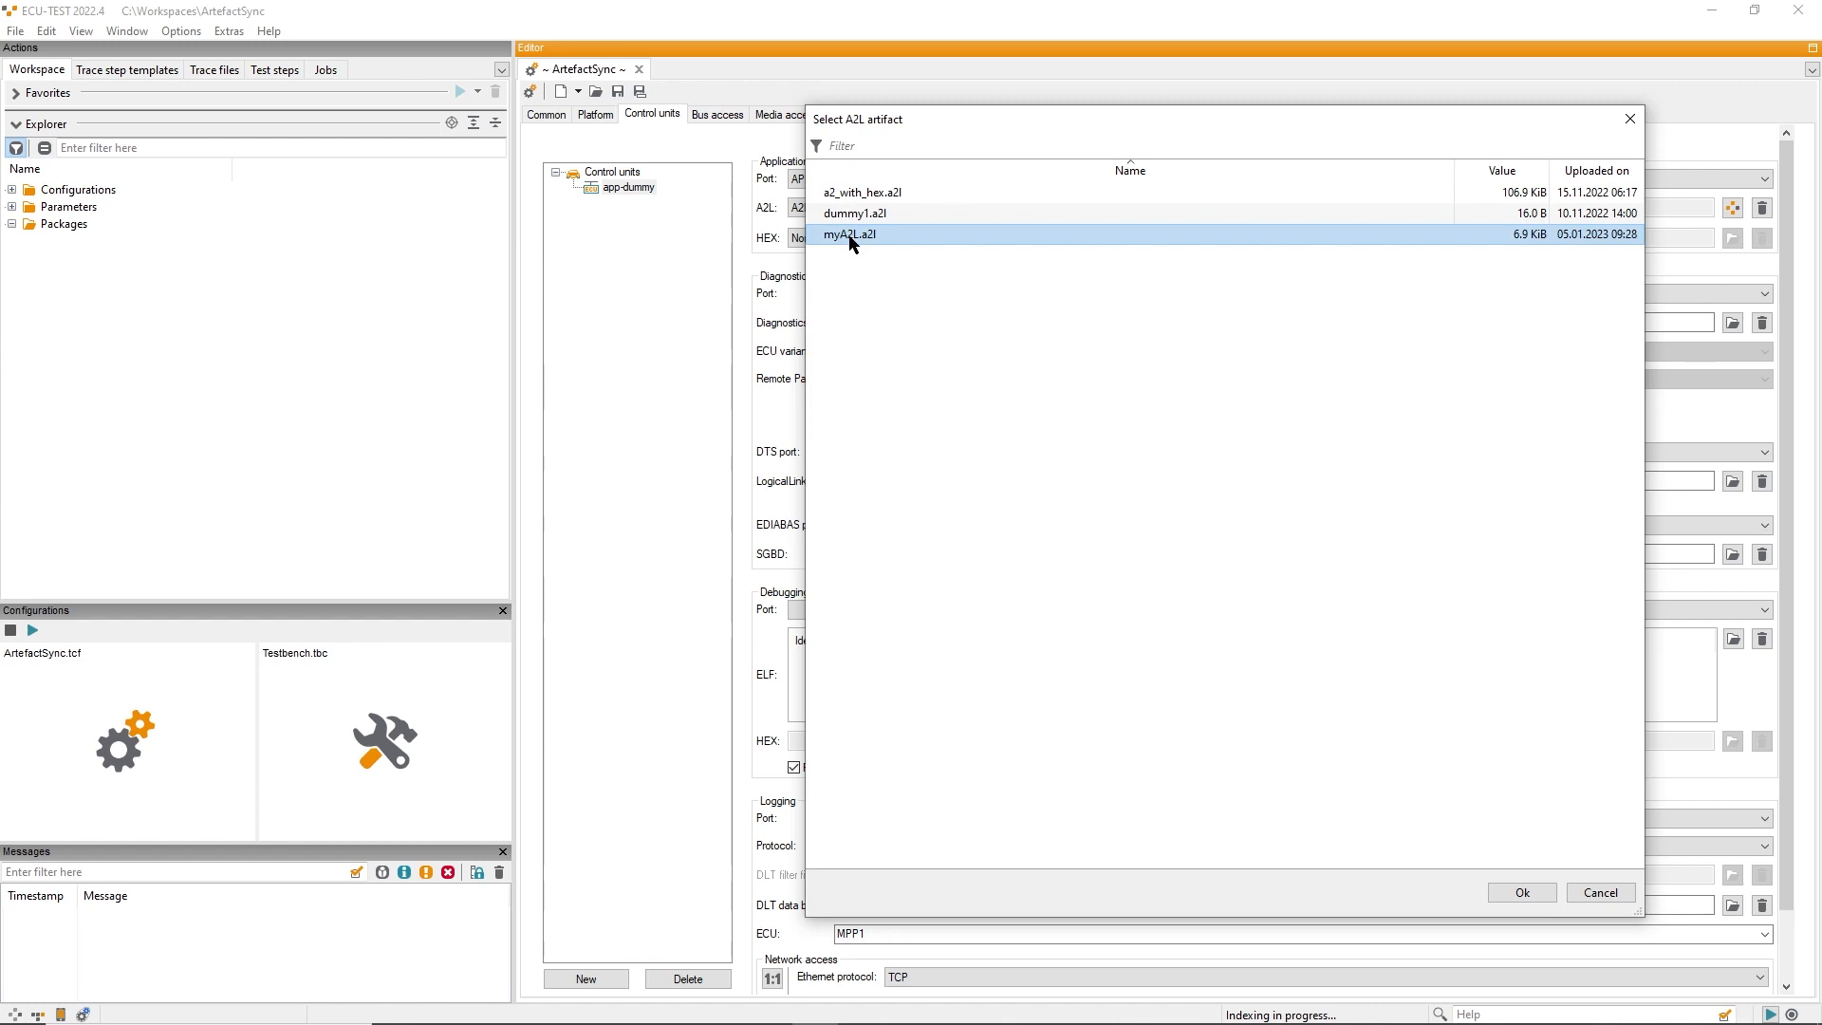
mouse_move(926, 300)
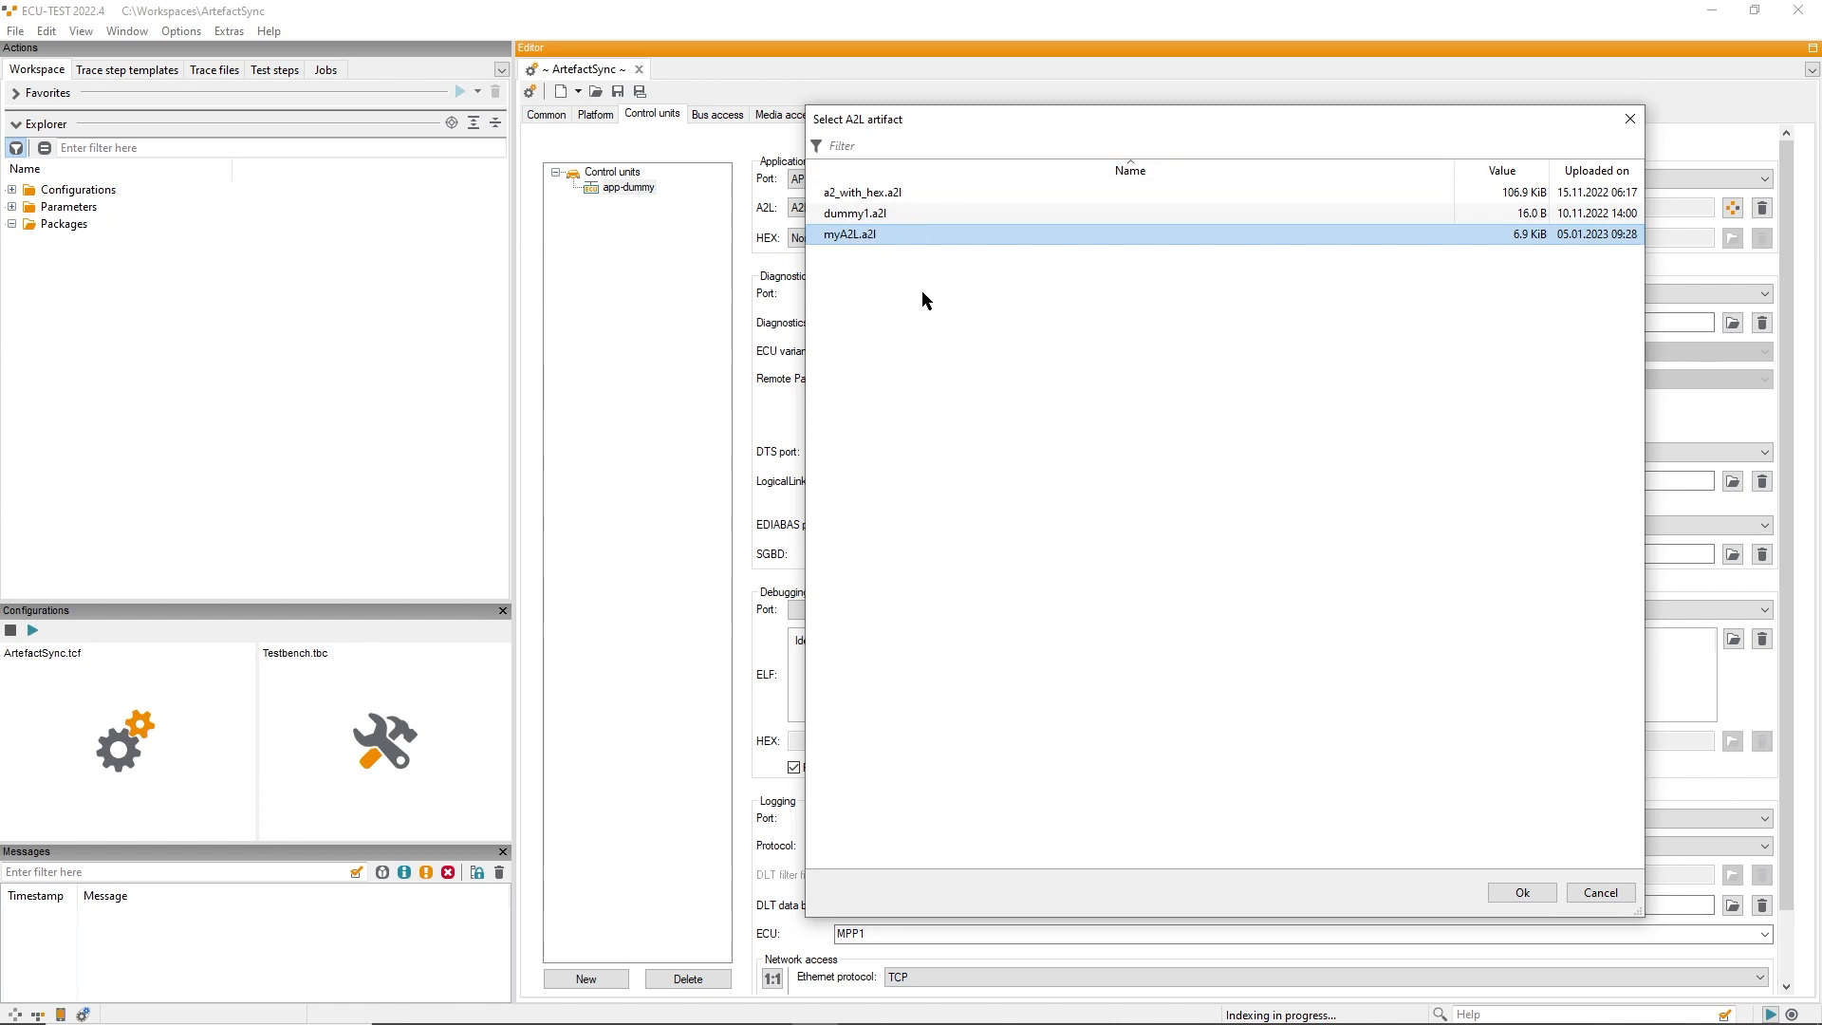
mouse_move(839, 146)
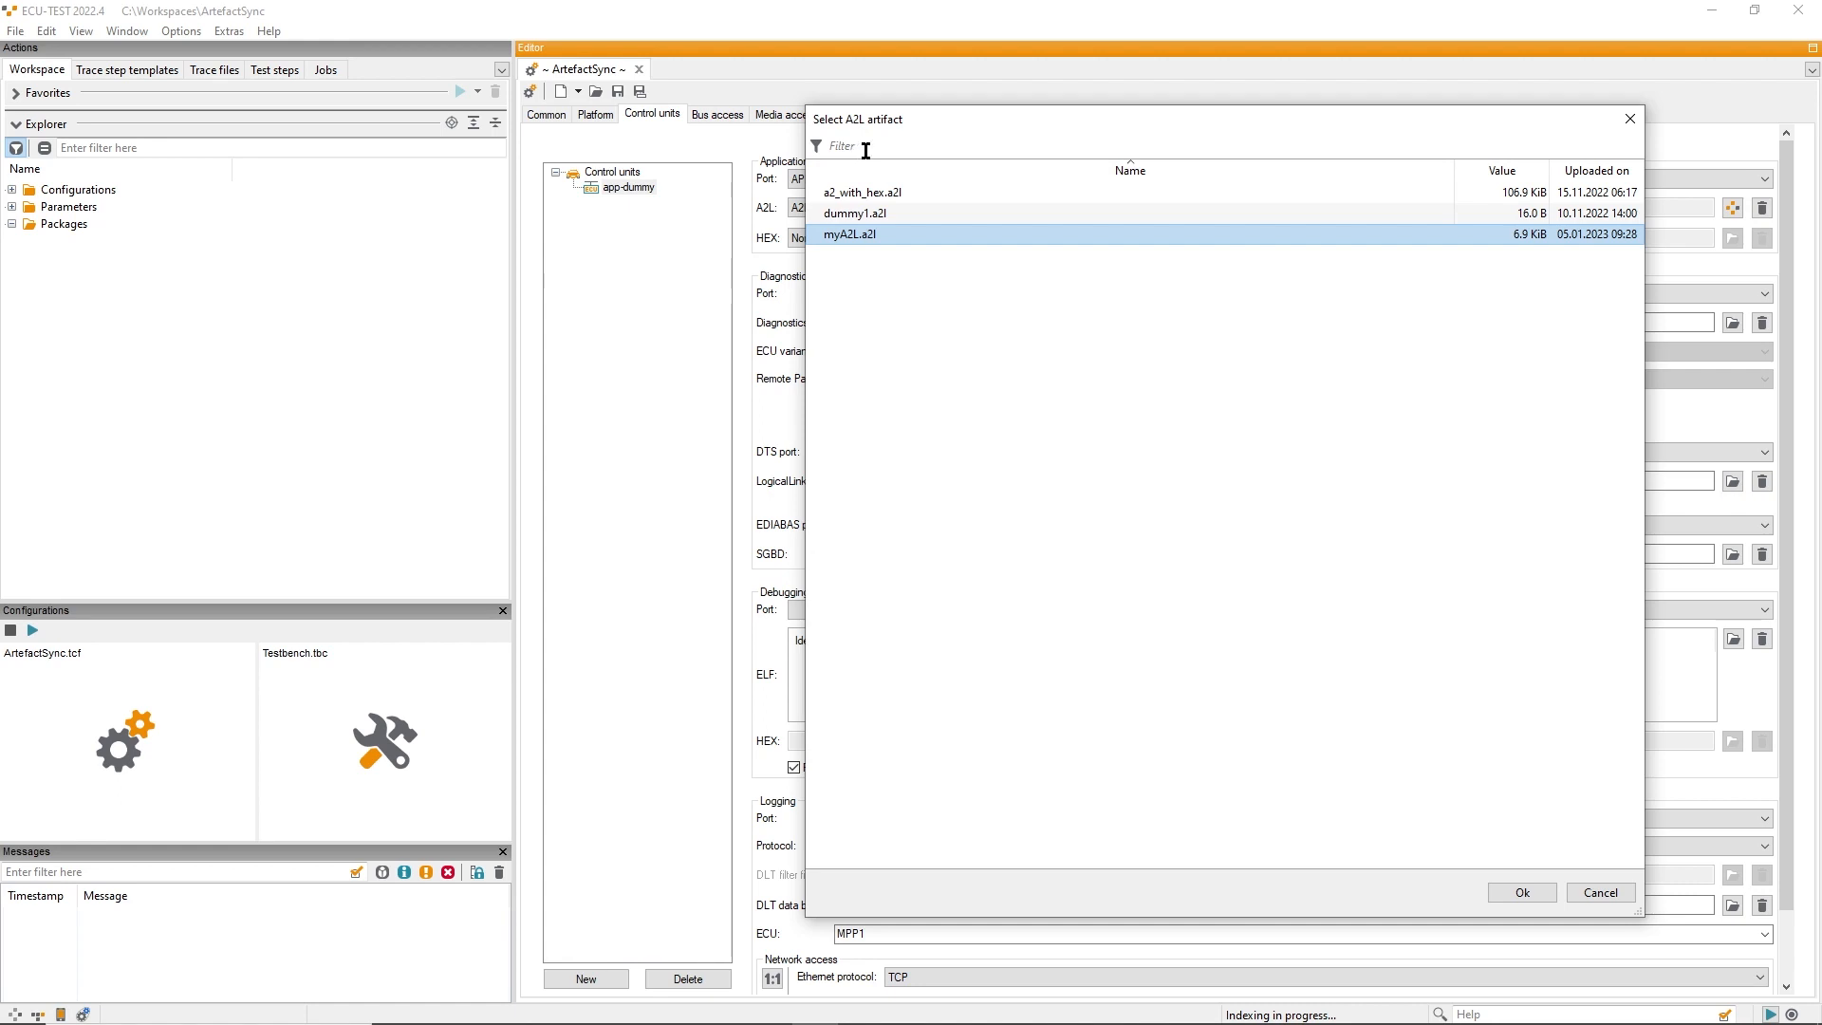
mouse_move(1519, 892)
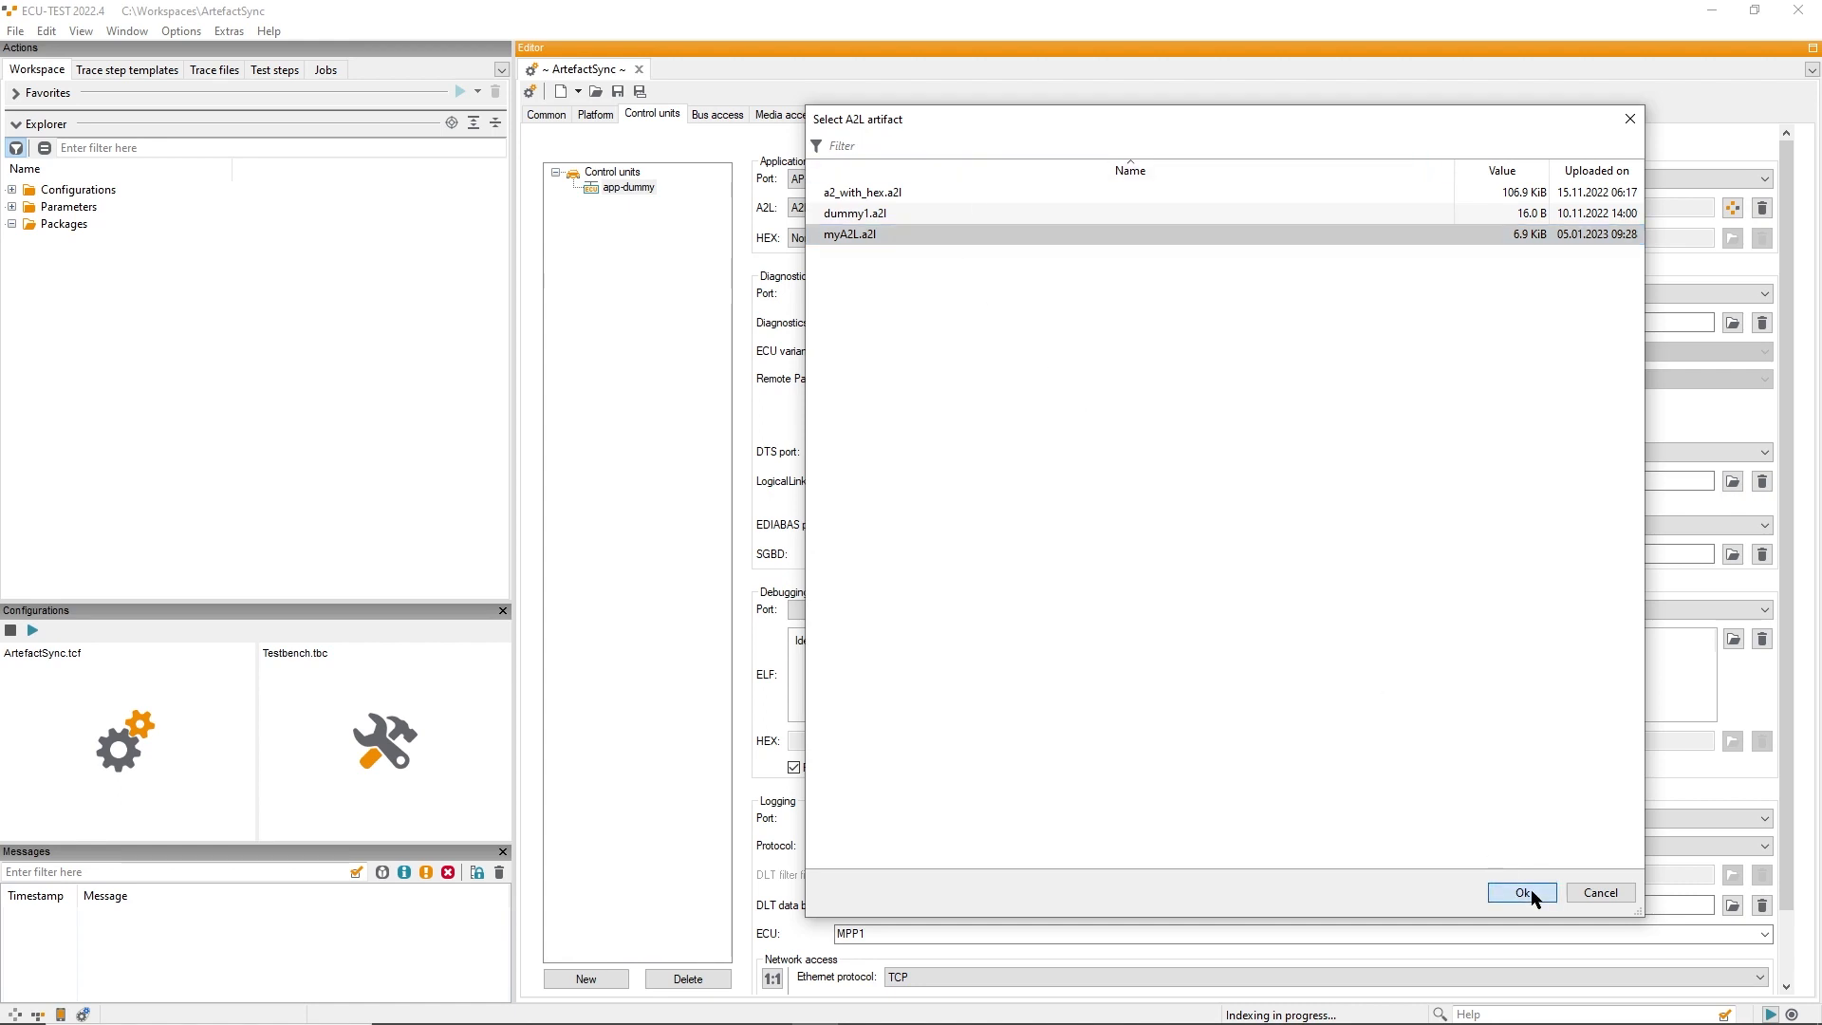
click(1521, 892)
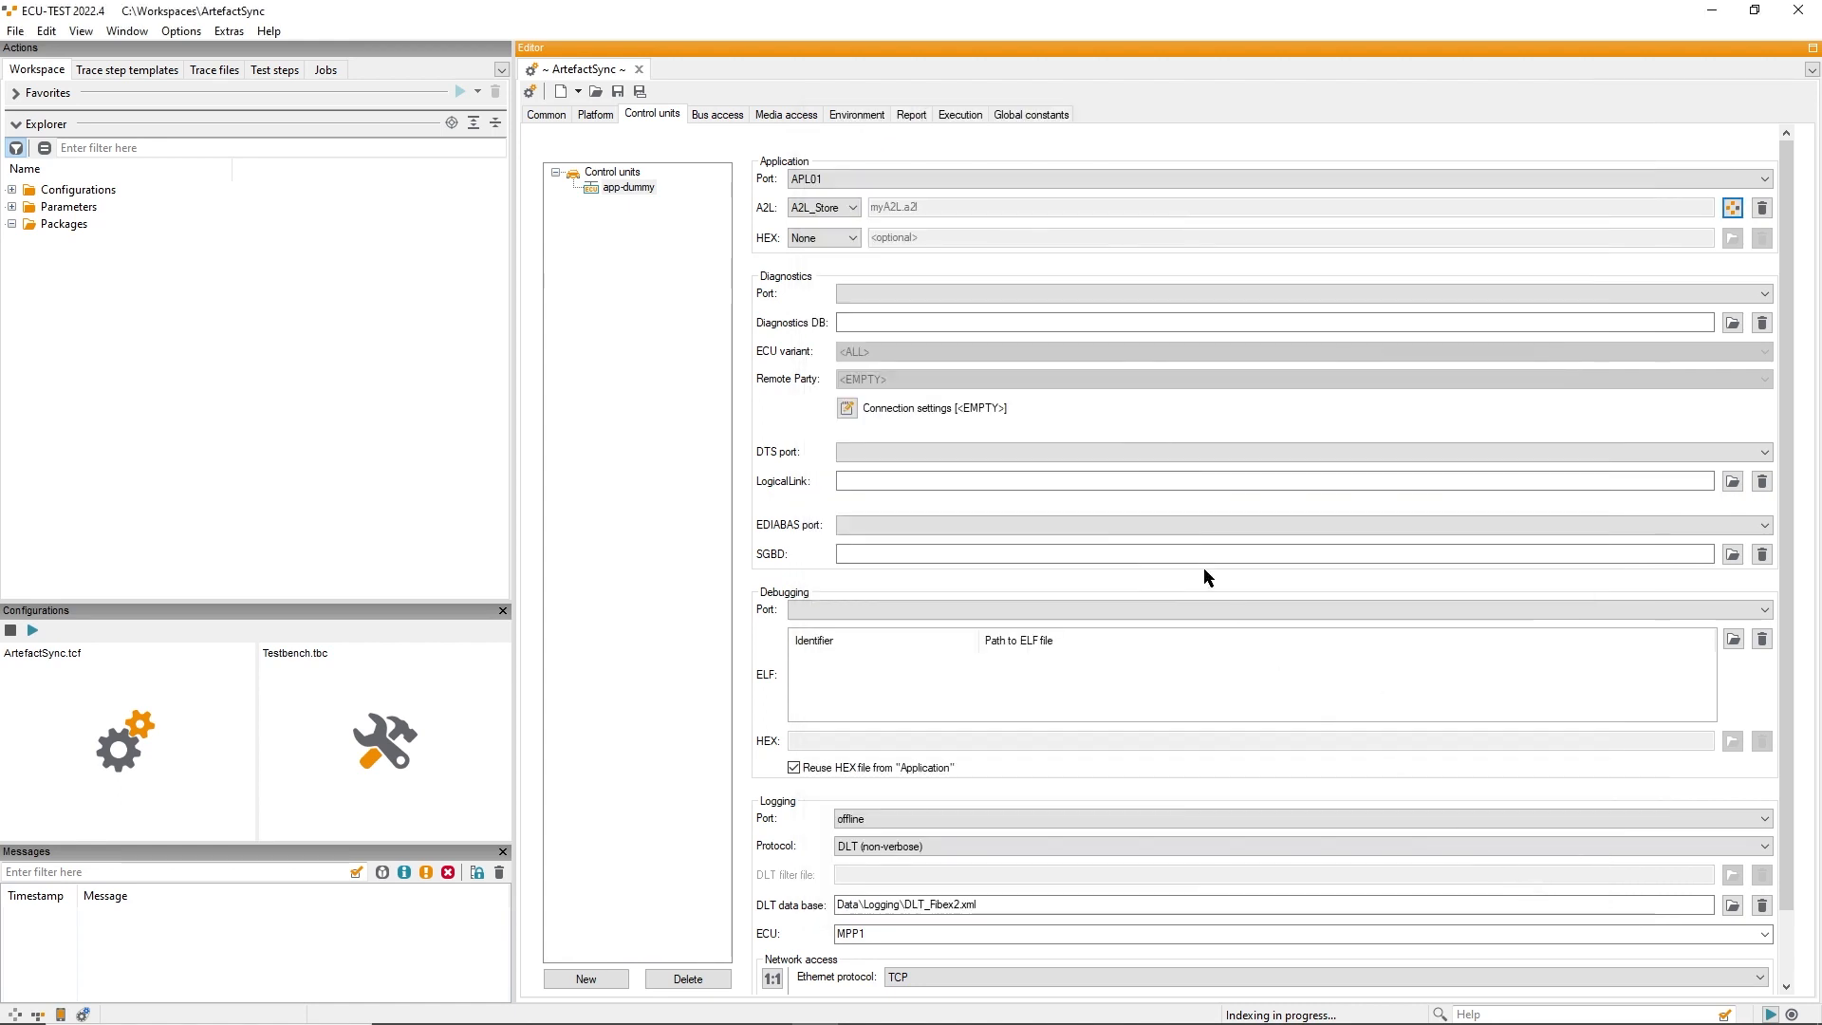
mouse_move(890, 220)
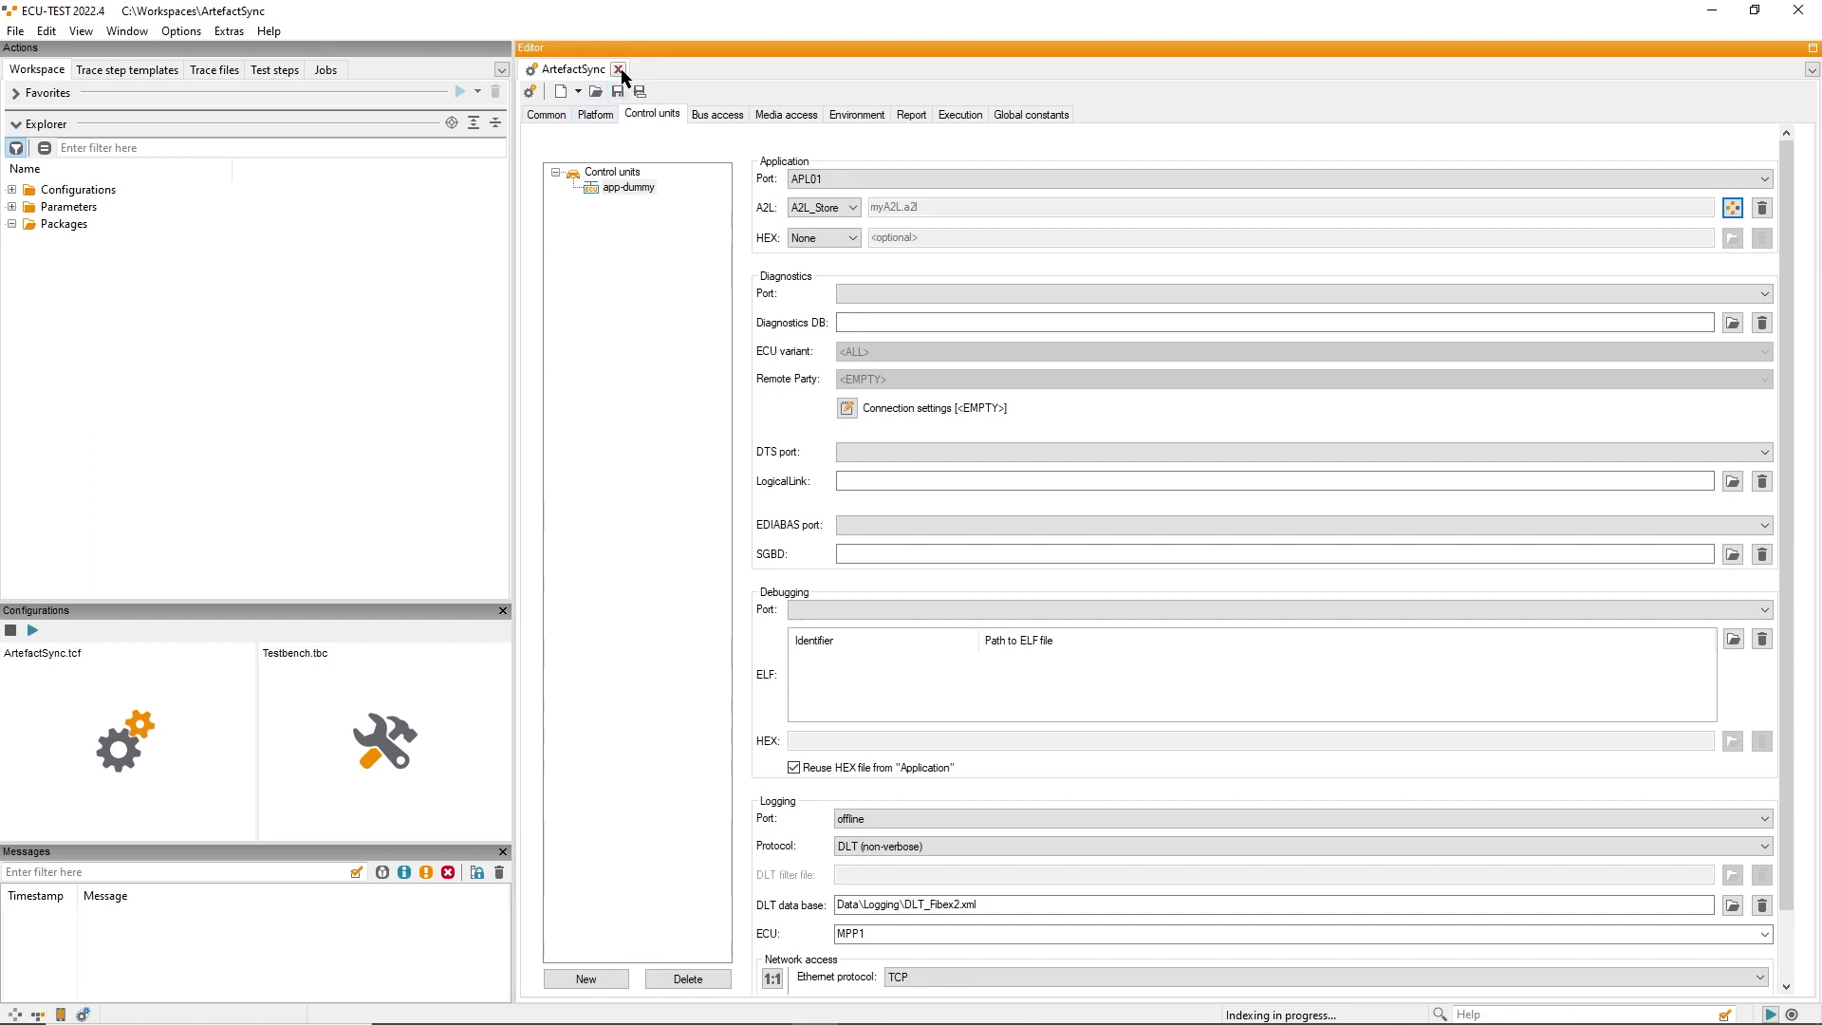
Step: Close the ArtefactSync editor and start ArtefactSync.tcf with Testbench.tbc
click(618, 70)
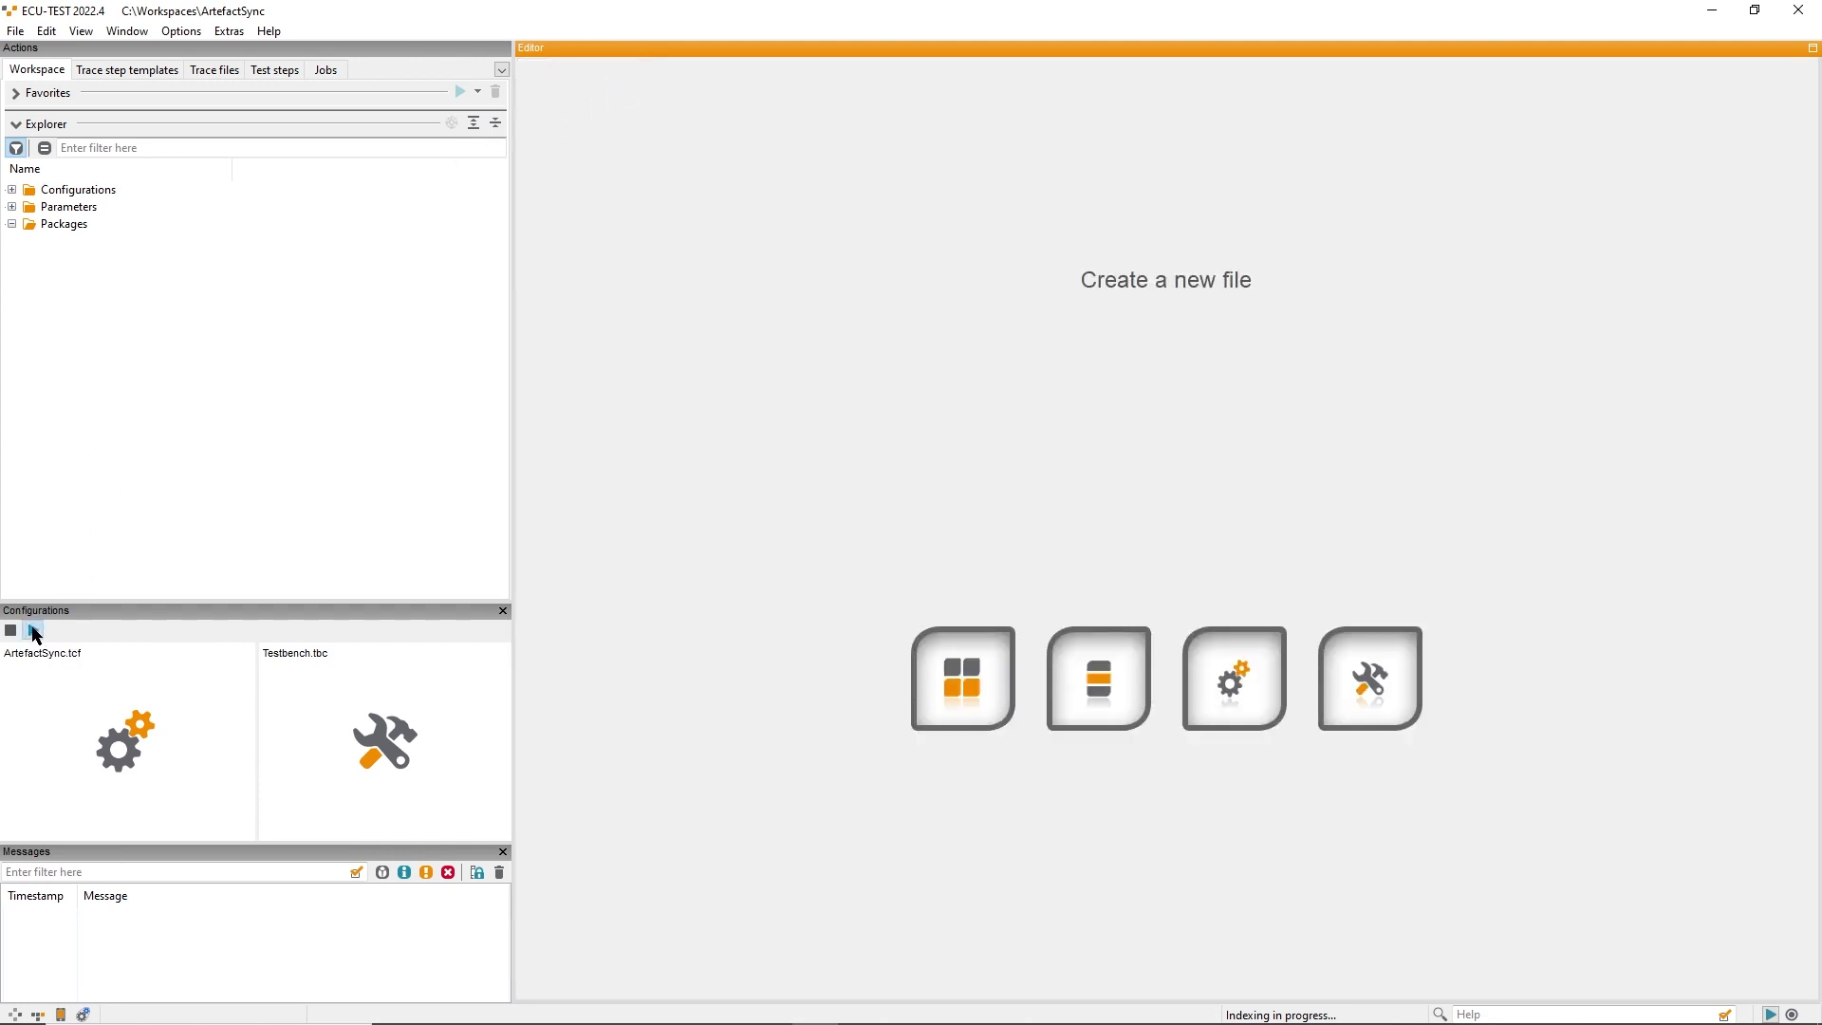
click(32, 630)
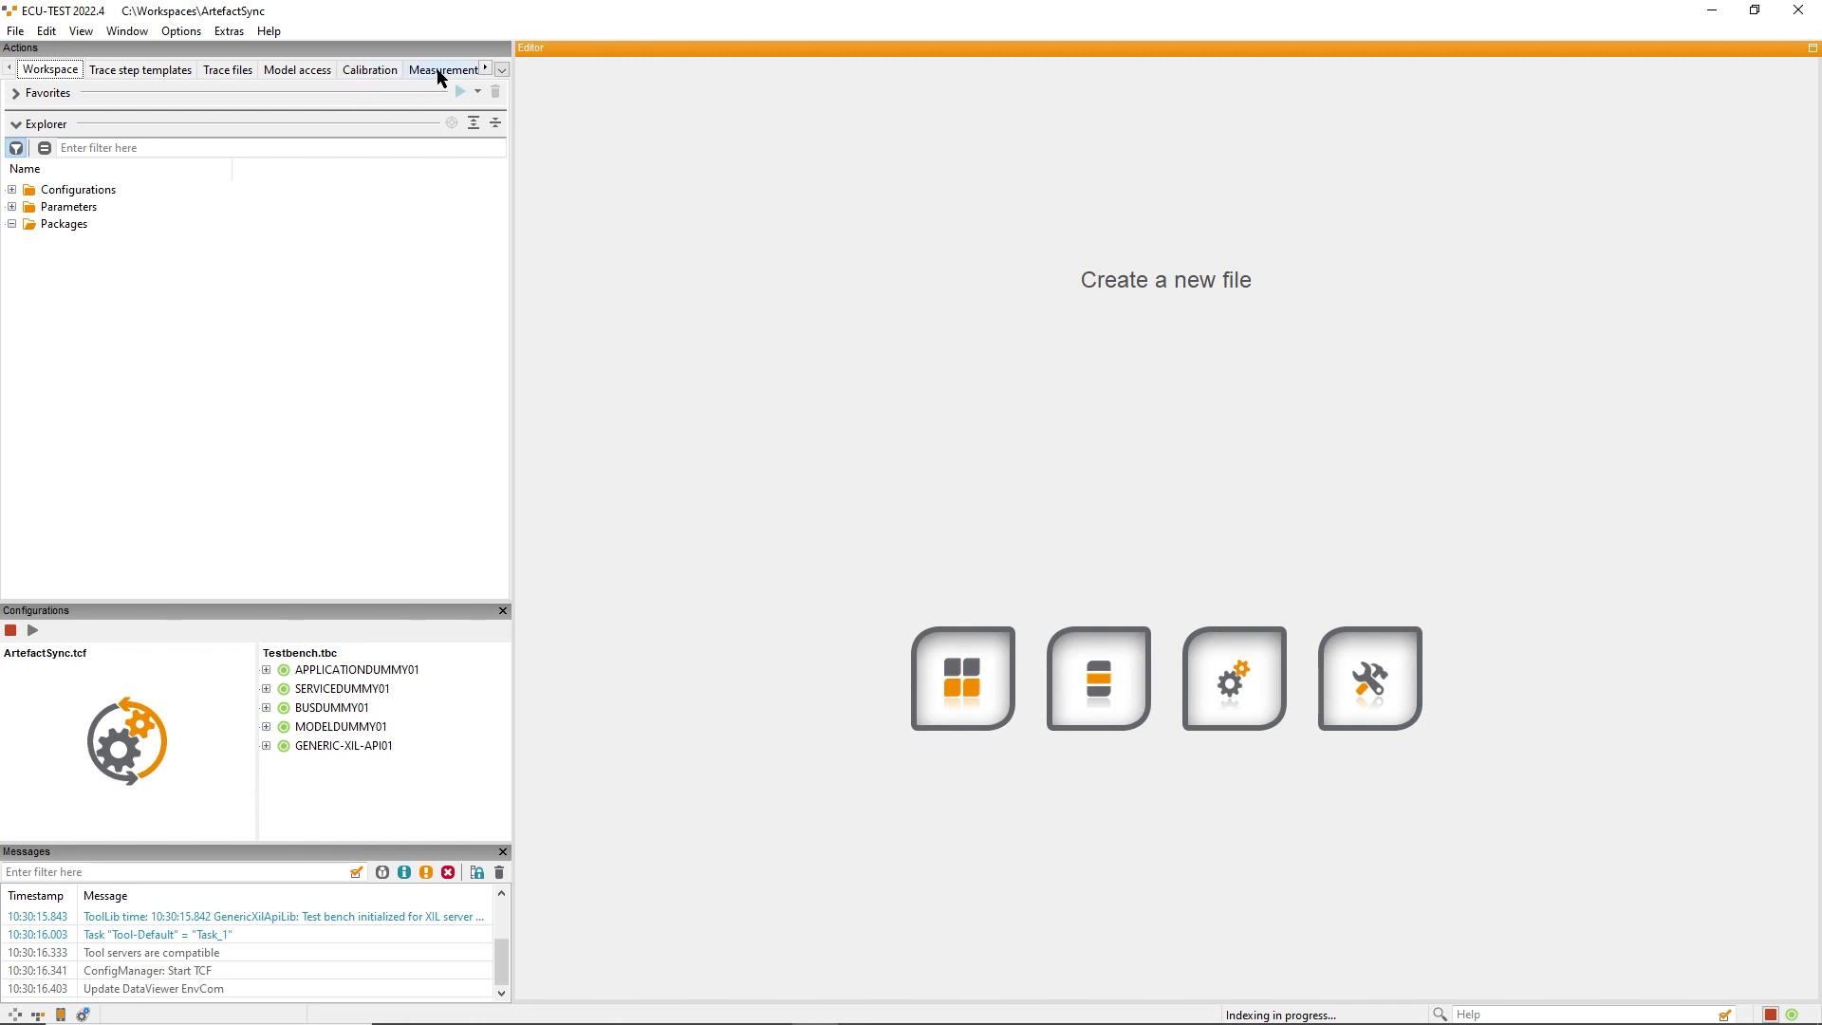
Step: Add a Read step for the app-dummy FLOAT measurement with default parameters
click(442, 70)
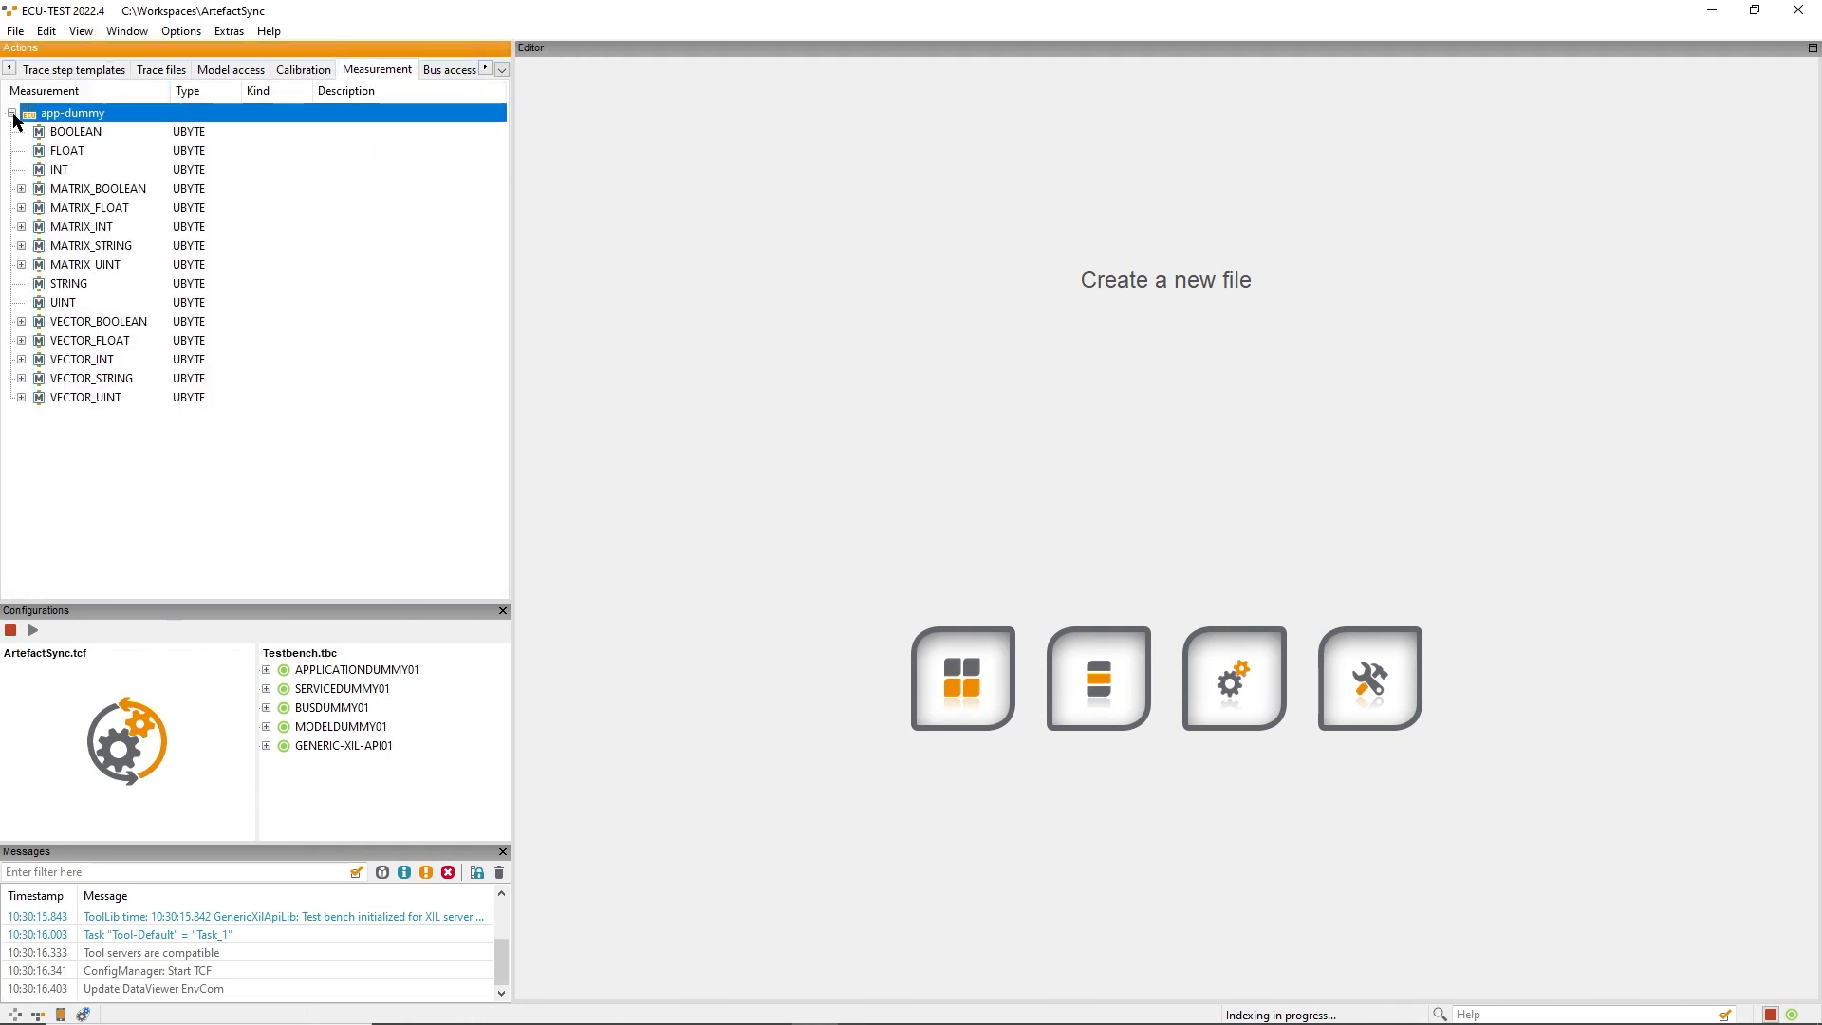
right_click(66, 150)
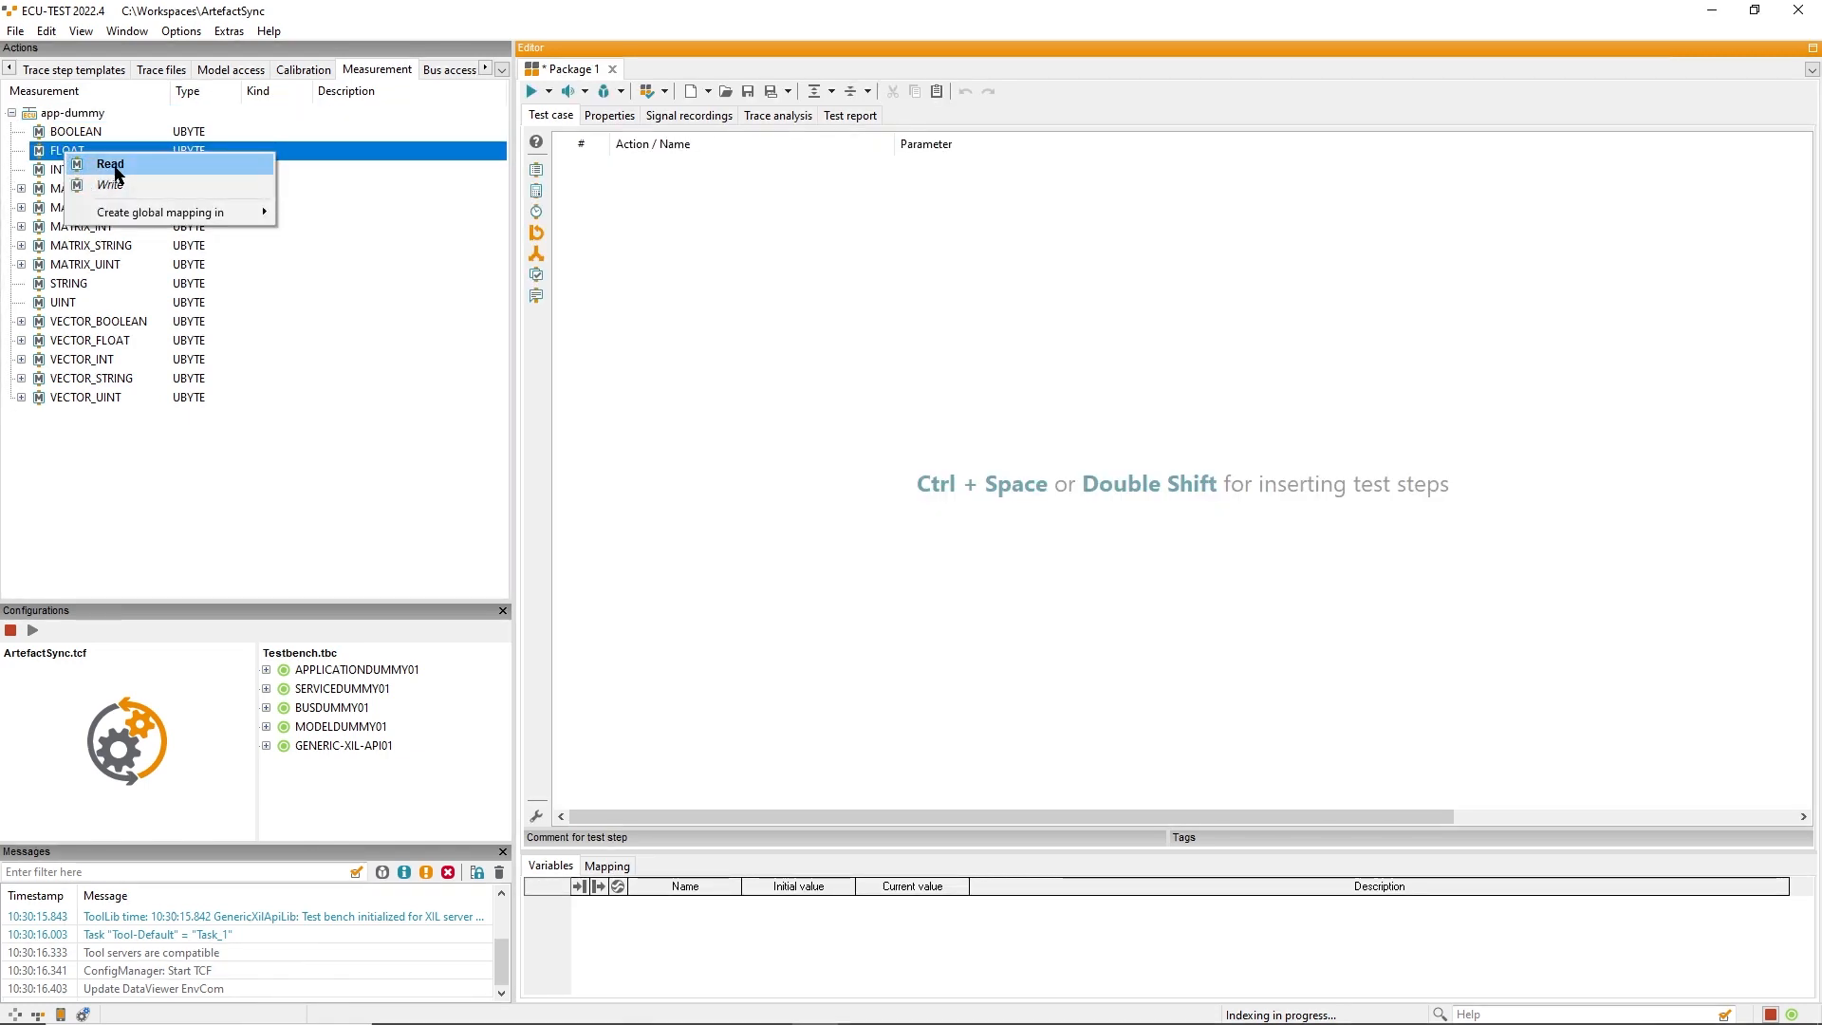
click(110, 163)
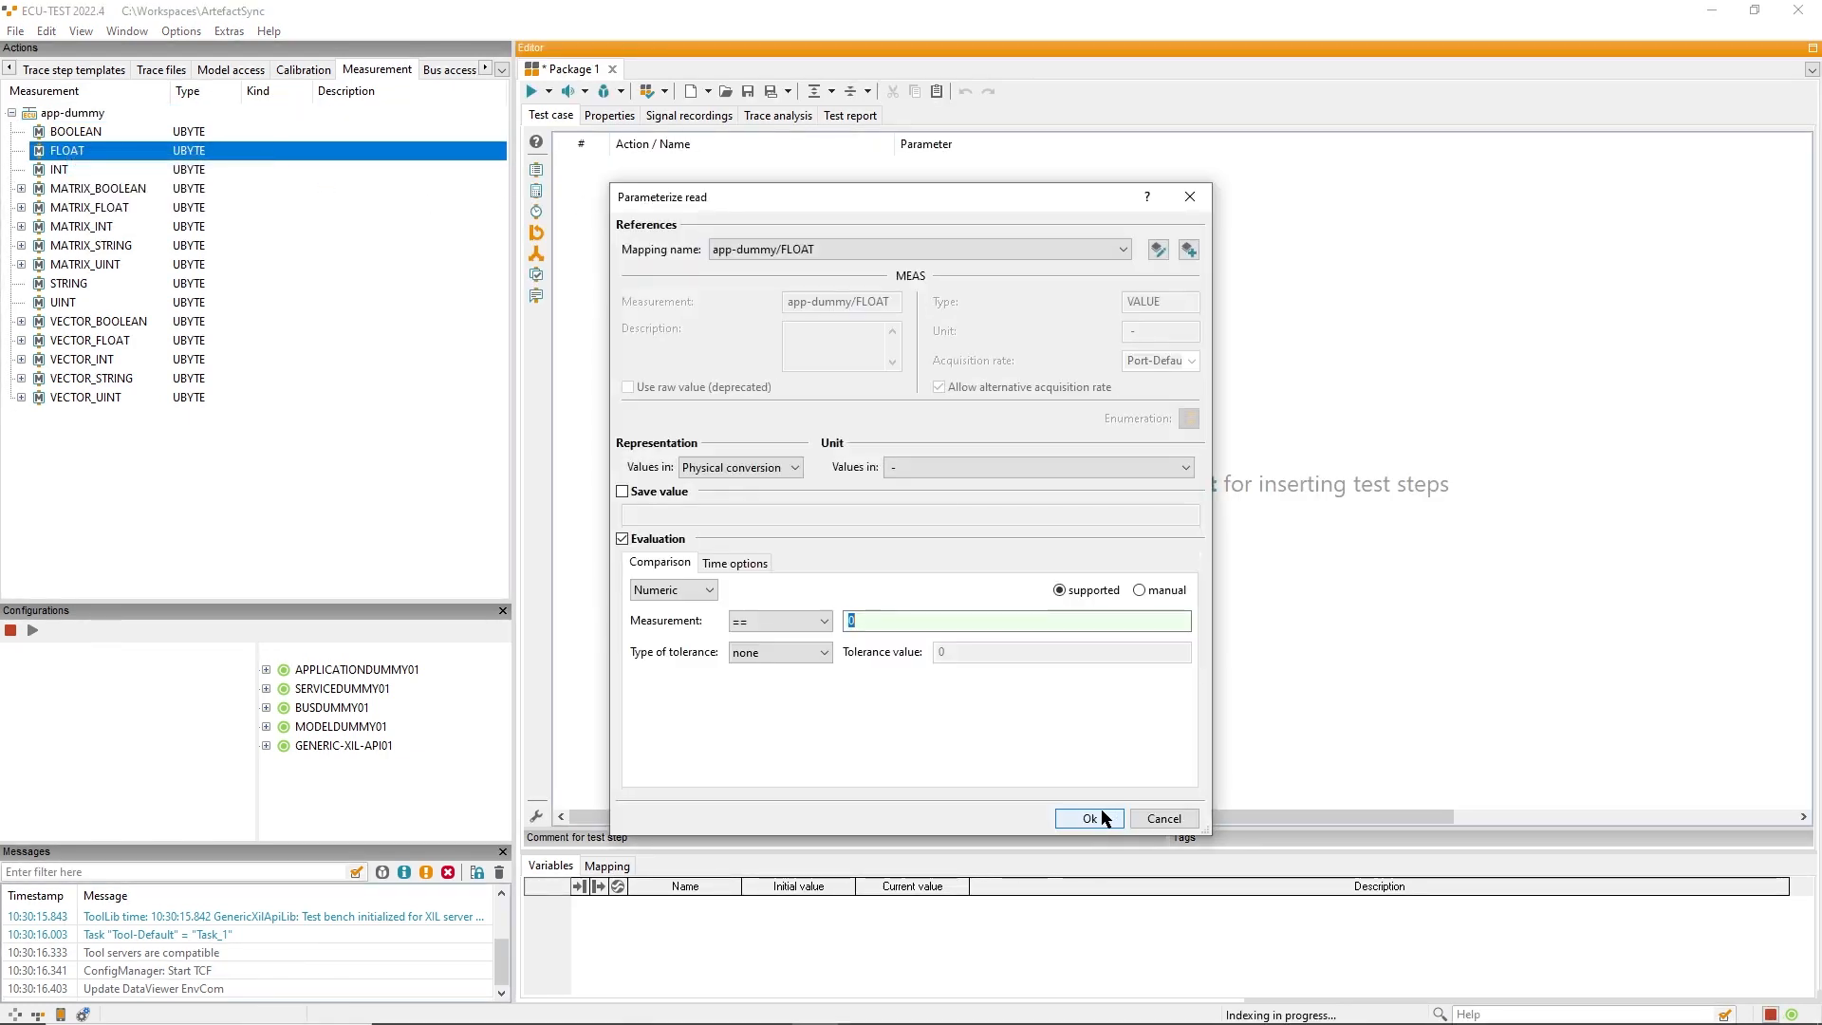
click(1088, 818)
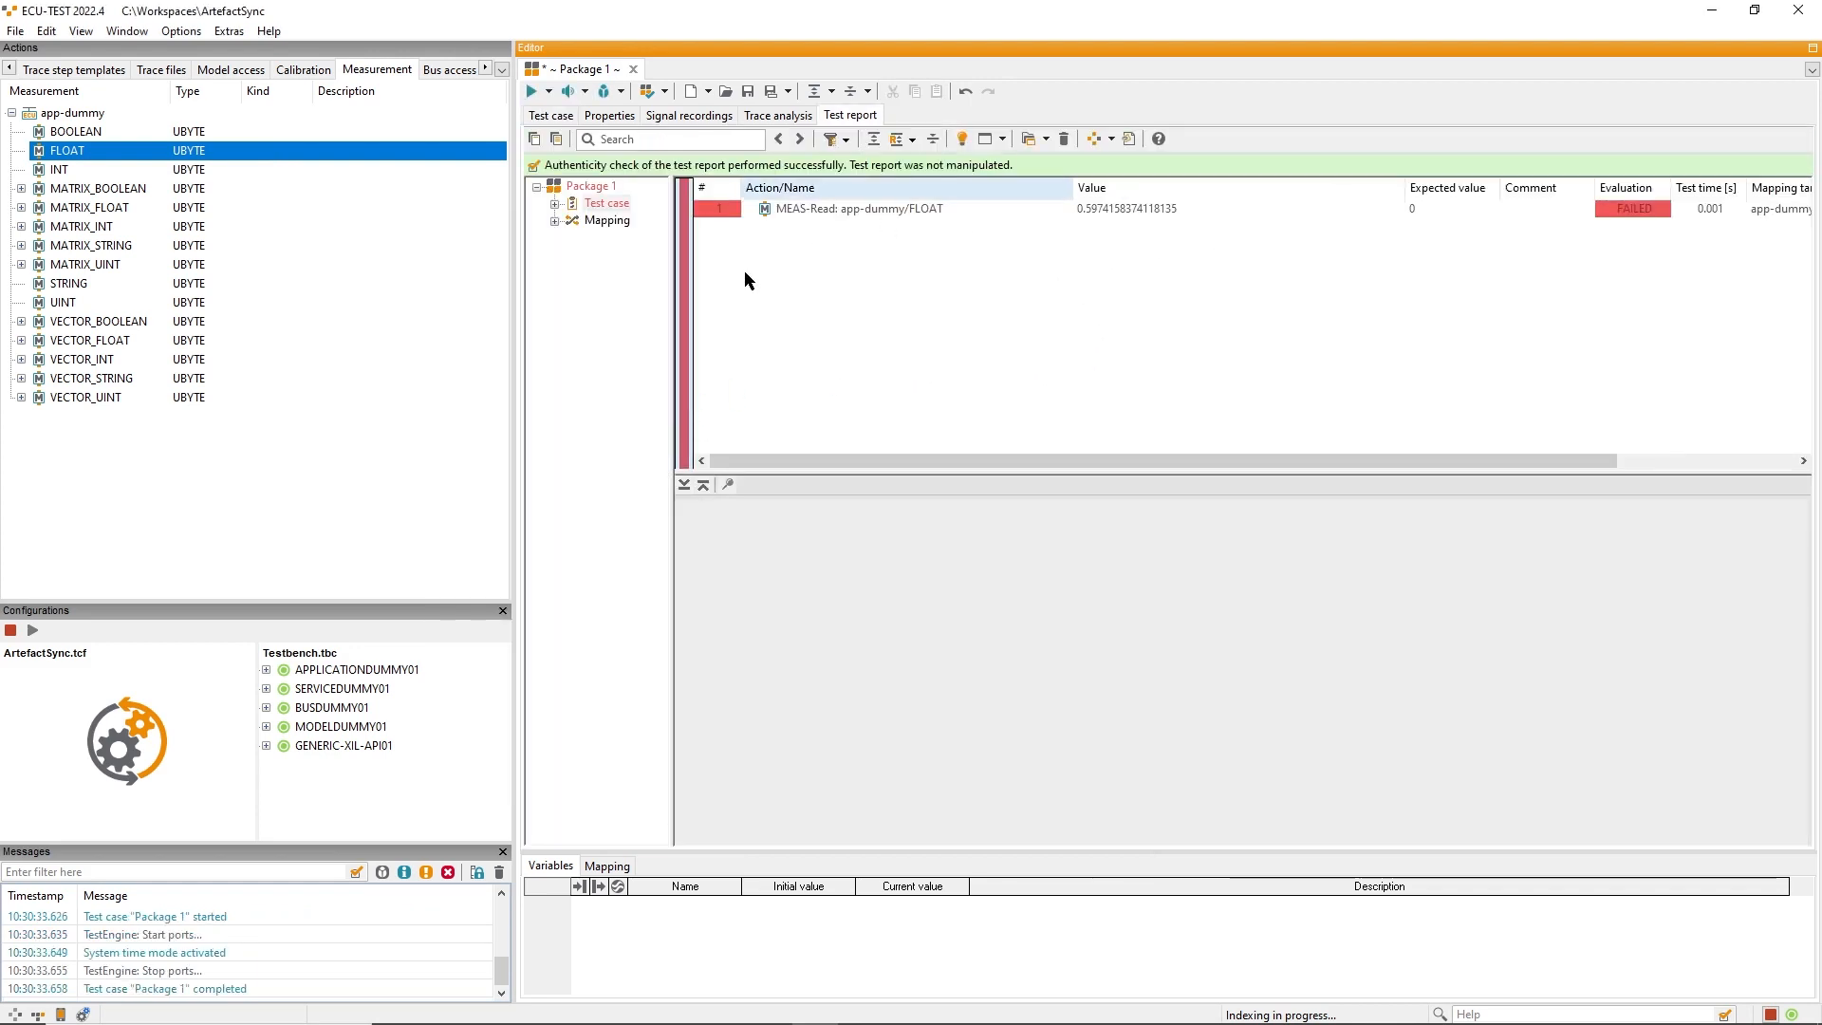
mouse_move(619, 226)
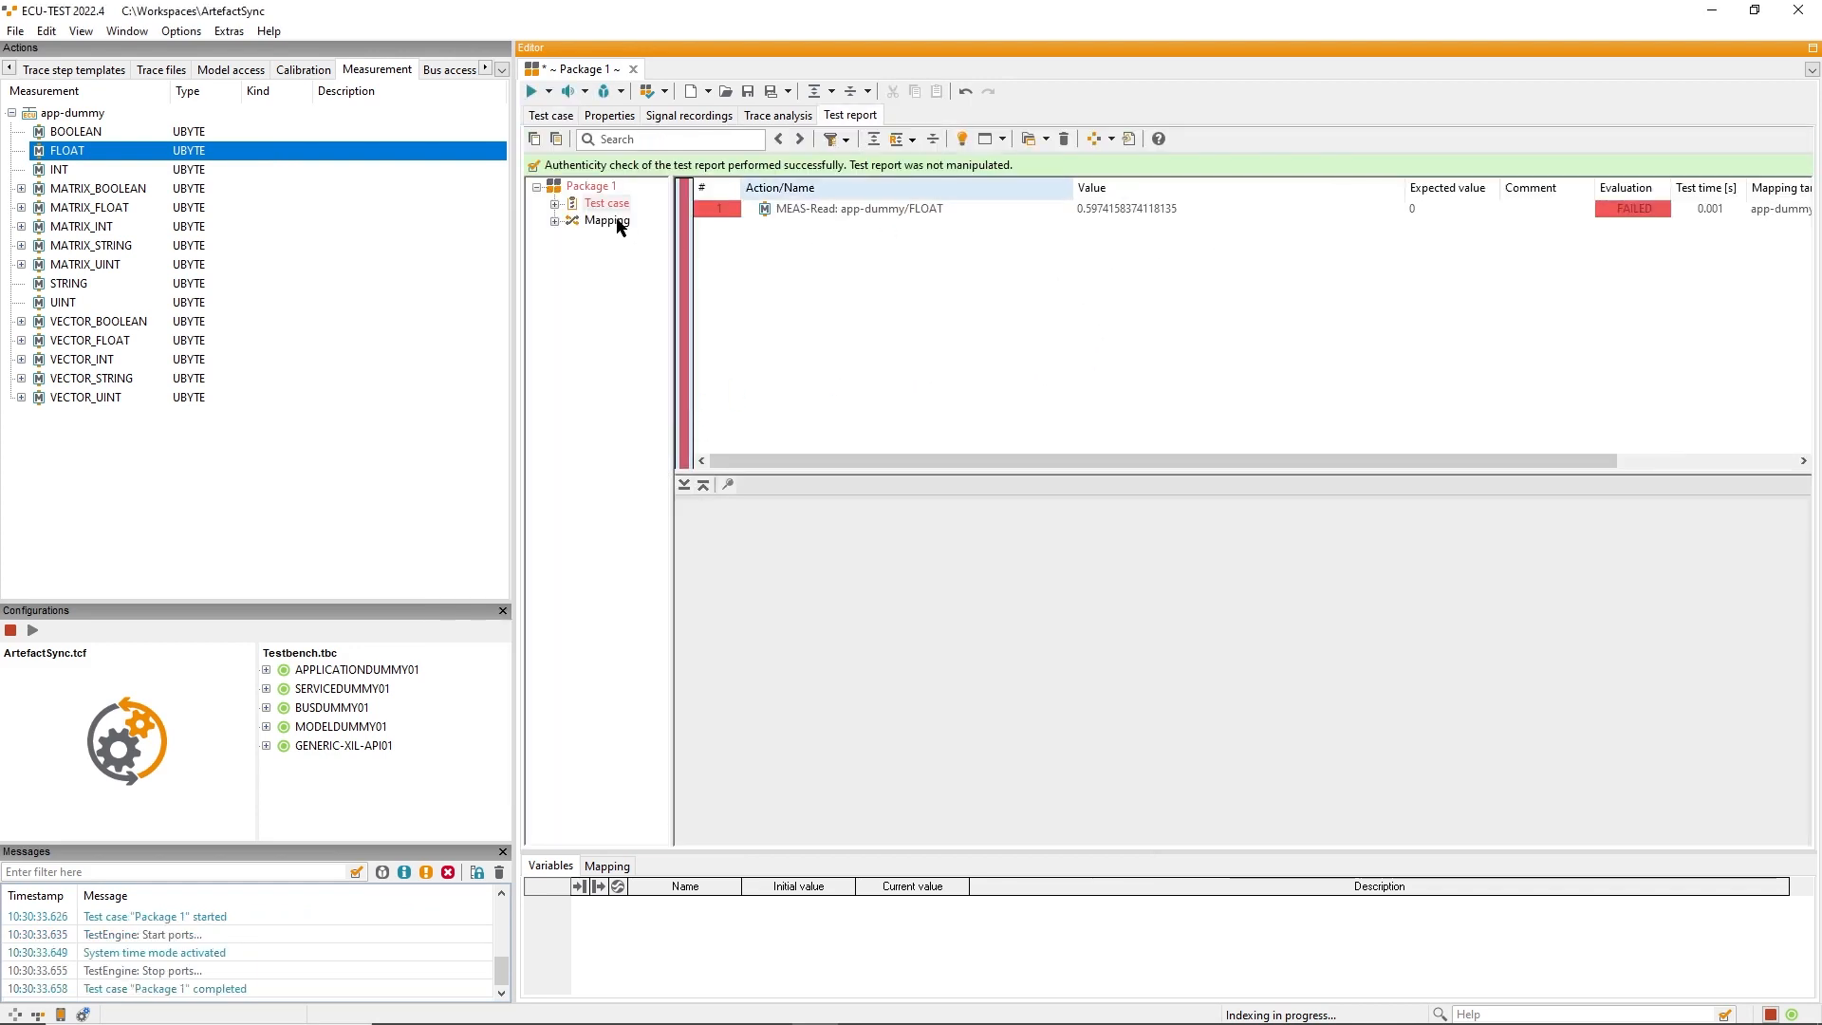
Step: Show Package 1's report configuration listing A2L_Store: myA2L.a2l as app-dummy's A2L file
click(590, 184)
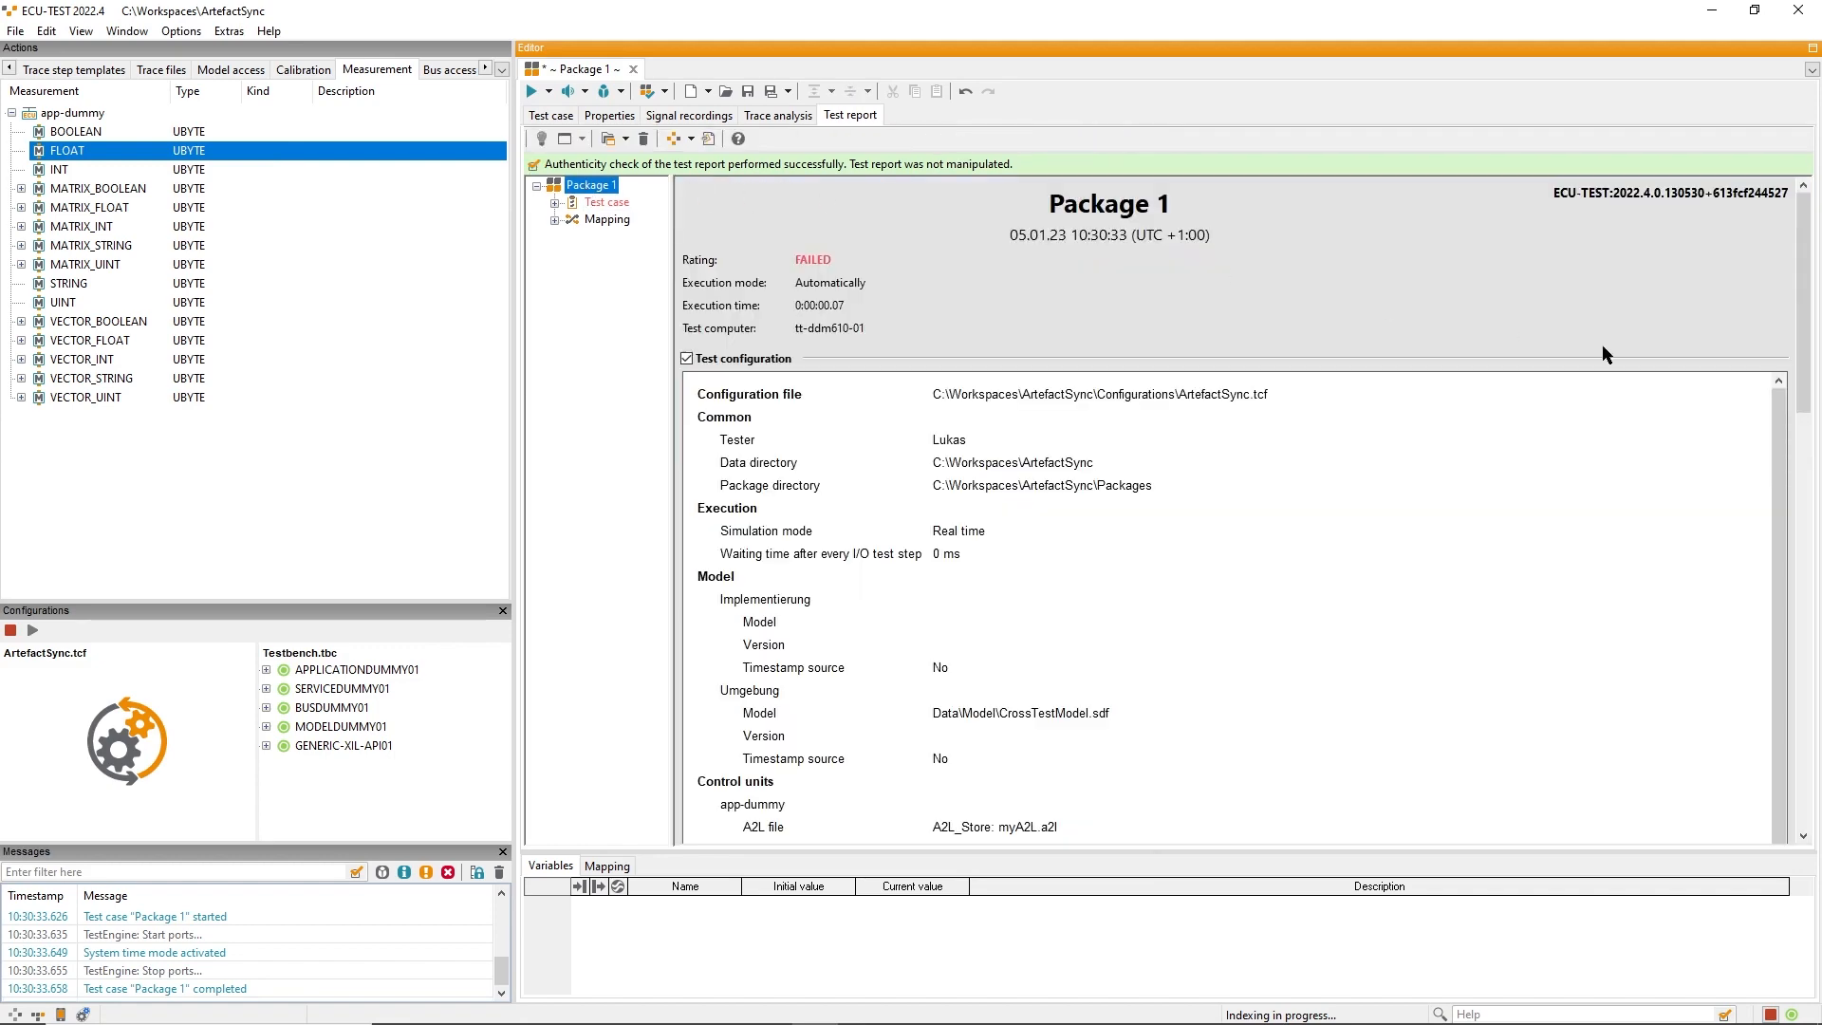
scroll(down, 3)
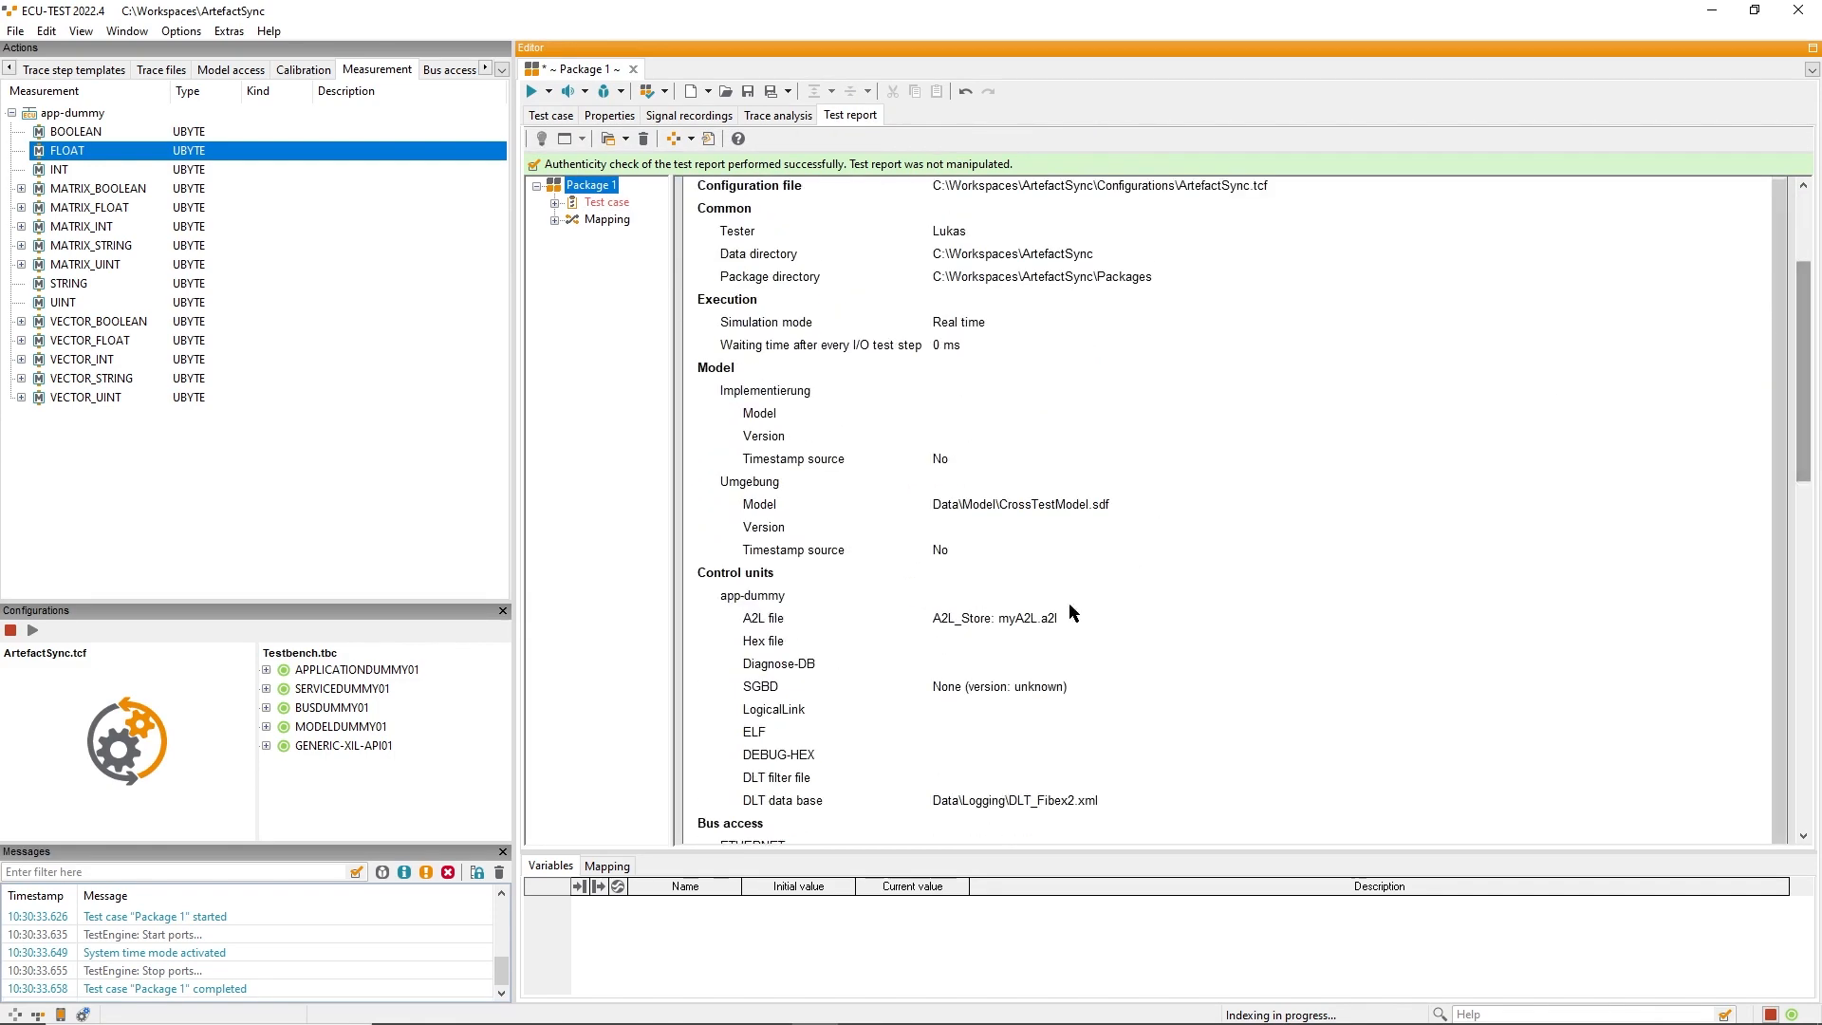
mouse_move(1002, 618)
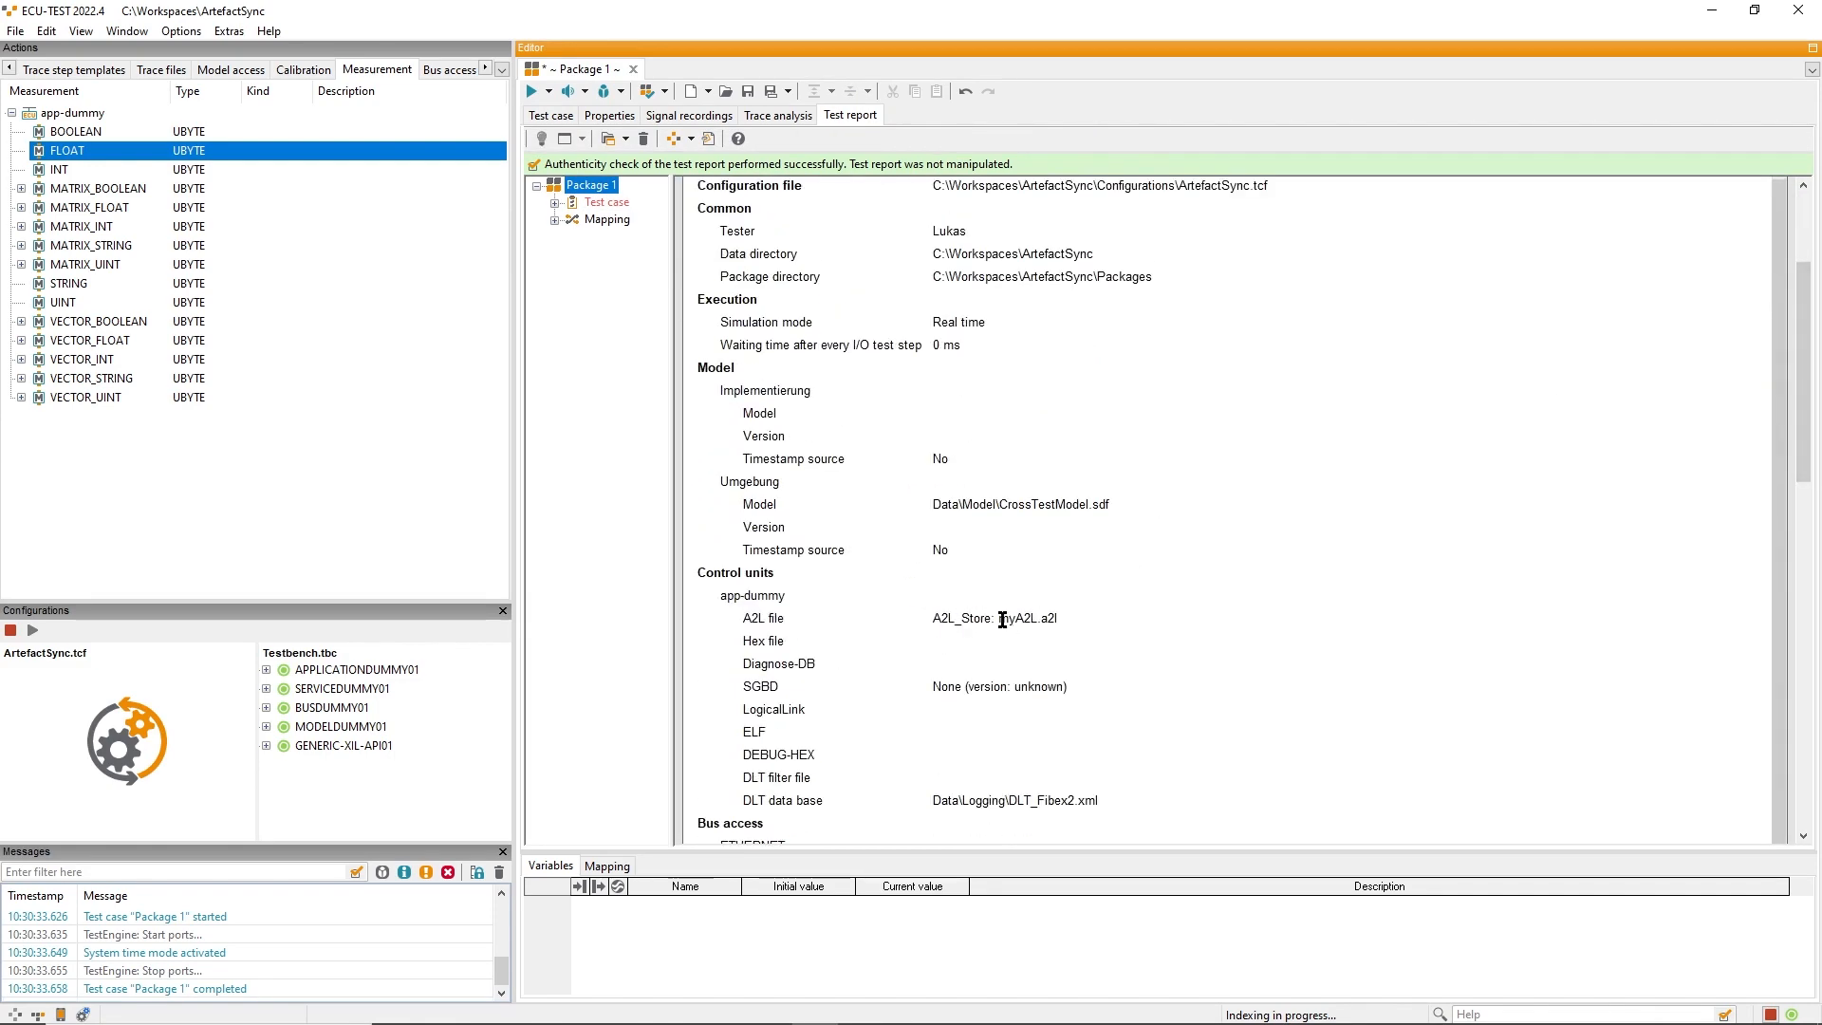
double_click(1026, 619)
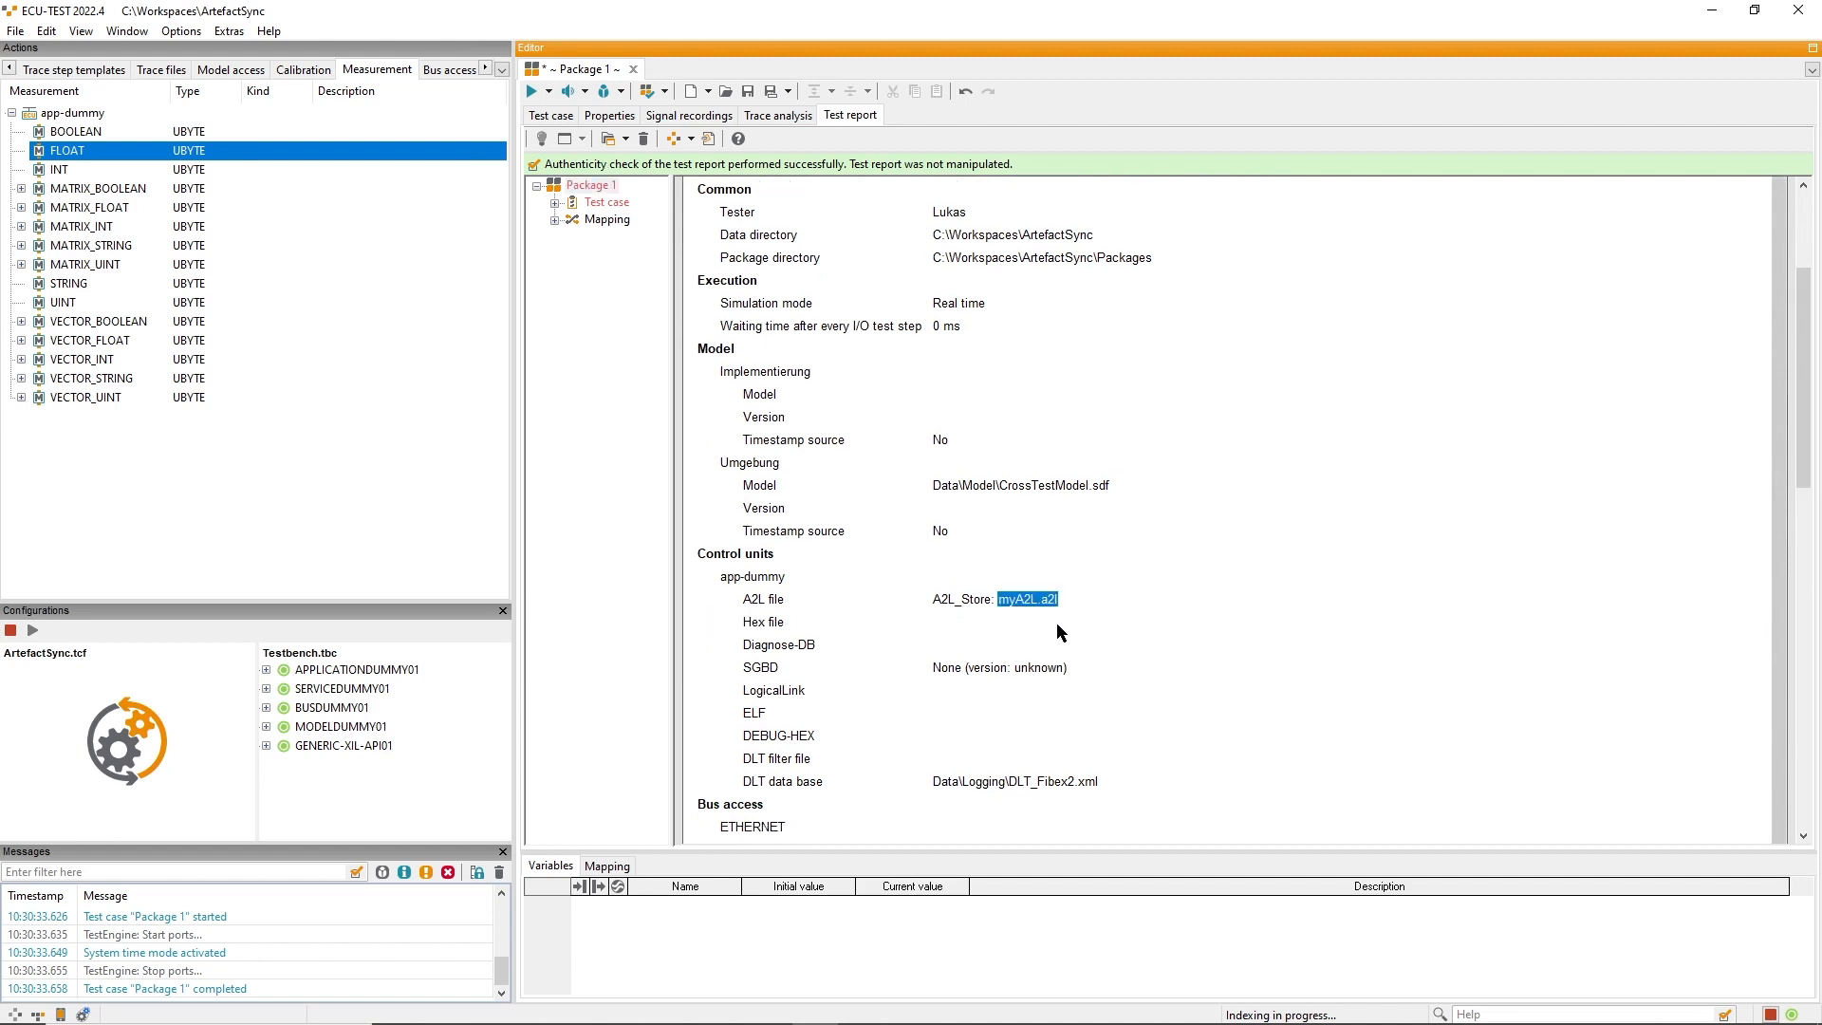
mouse_move(941, 602)
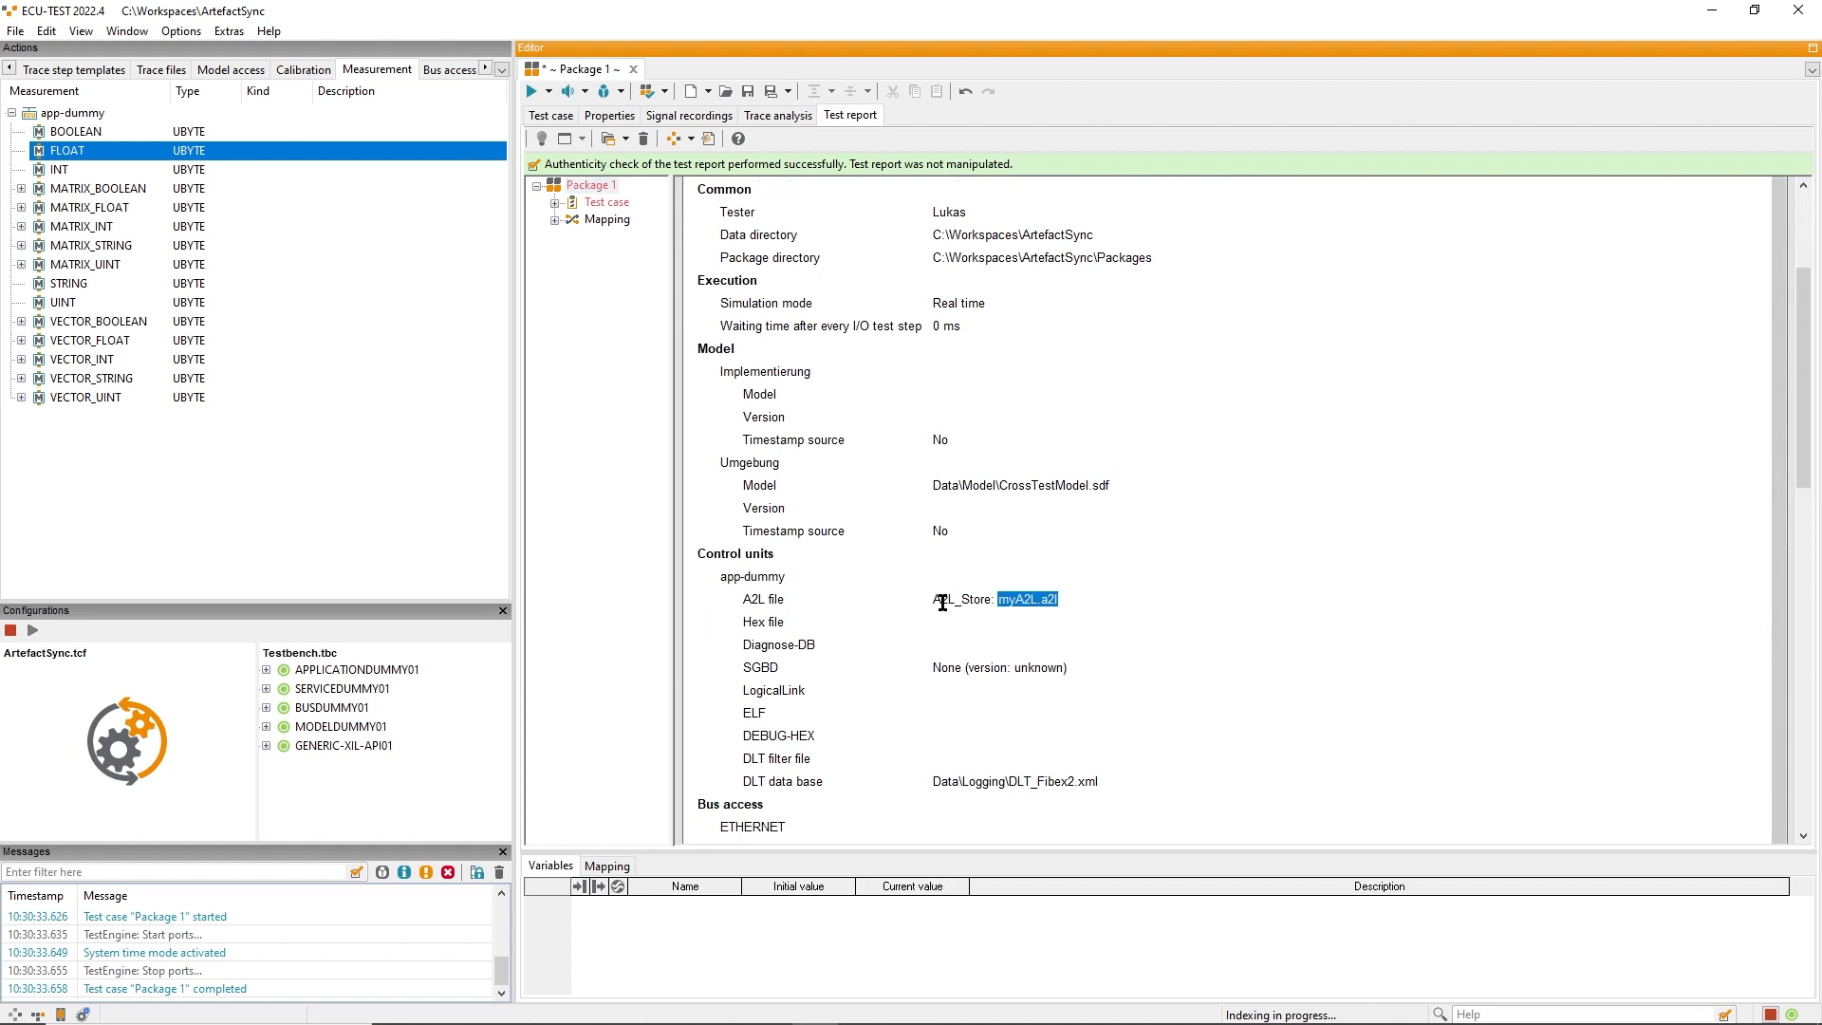